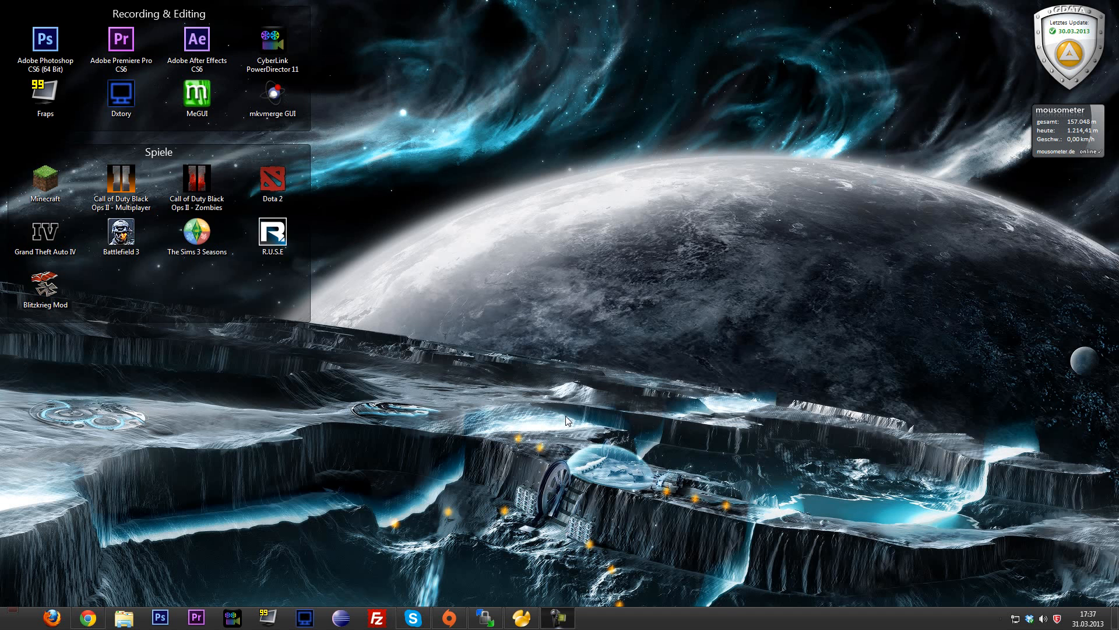
mouse_move(477, 384)
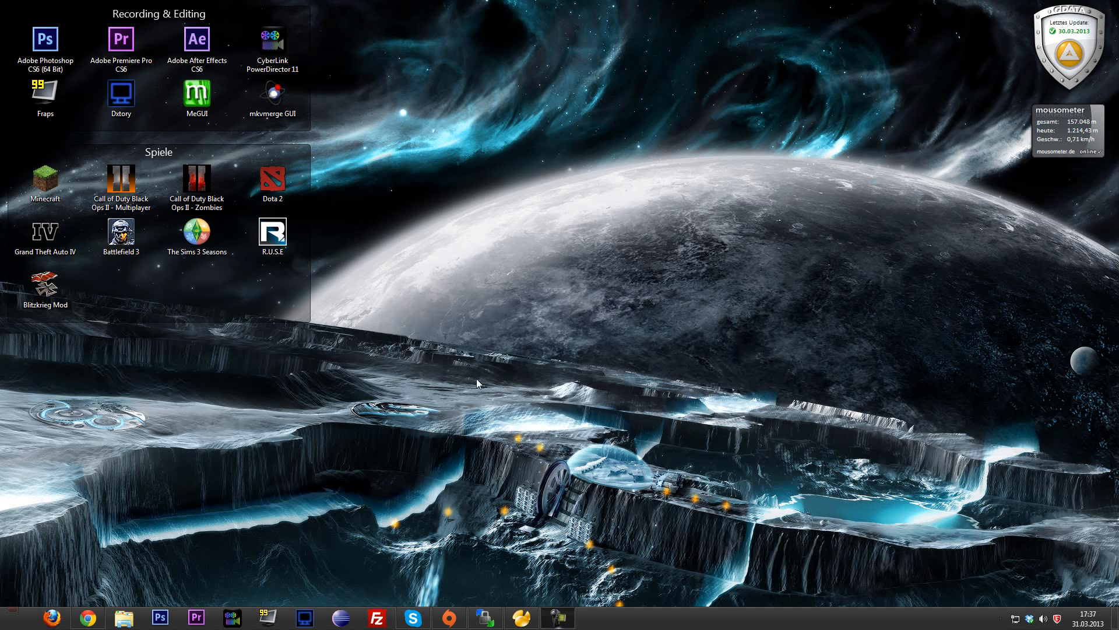
mouse_move(107, 596)
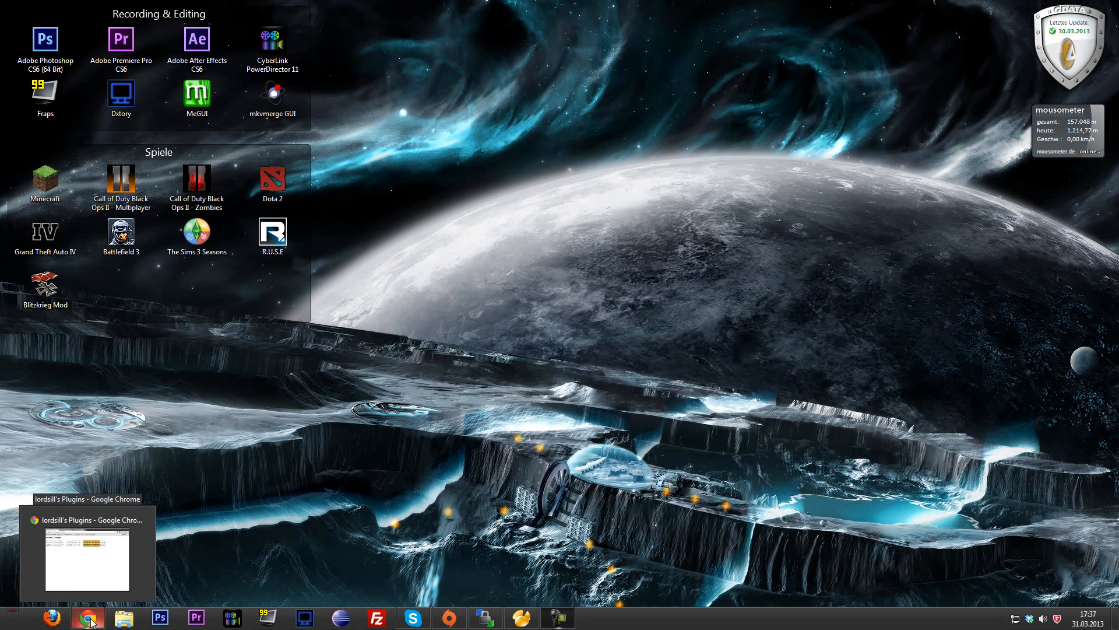
Step: Download the PlayerVIP PayPal addon zip from lordsill's plugins page and save it
click(88, 617)
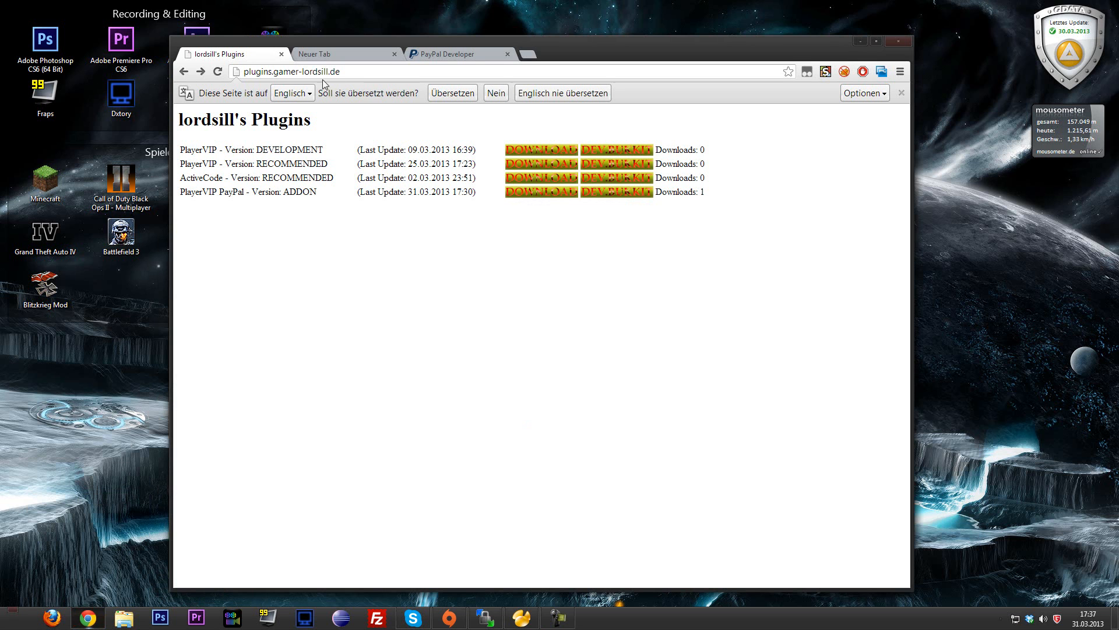
mouse_move(290, 110)
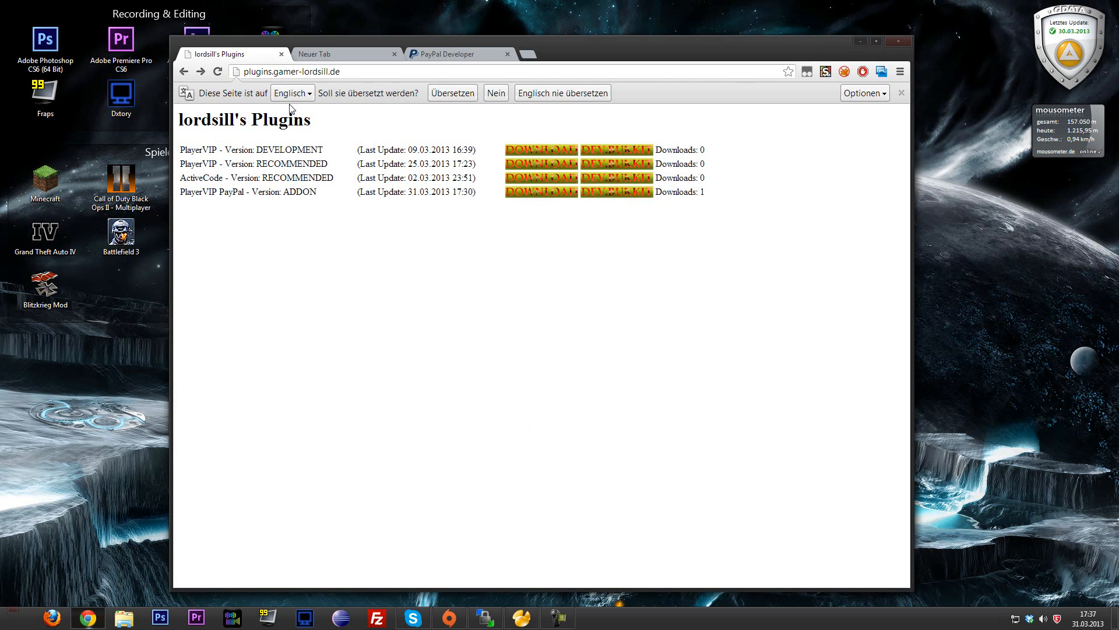
mouse_move(289, 71)
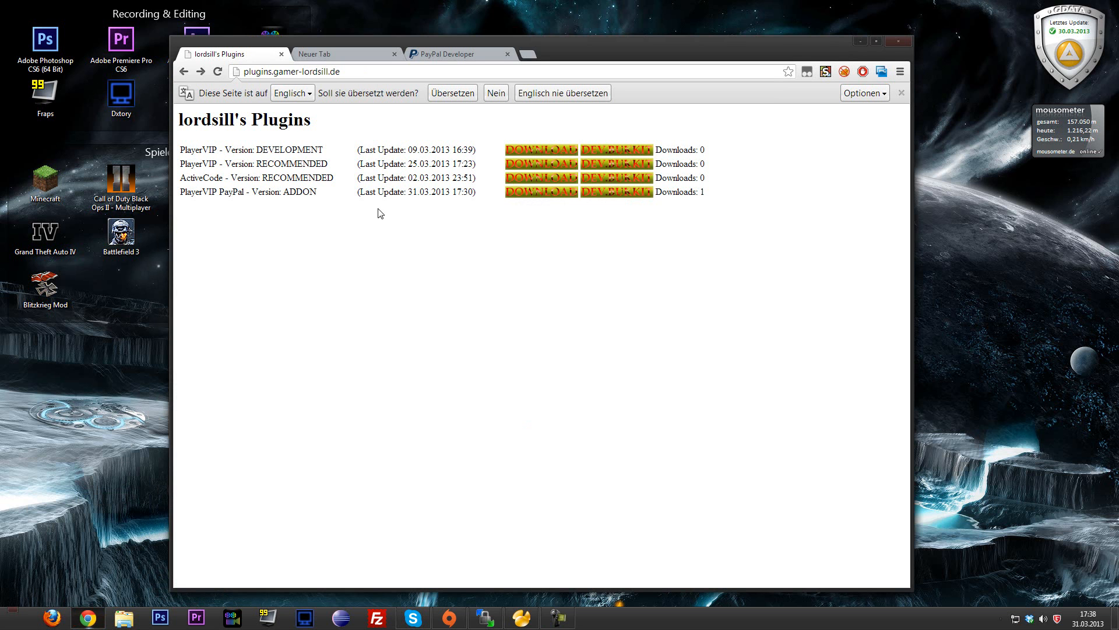
mouse_move(182, 189)
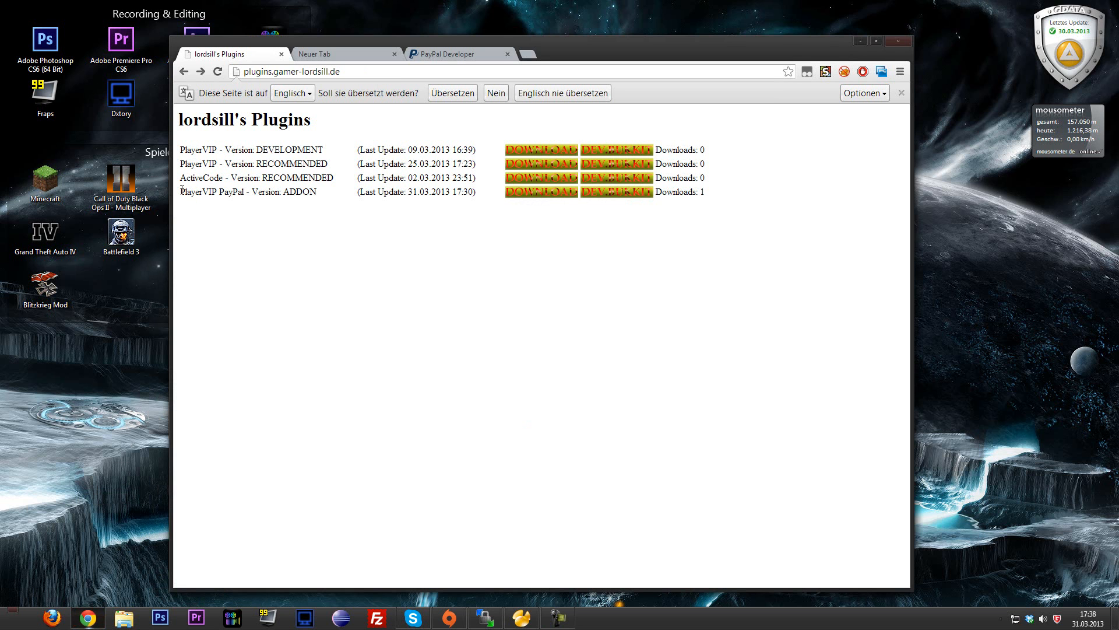
double_click(211, 191)
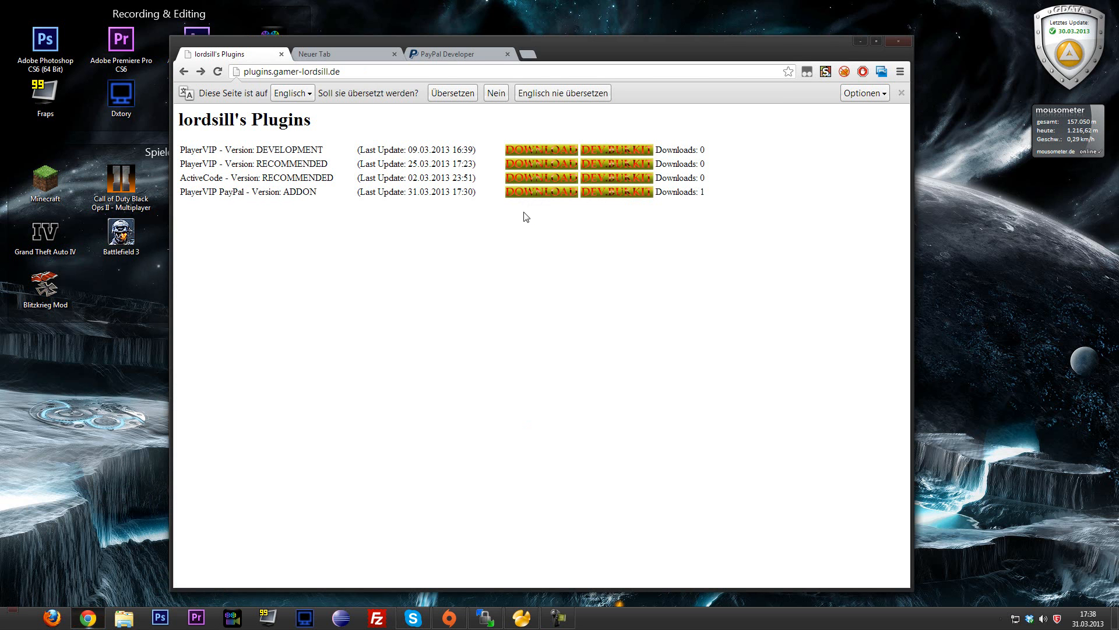
click(540, 191)
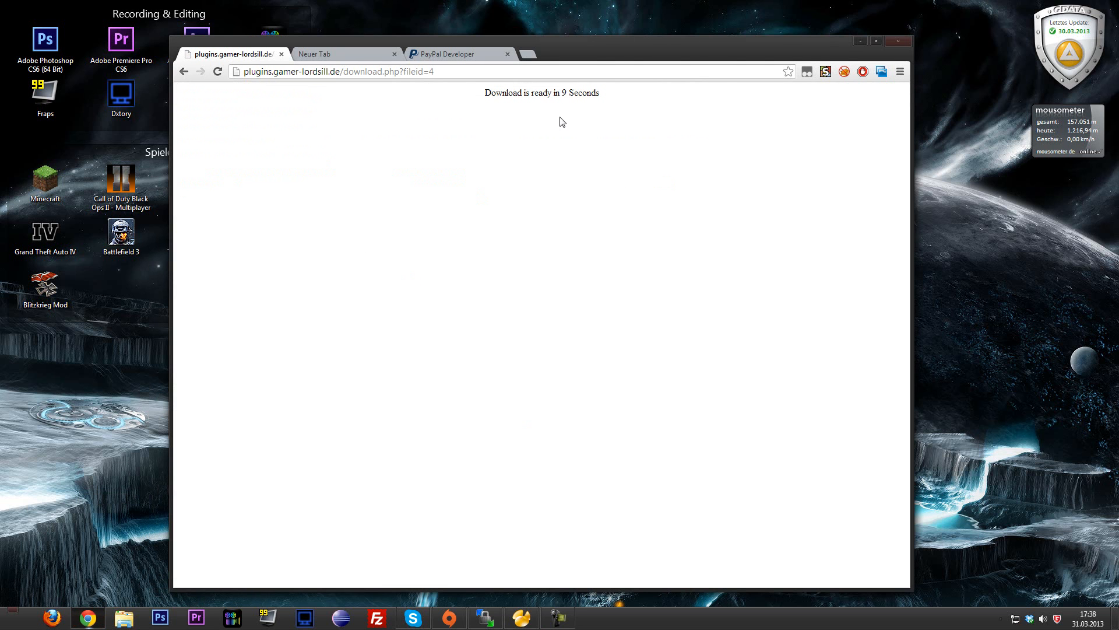
mouse_move(608, 238)
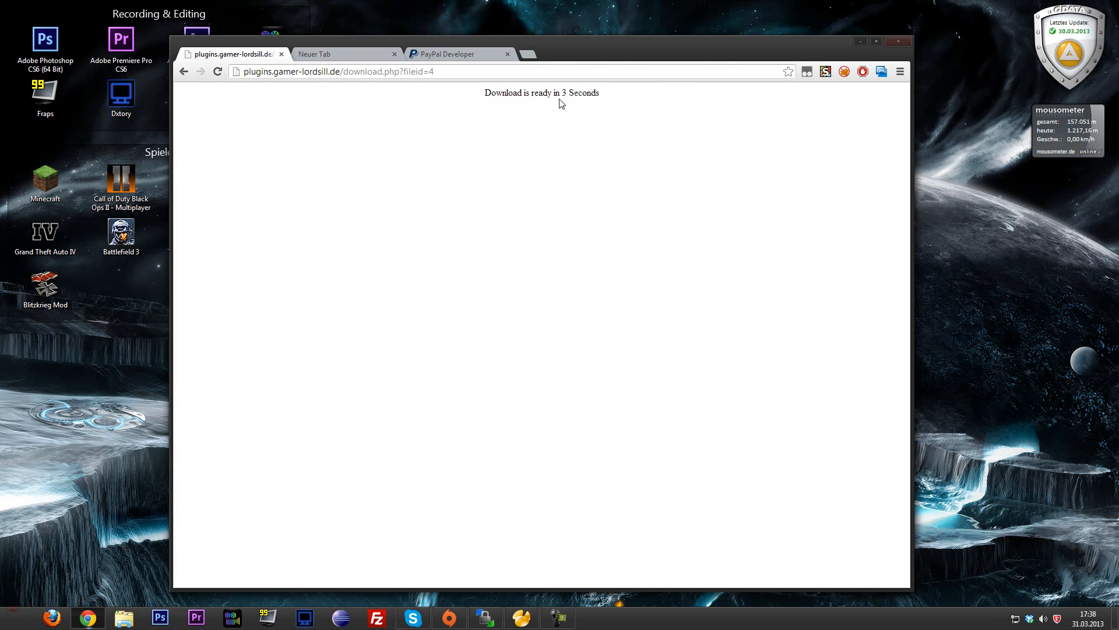
mouse_move(580, 200)
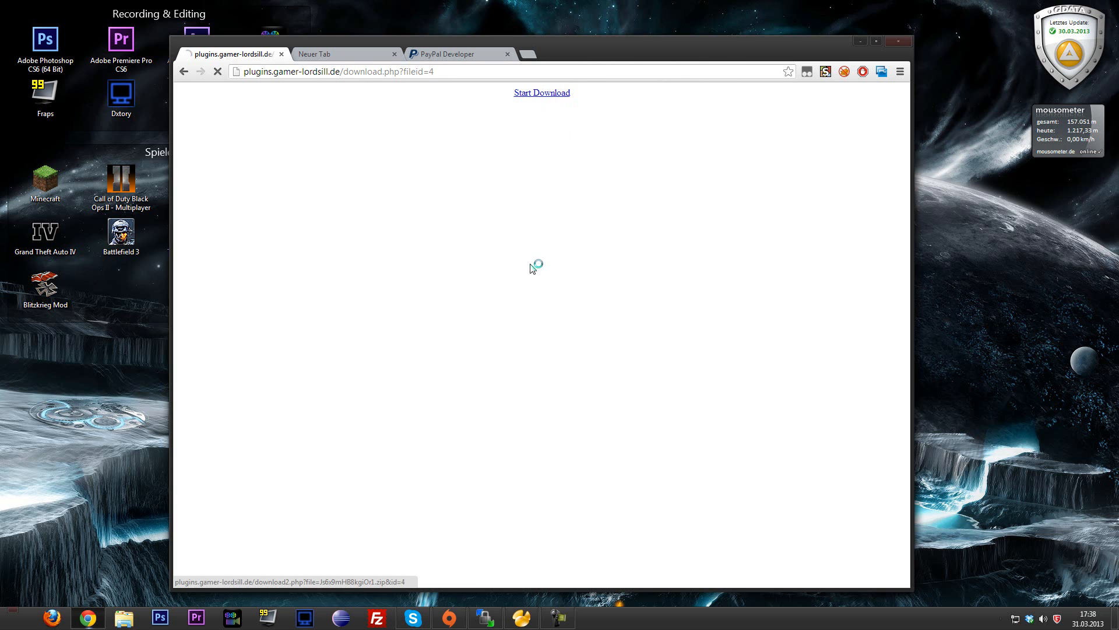
click(541, 92)
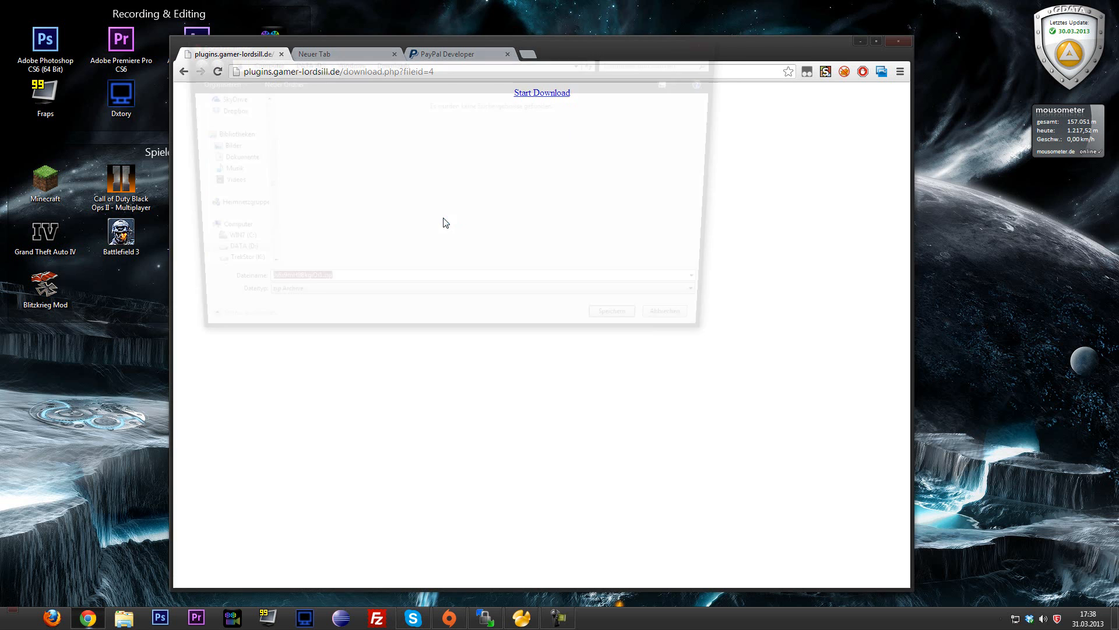
click(541, 92)
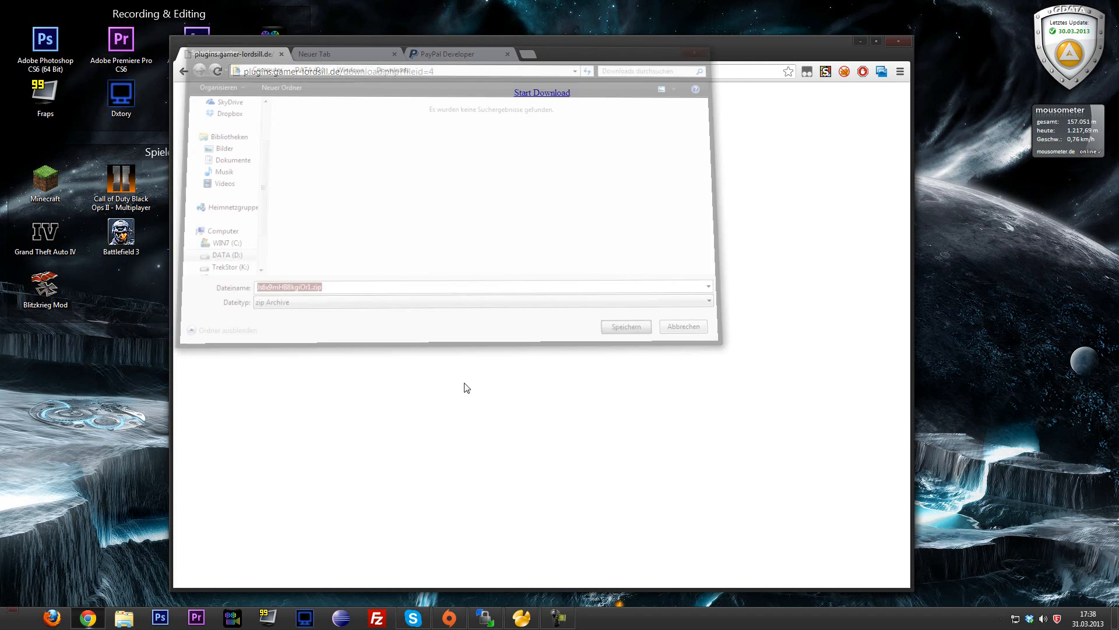
click(625, 327)
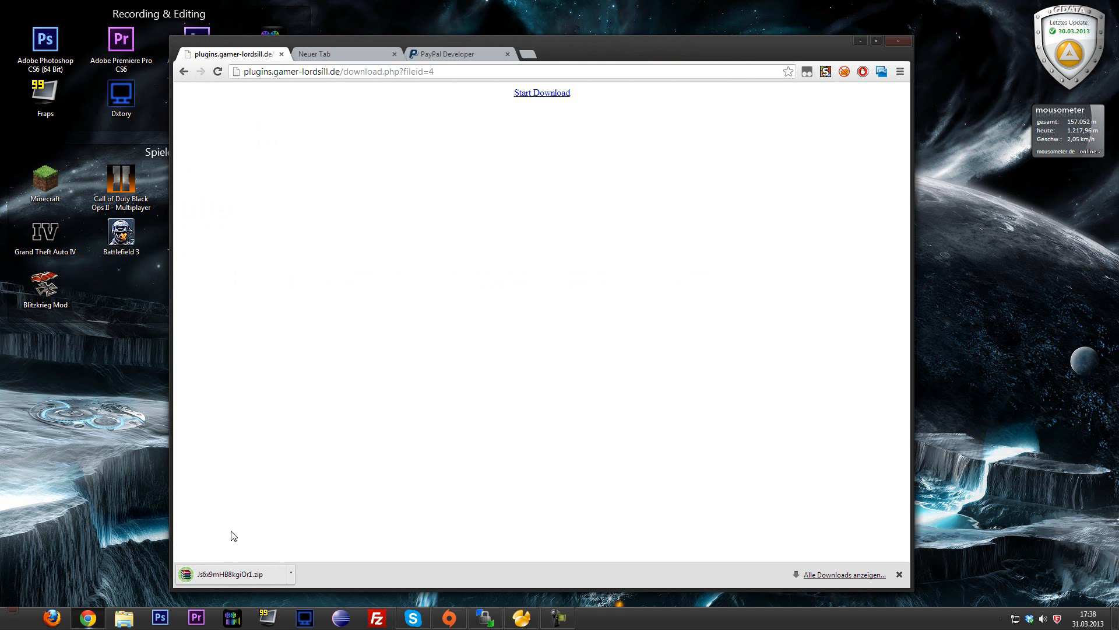
mouse_move(229, 580)
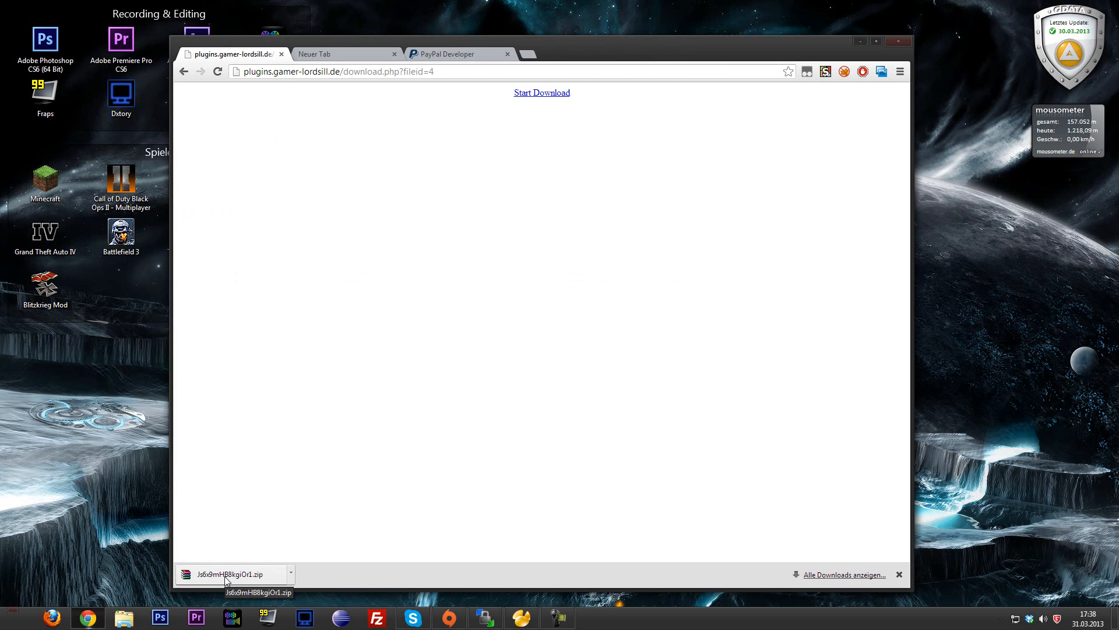
Step: Extract the PlayerVIP_PayPal folder from the zip to the desktop and open it to its five PHP files
click(230, 574)
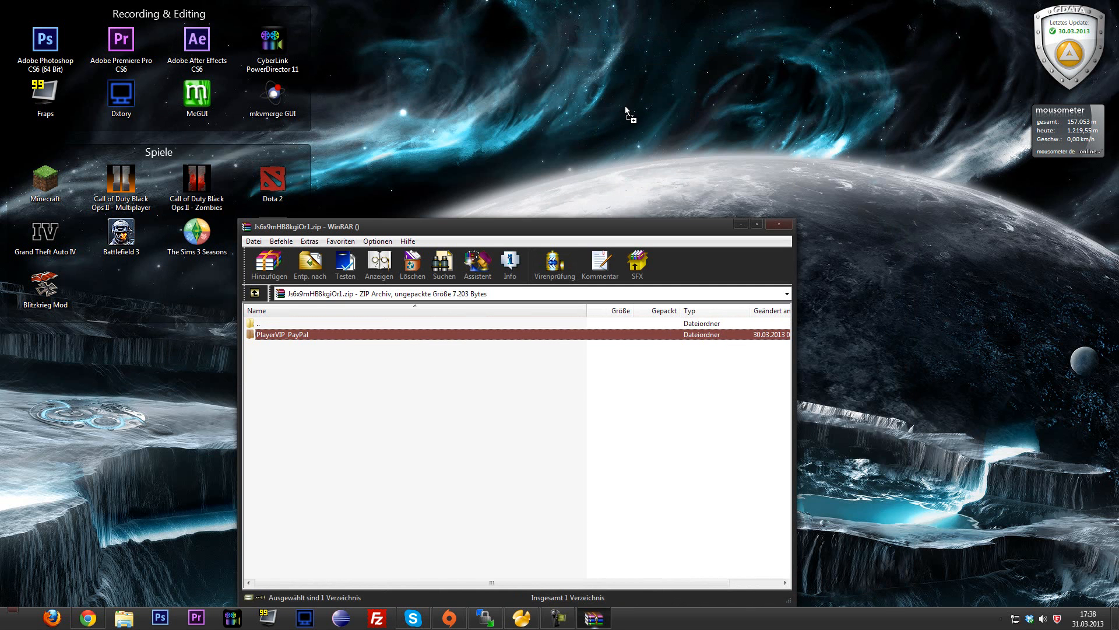
drag(281, 335, 594, 85)
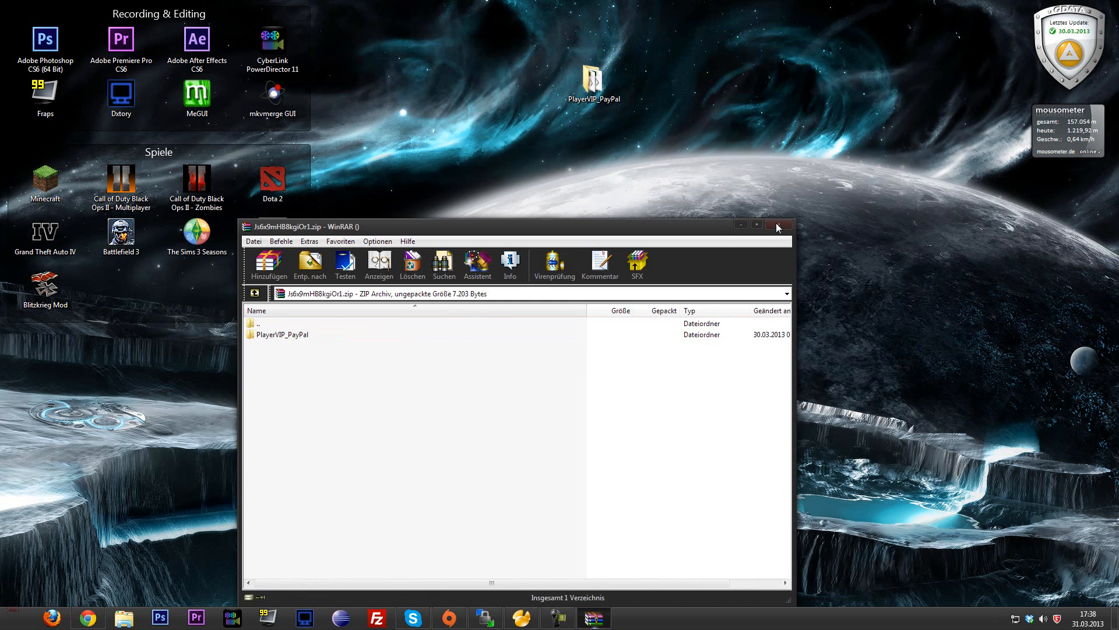
click(778, 225)
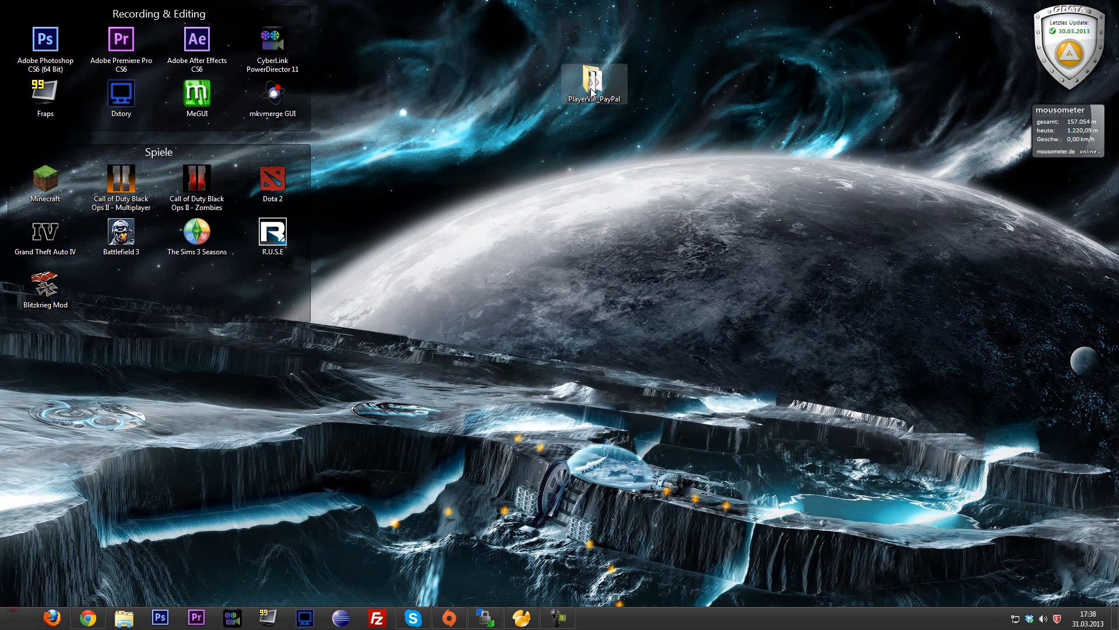
double_click(593, 84)
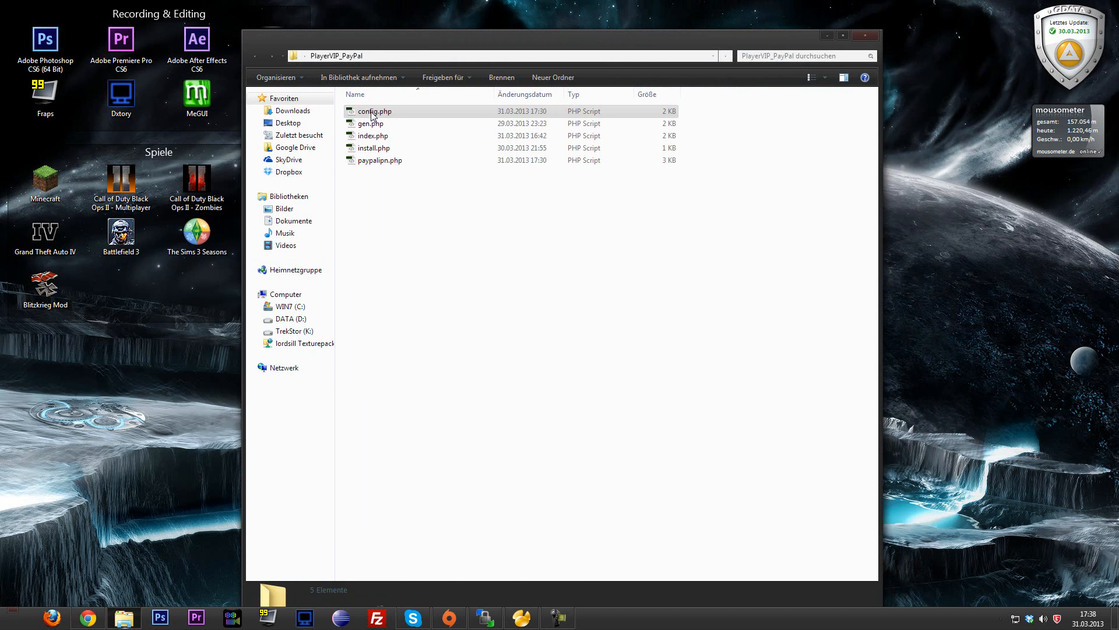
right_click(374, 111)
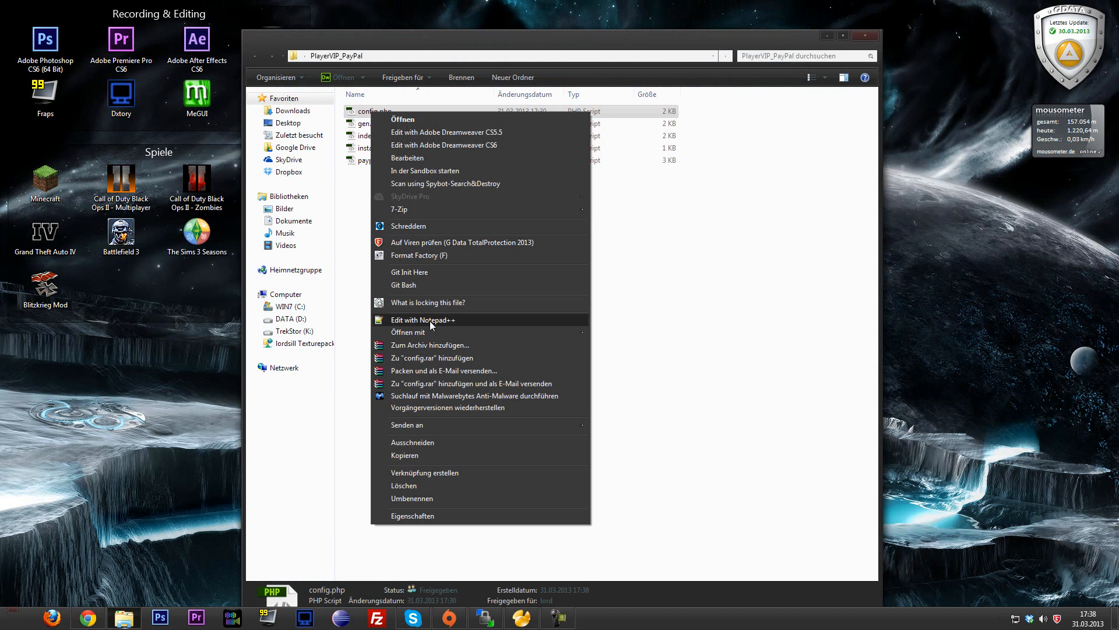
Step: Open config.php in Notepad++ and go to the $servername setting line
click(422, 319)
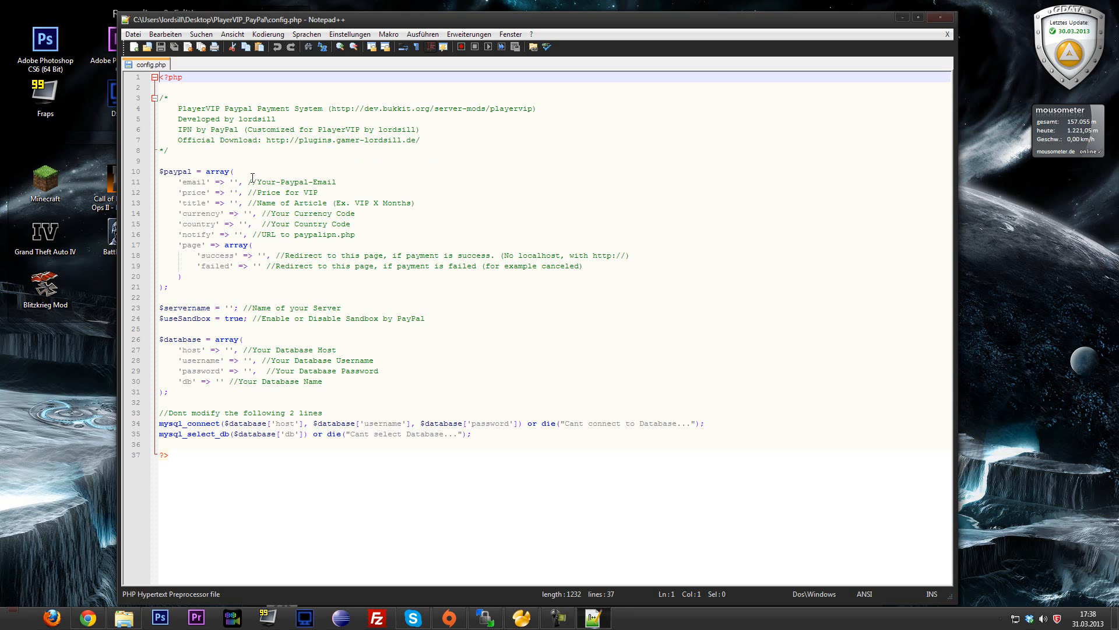
mouse_move(250, 179)
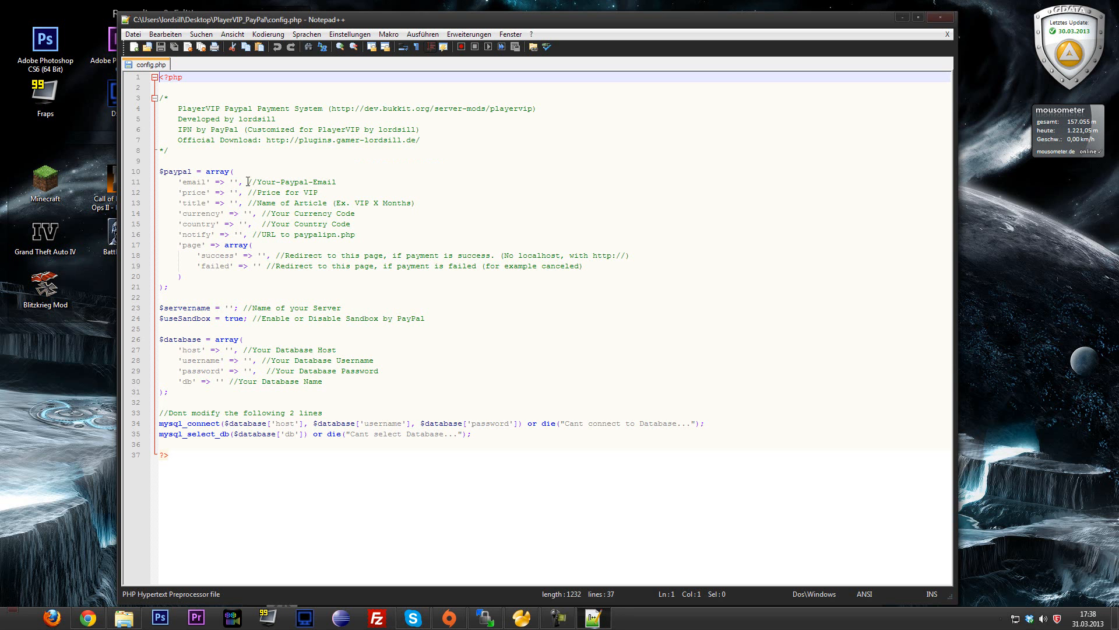
mouse_move(406, 307)
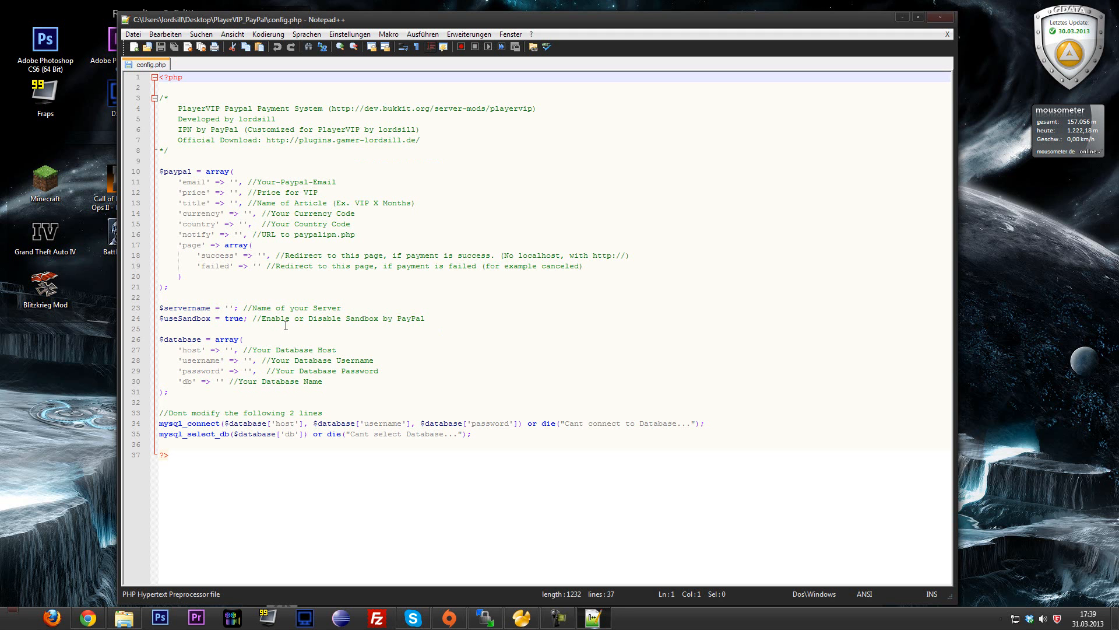
mouse_move(292, 214)
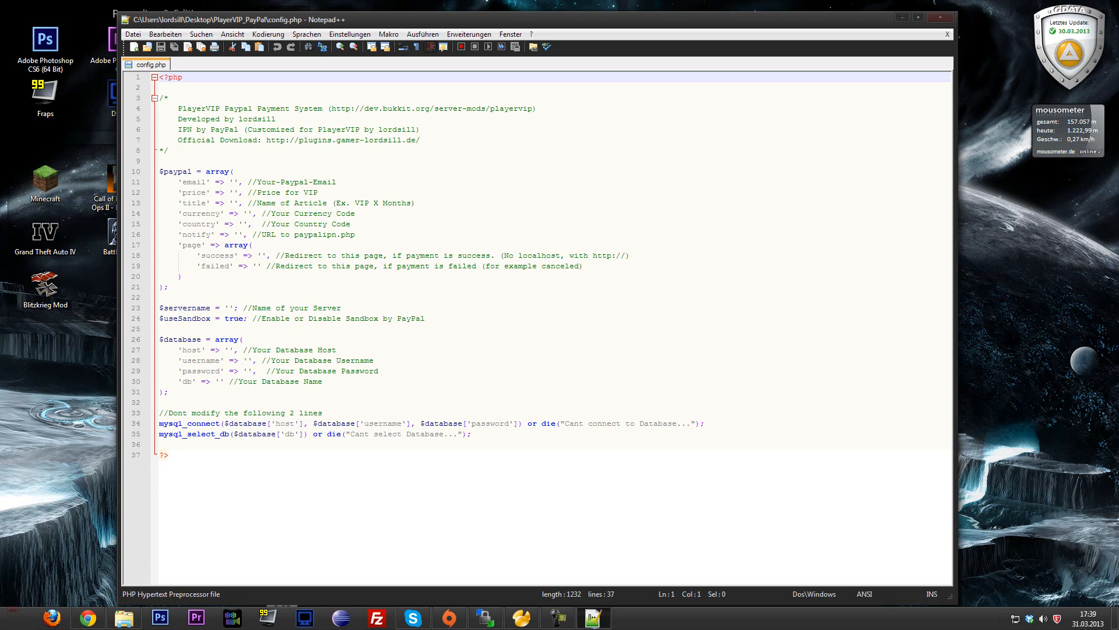
click(322, 308)
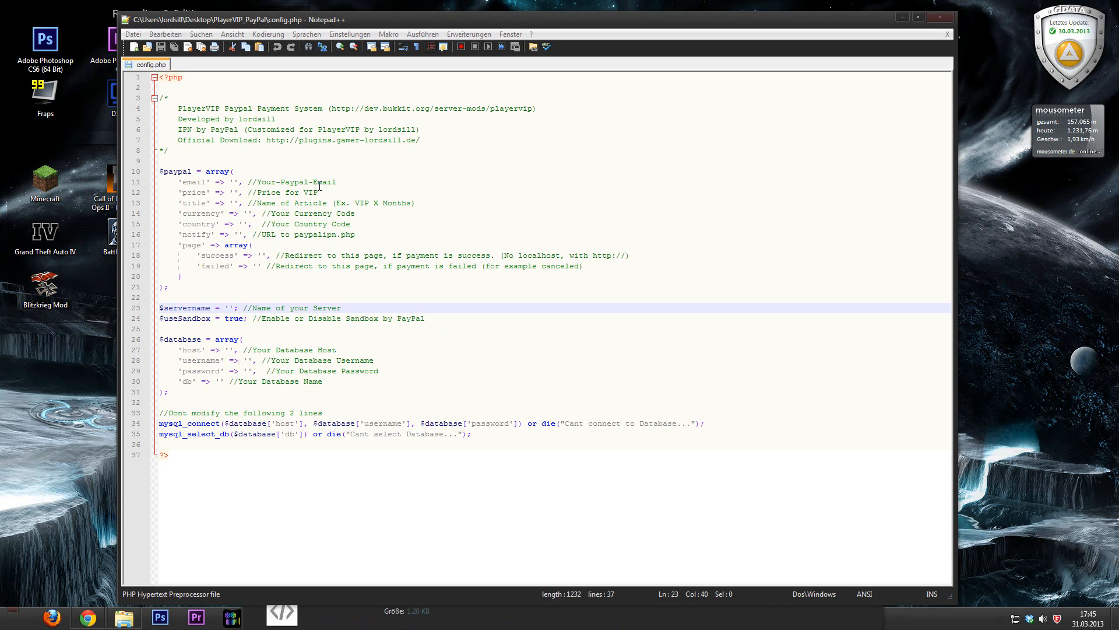
mouse_move(472, 332)
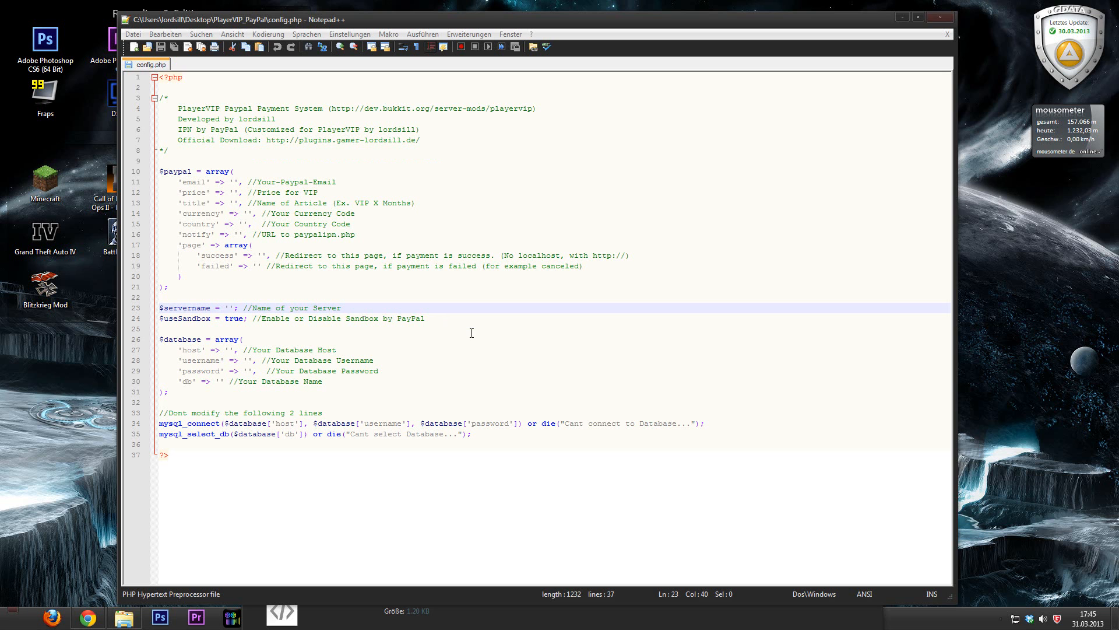
mouse_move(235, 183)
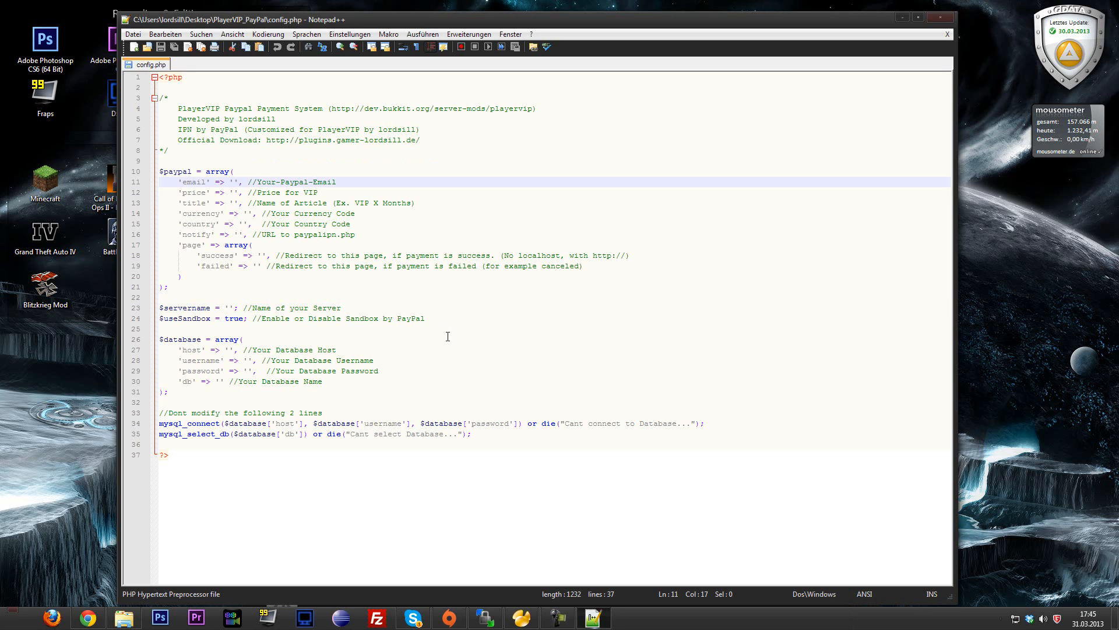
mouse_move(295, 217)
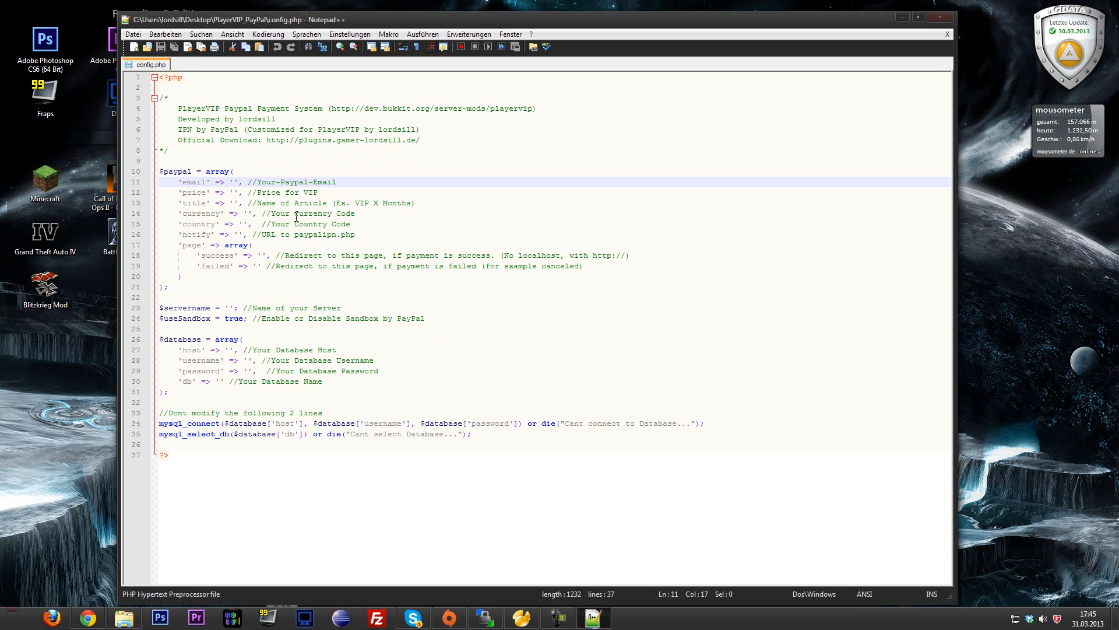
Step: Fill in the PayPal email address and set the price to 1.99
double_click(195, 182)
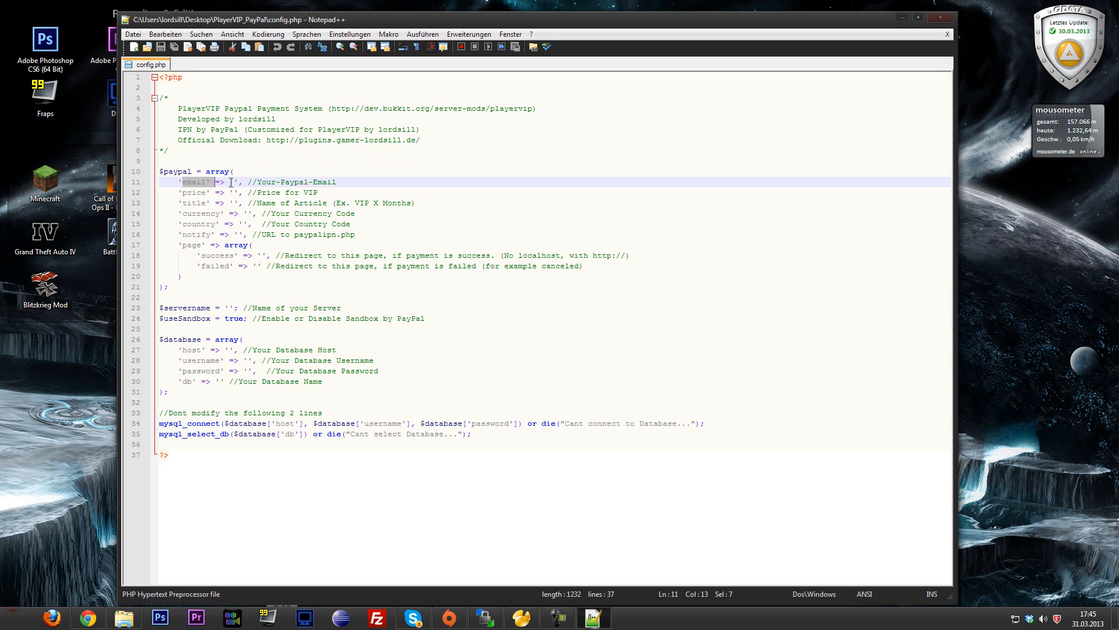
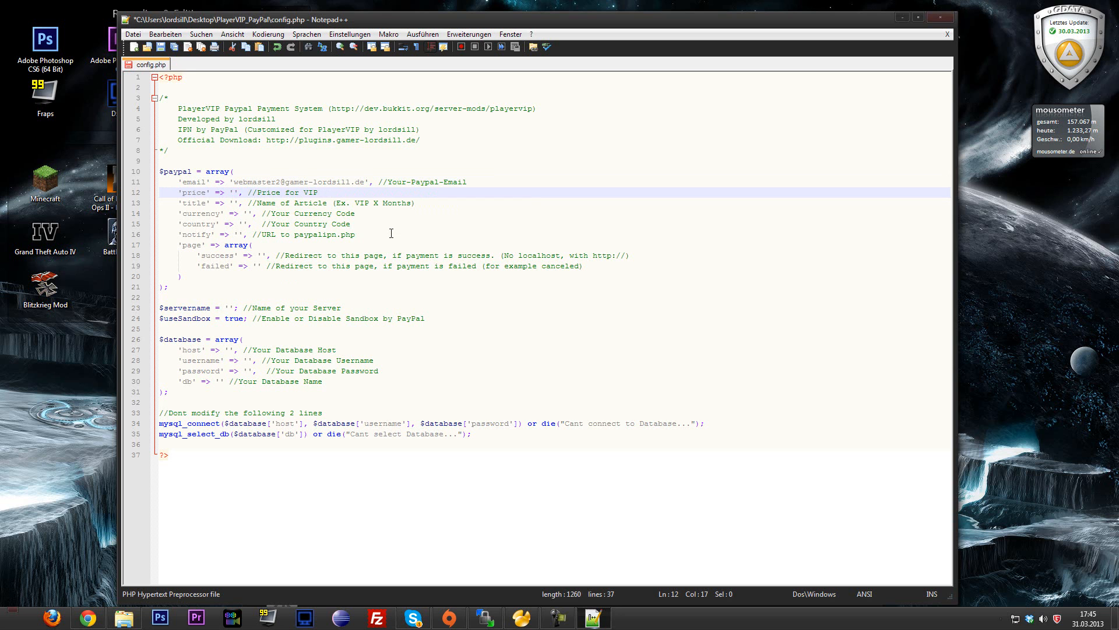
text(1.99)
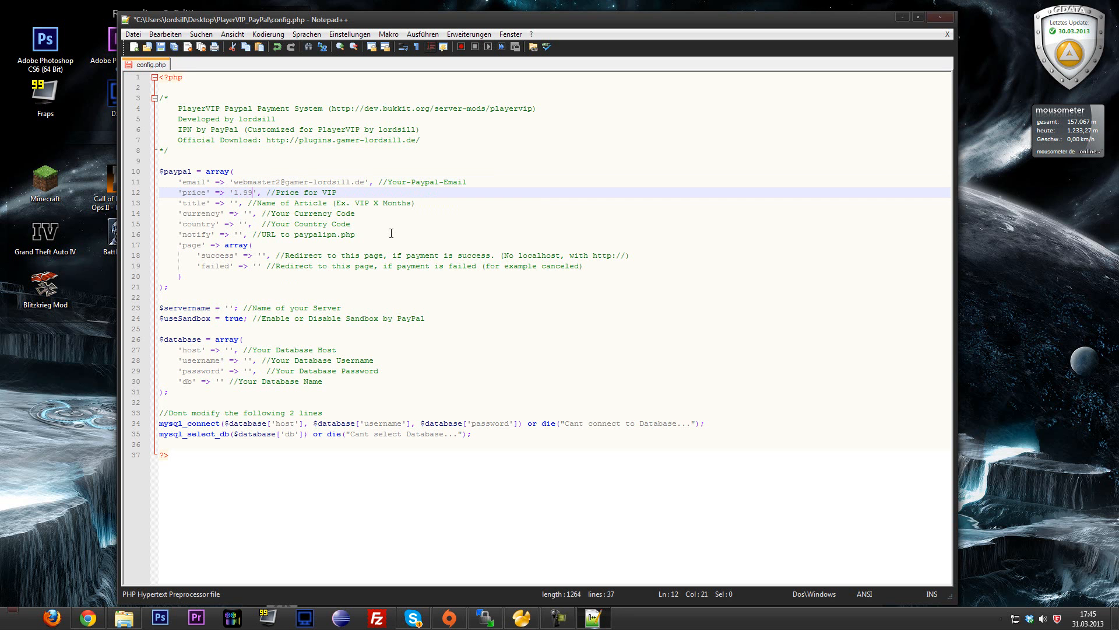
Step: Set the item title to 'VIP 30 Days'
click(235, 203)
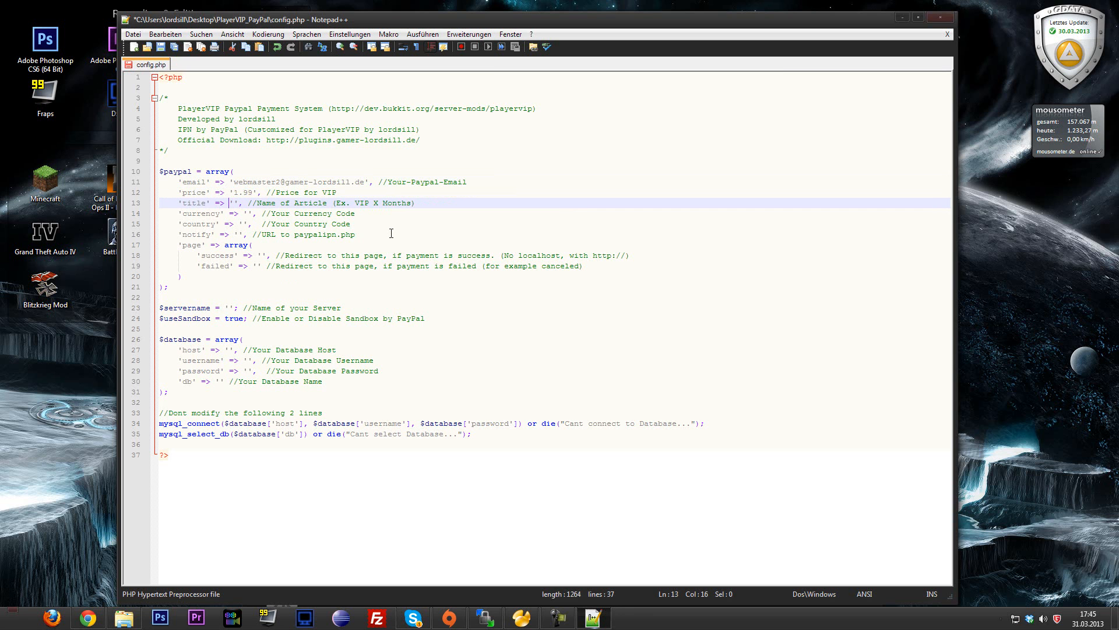
text(VIP)
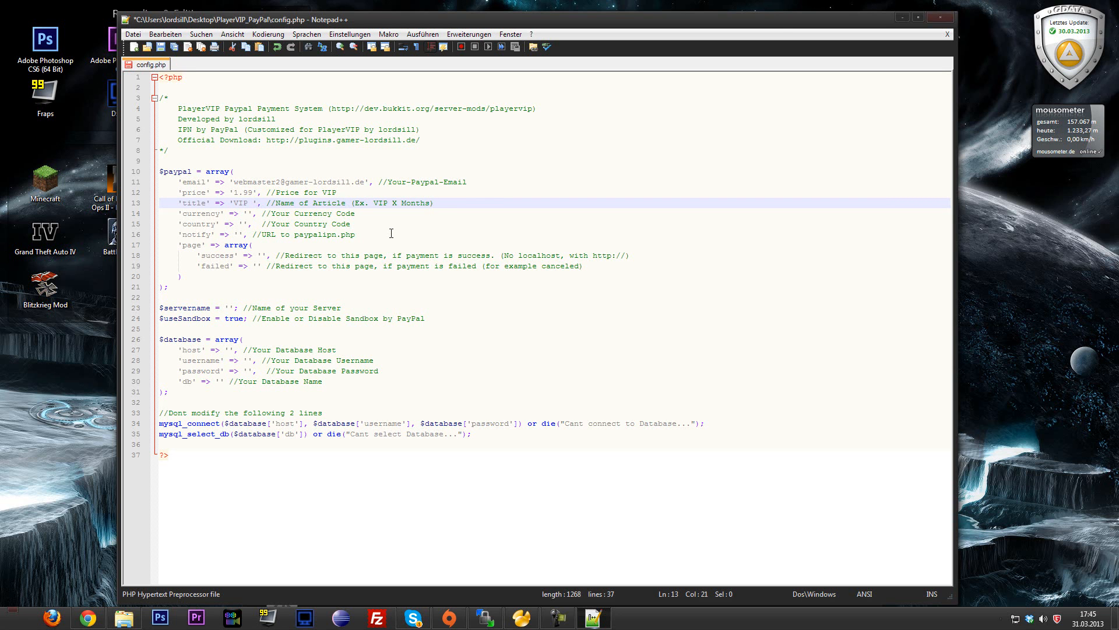
text(30)
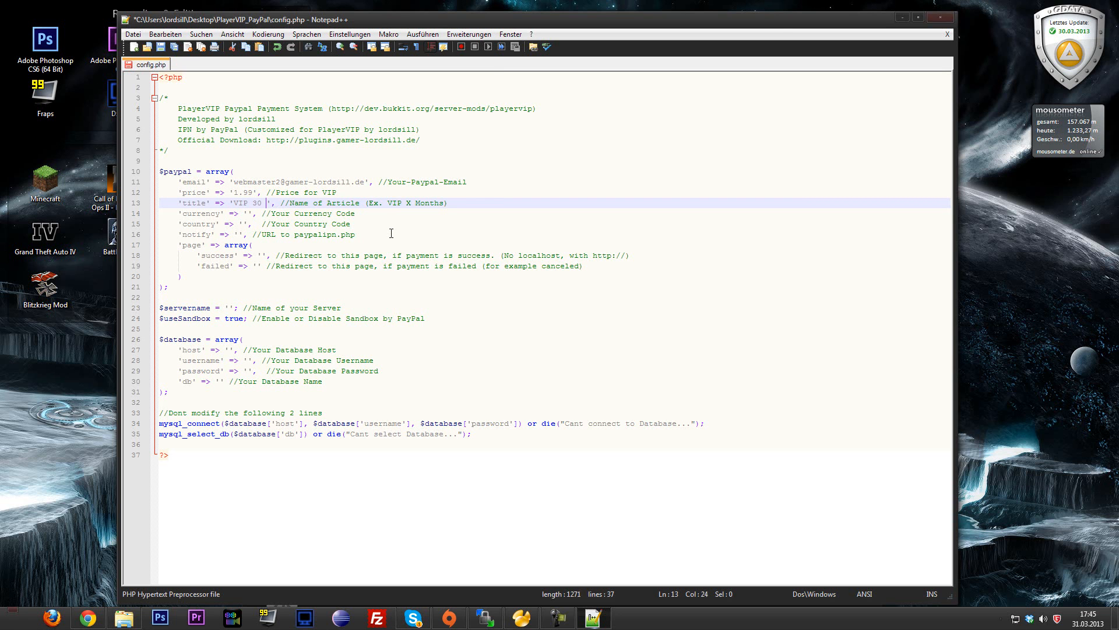
text(Days)
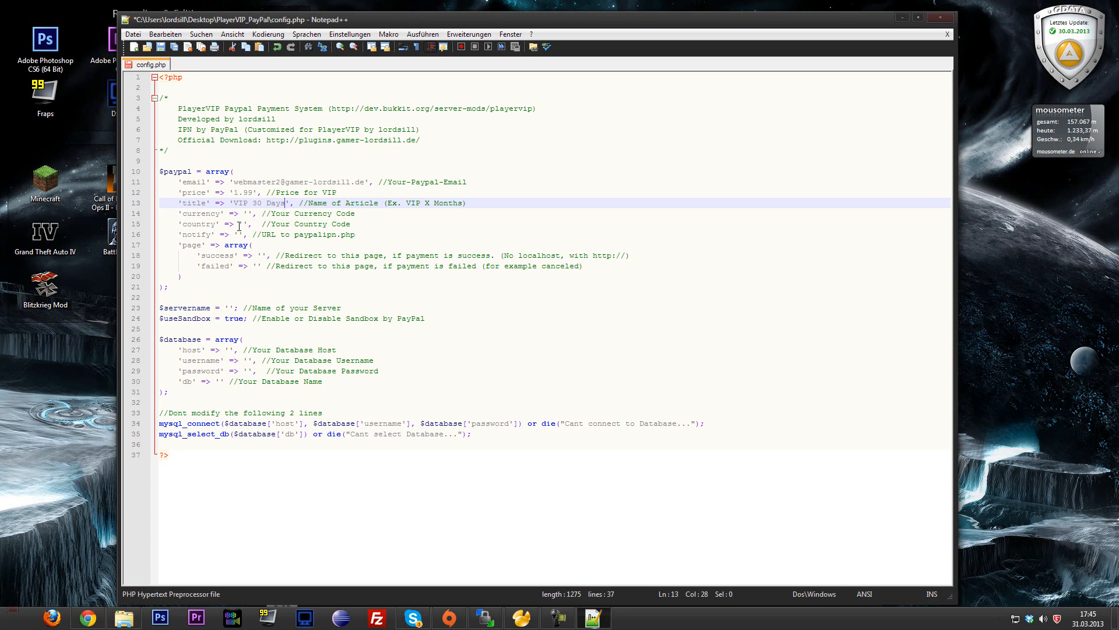
Step: Set the currency to USD and the country to US
click(249, 212)
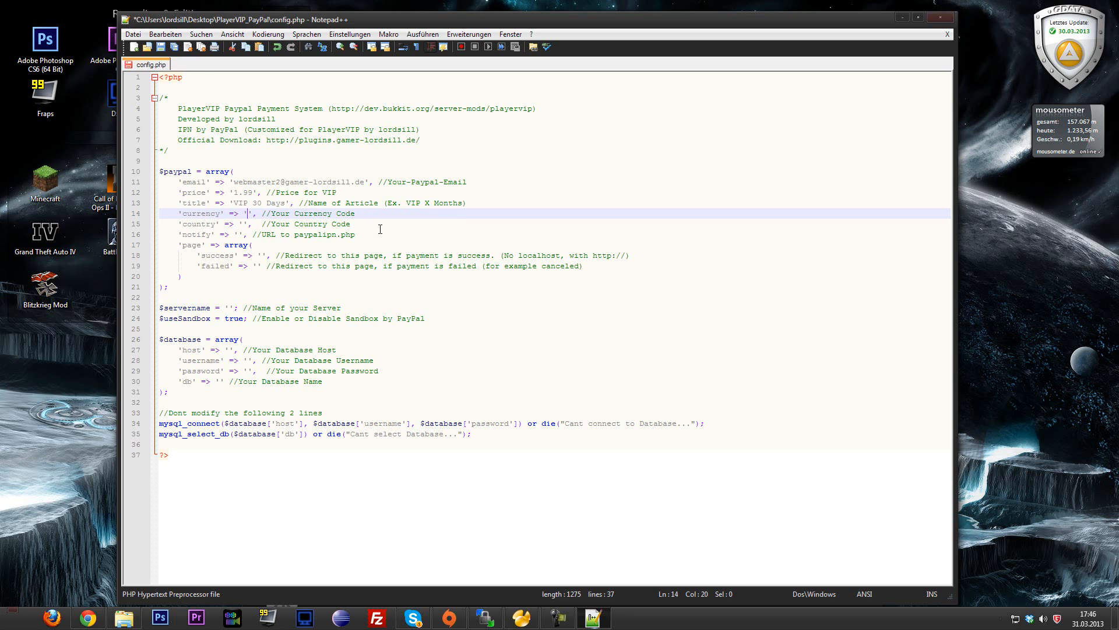
text(t)
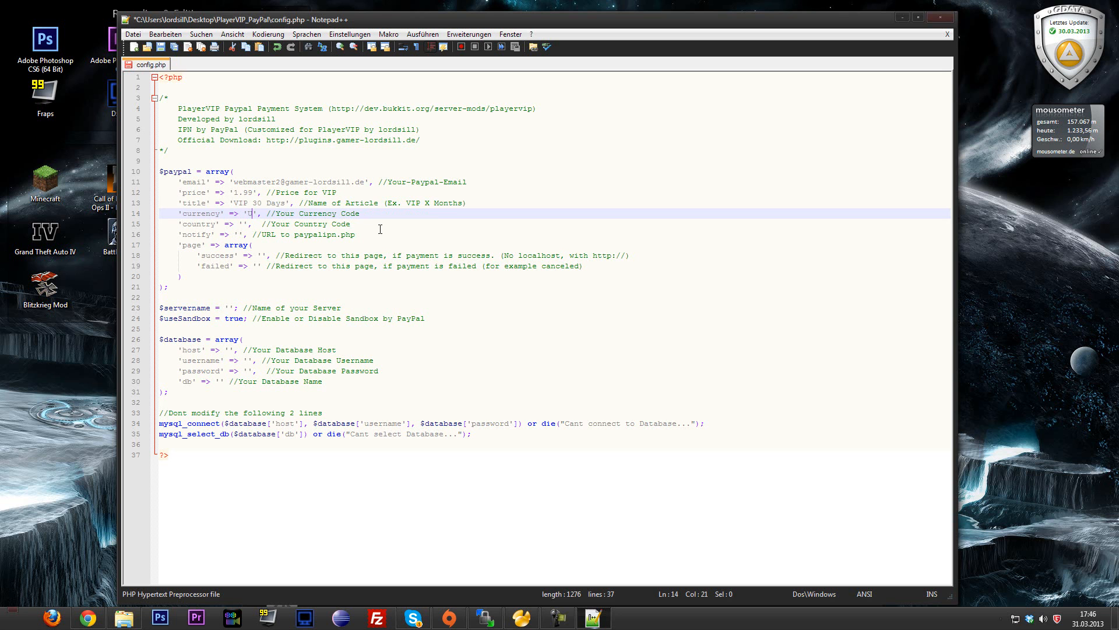
text(SD)
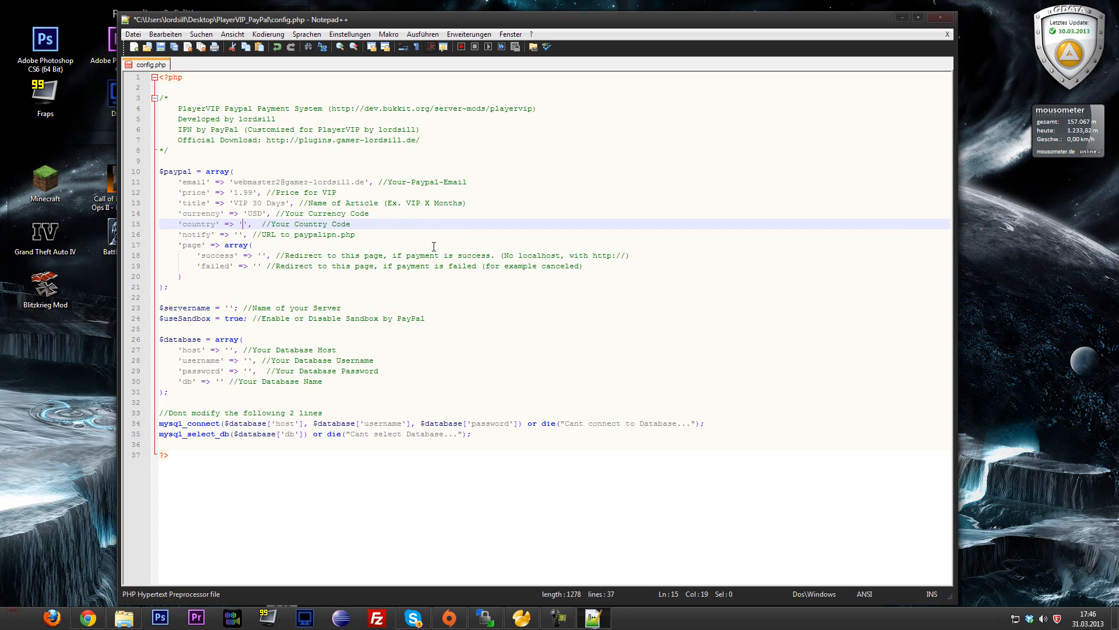
text(US)
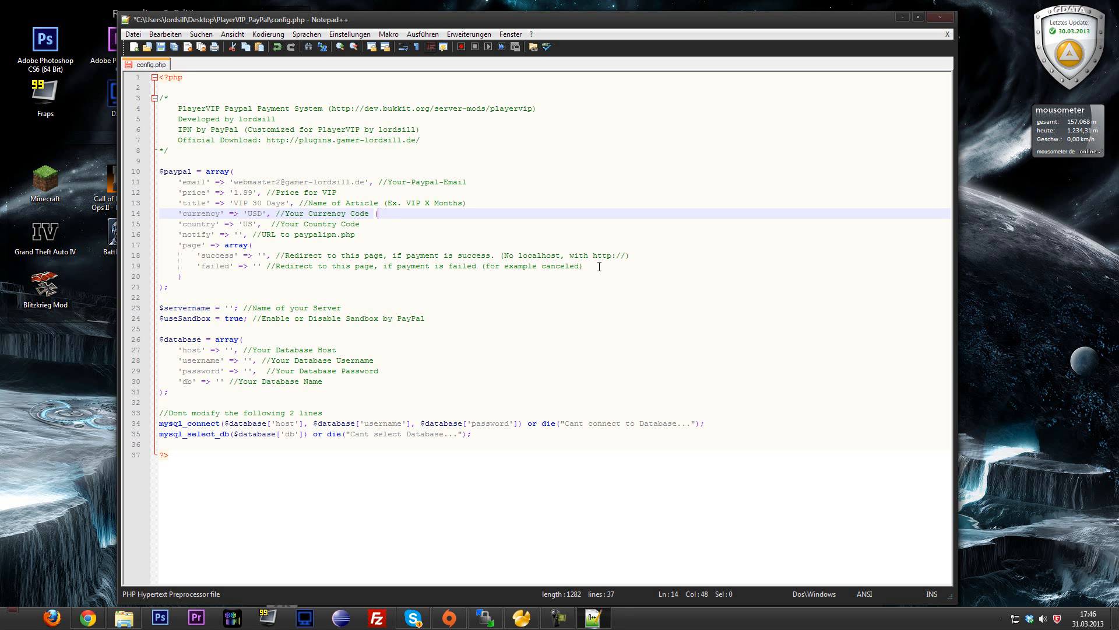
text(EUR))
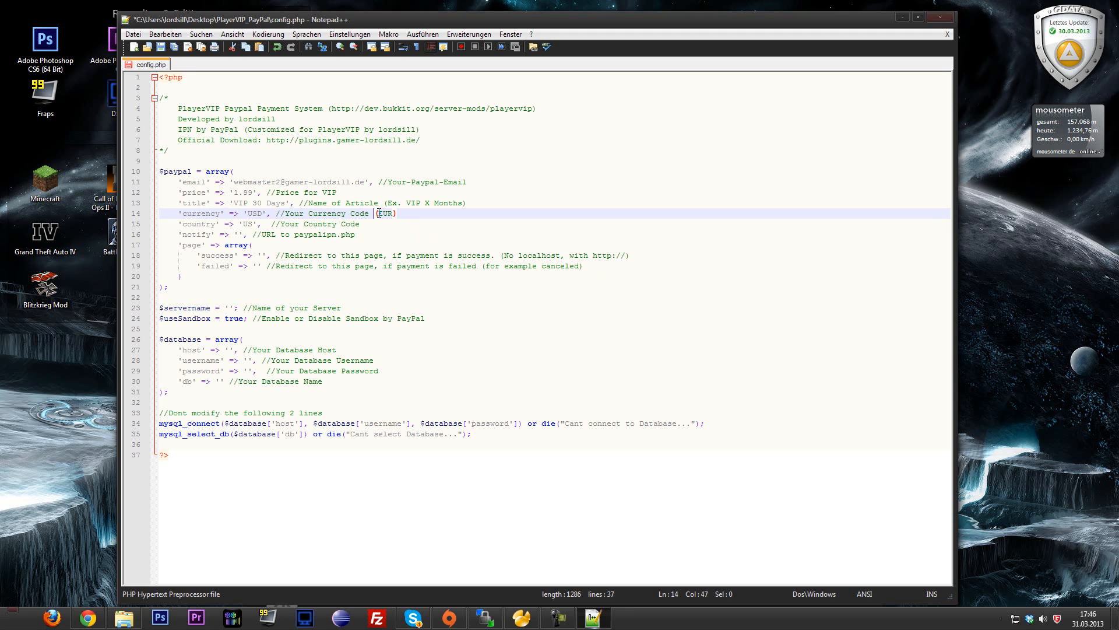
double_click(254, 213)
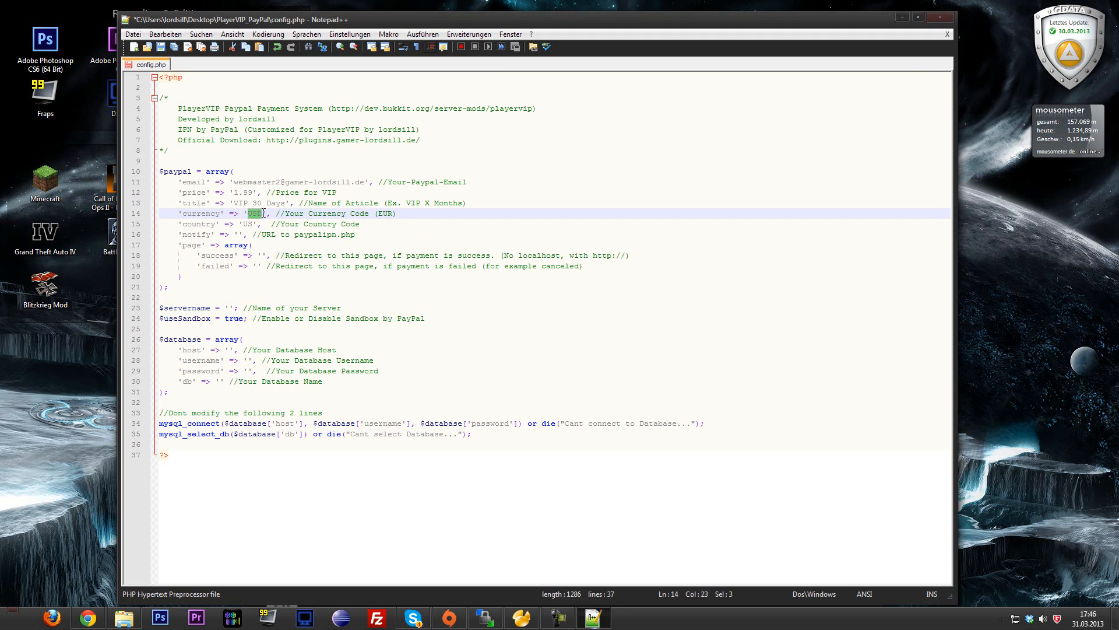
mouse_move(367, 227)
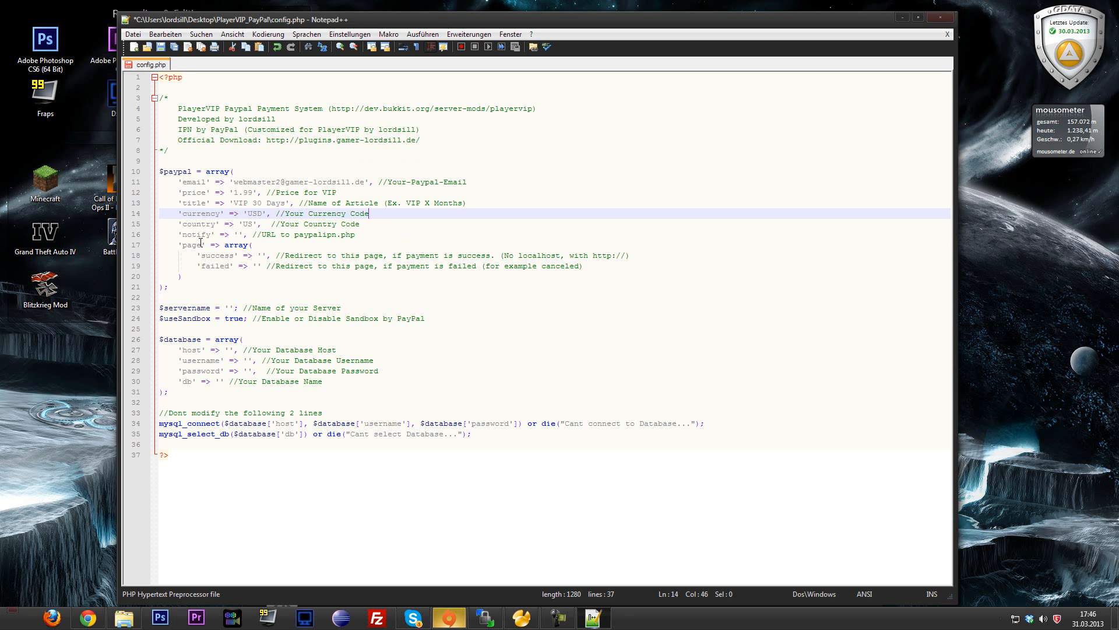
mouse_move(239, 234)
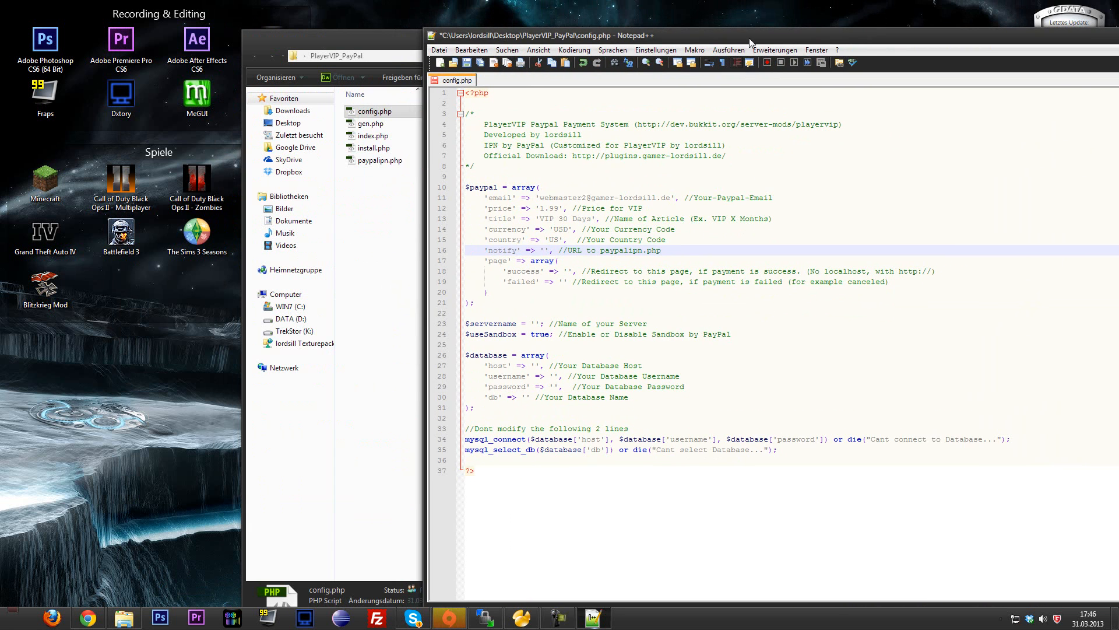
text(http)
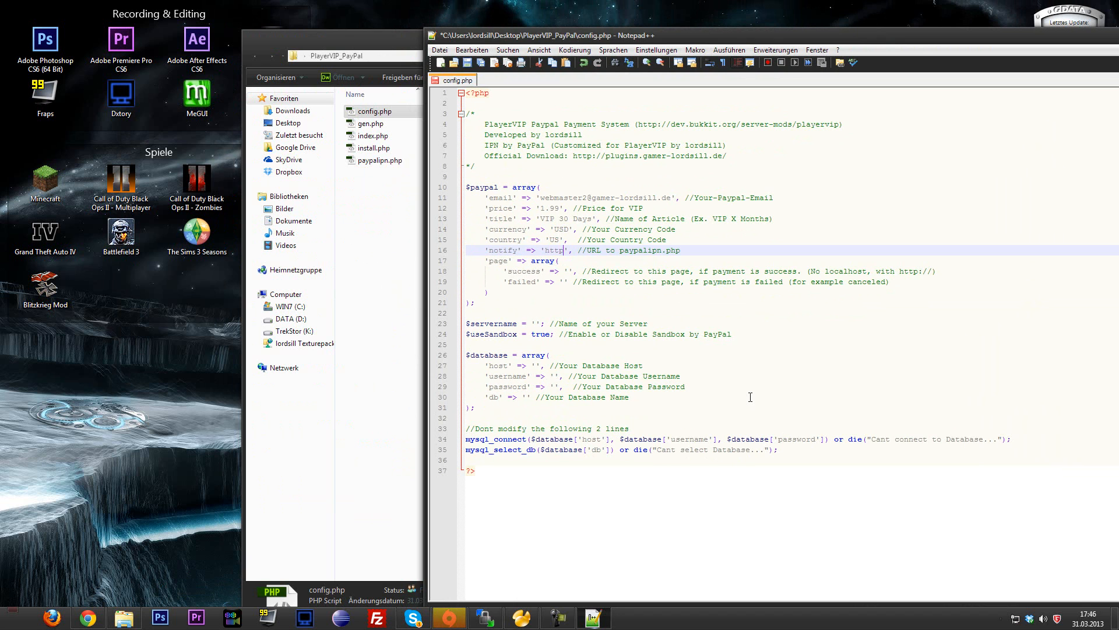
text(://gamer-lordsill.de/paypal/)
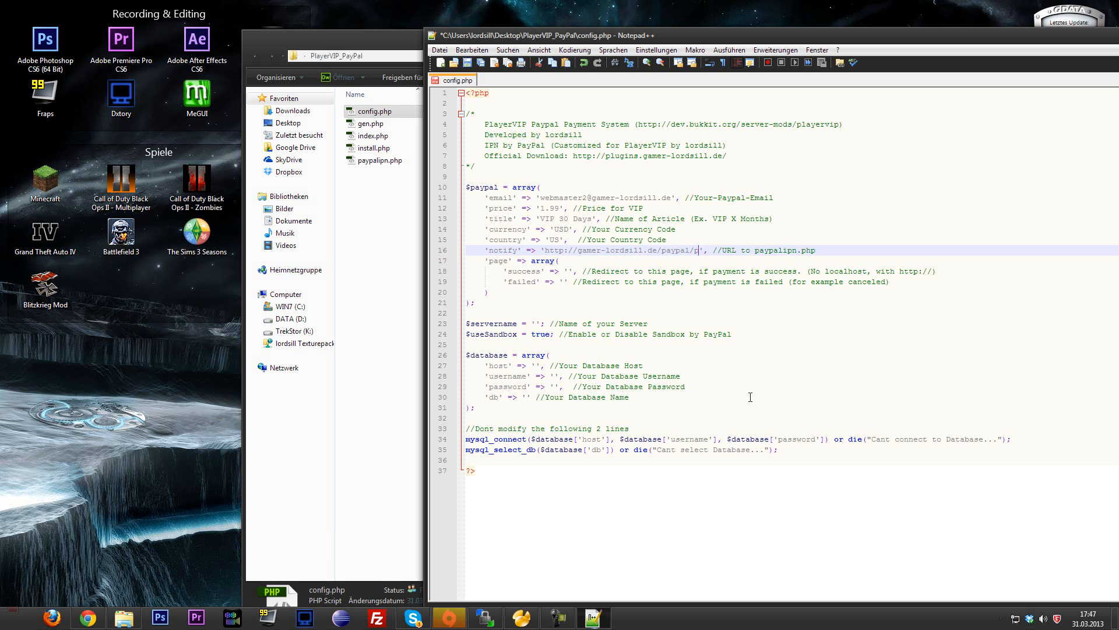
text(aypalipn)
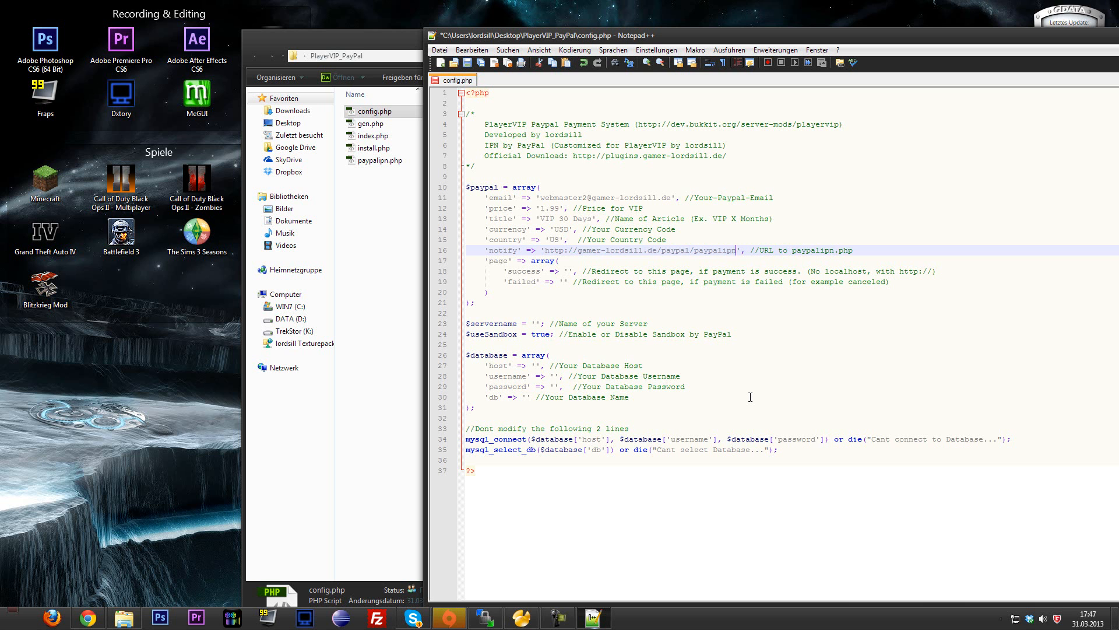
text(.php)
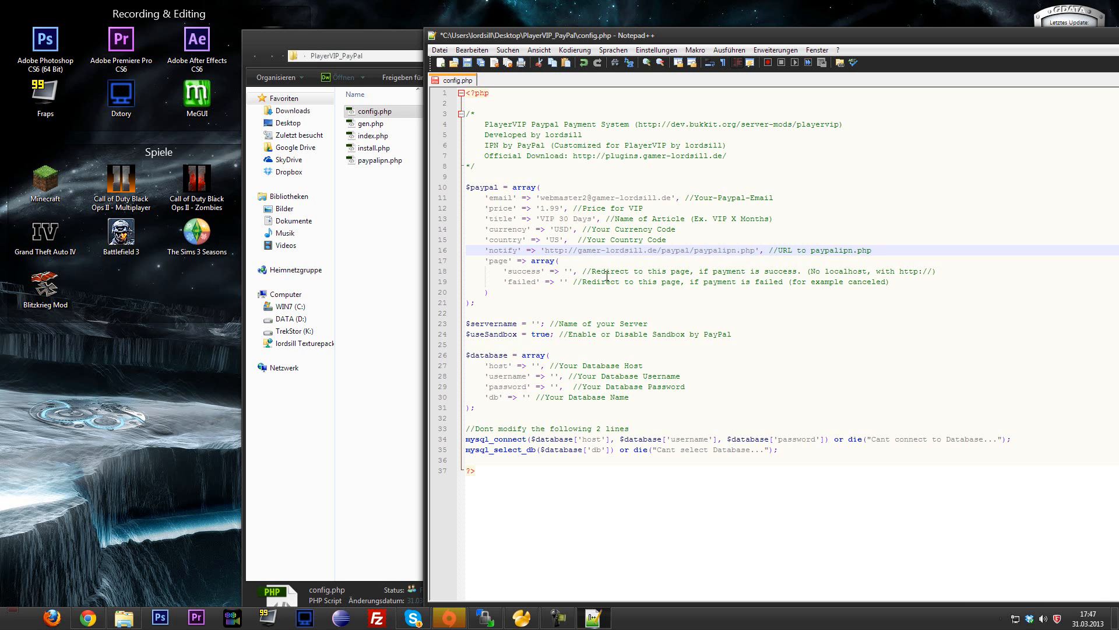
mouse_move(739, 6)
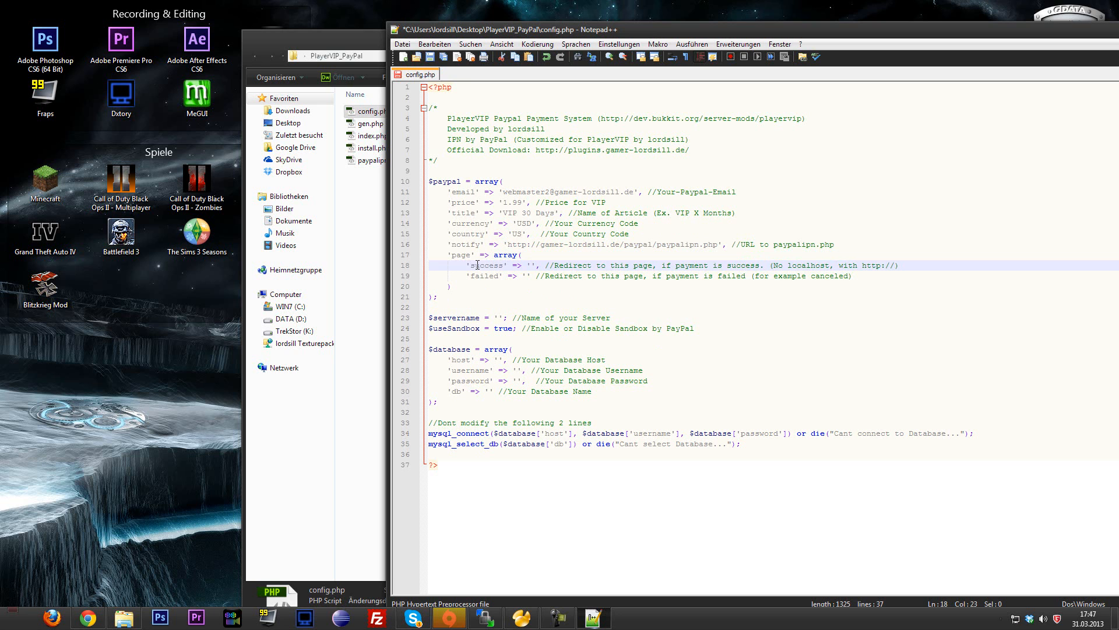
double_click(488, 265)
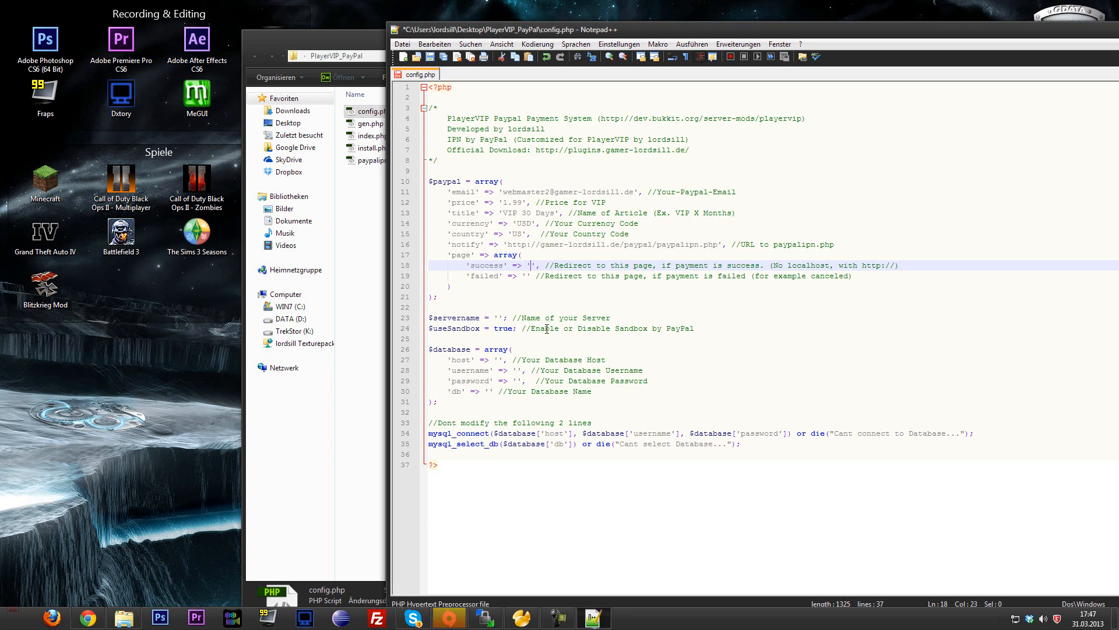
text(pl)
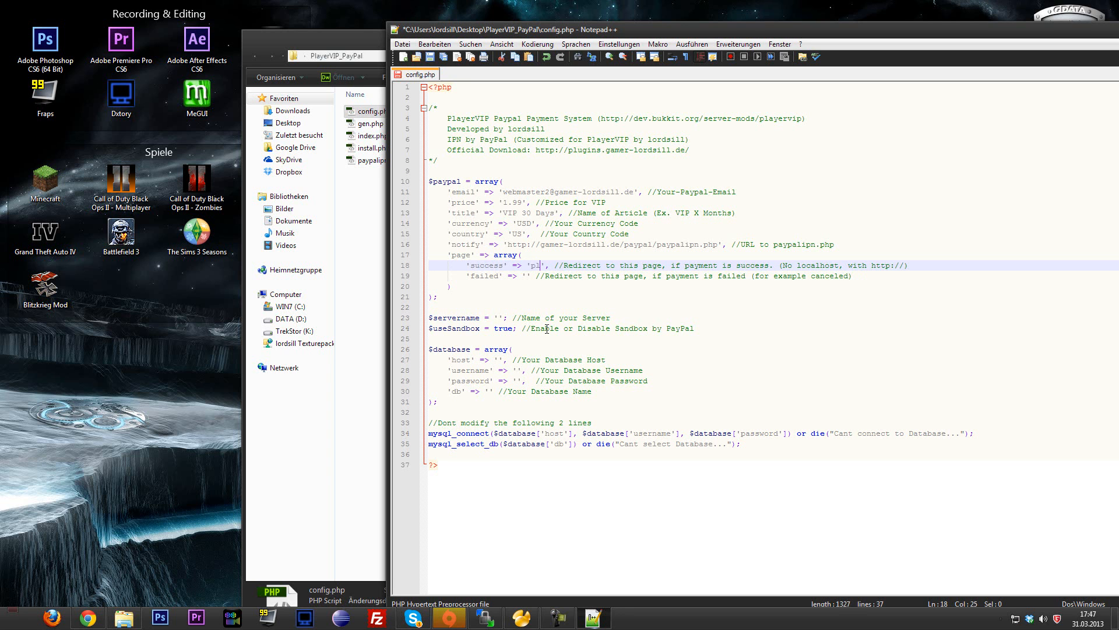
text(http://)
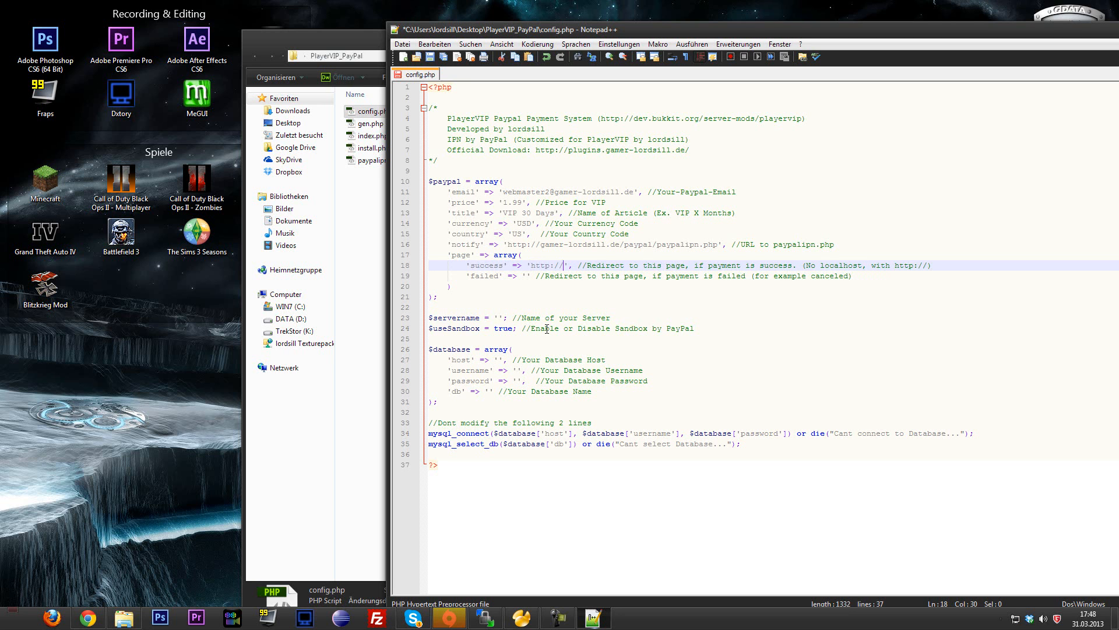
text(plugins.g)
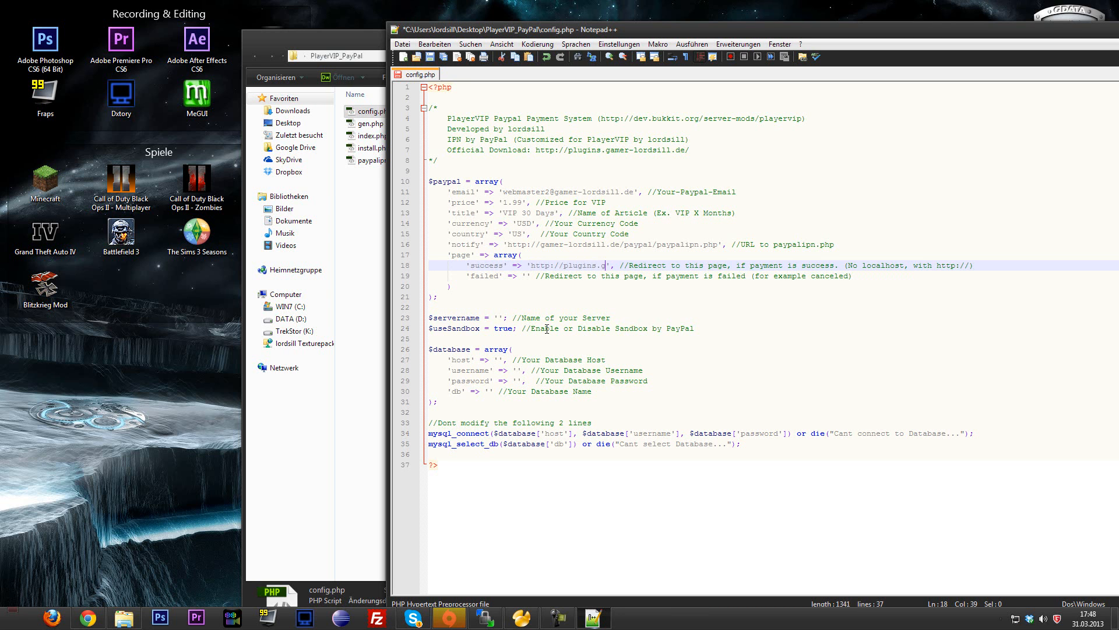
text(amer-lordsill.de/)
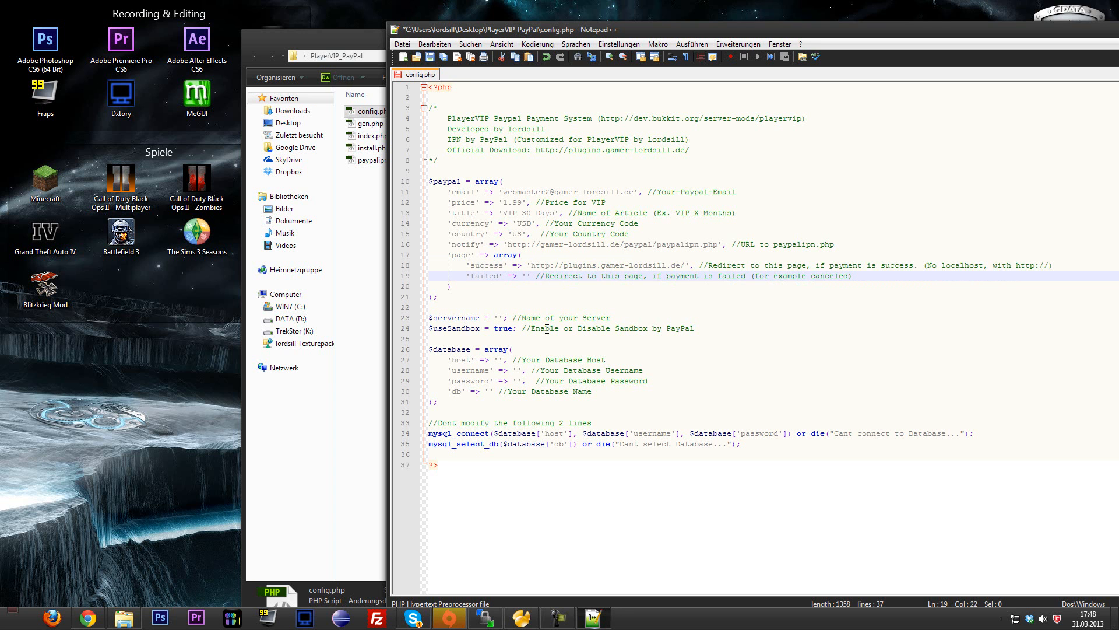
text(http://plugins.gamer)
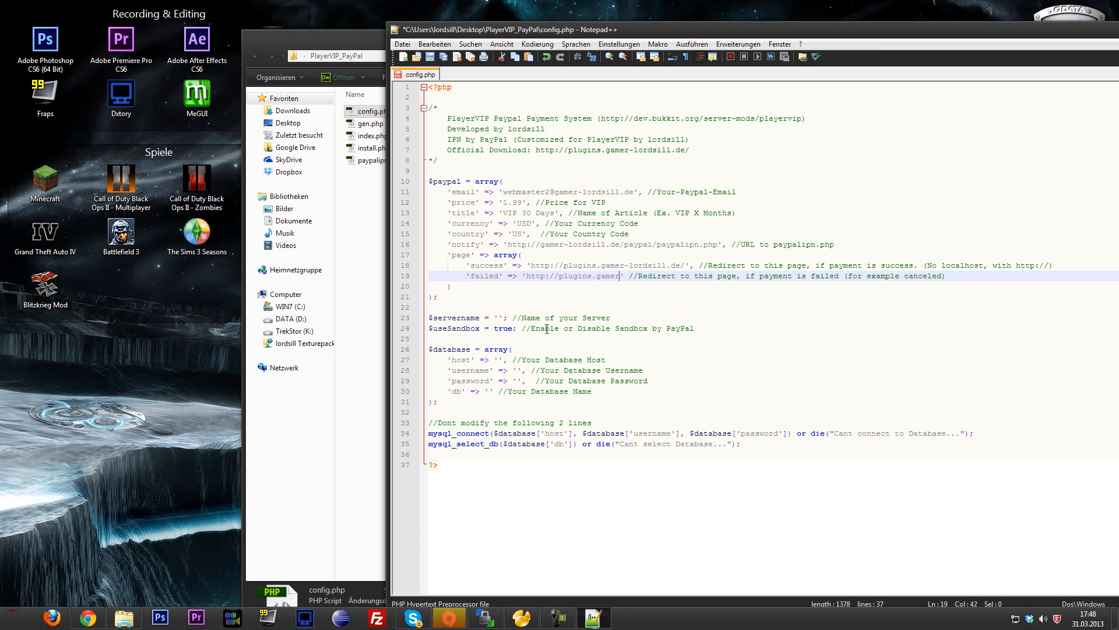
text(-lordsill.)
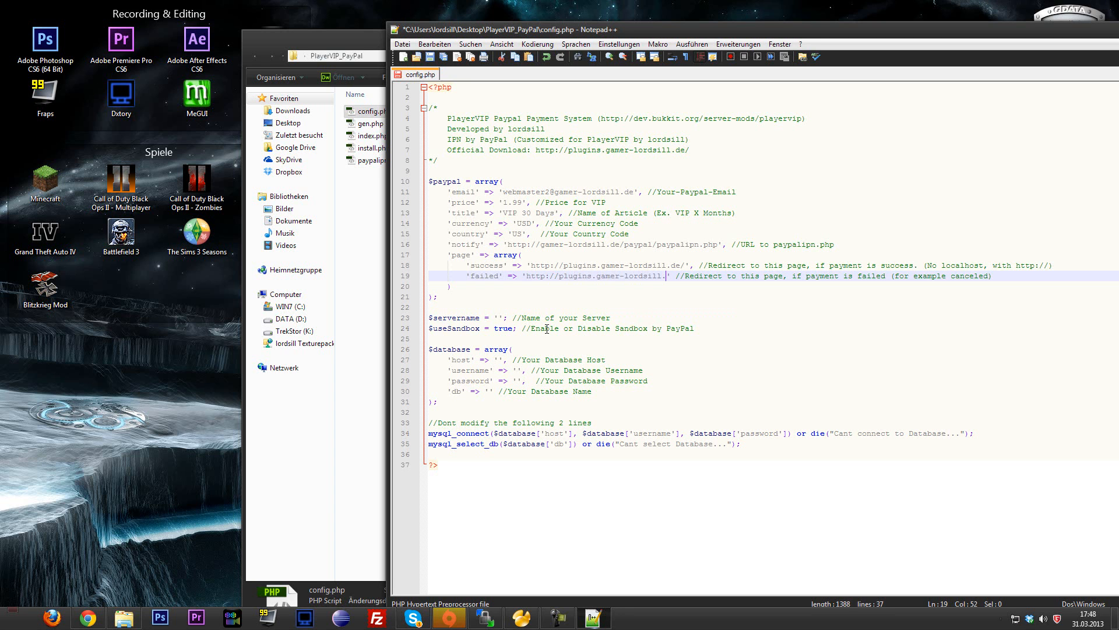
text(de/)
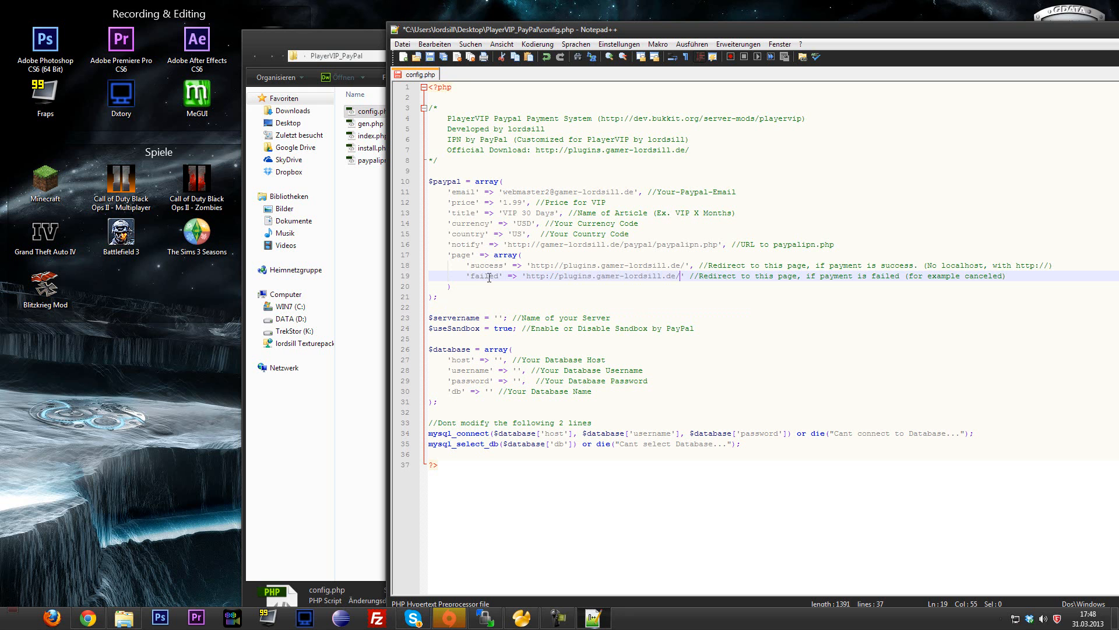
mouse_move(441, 283)
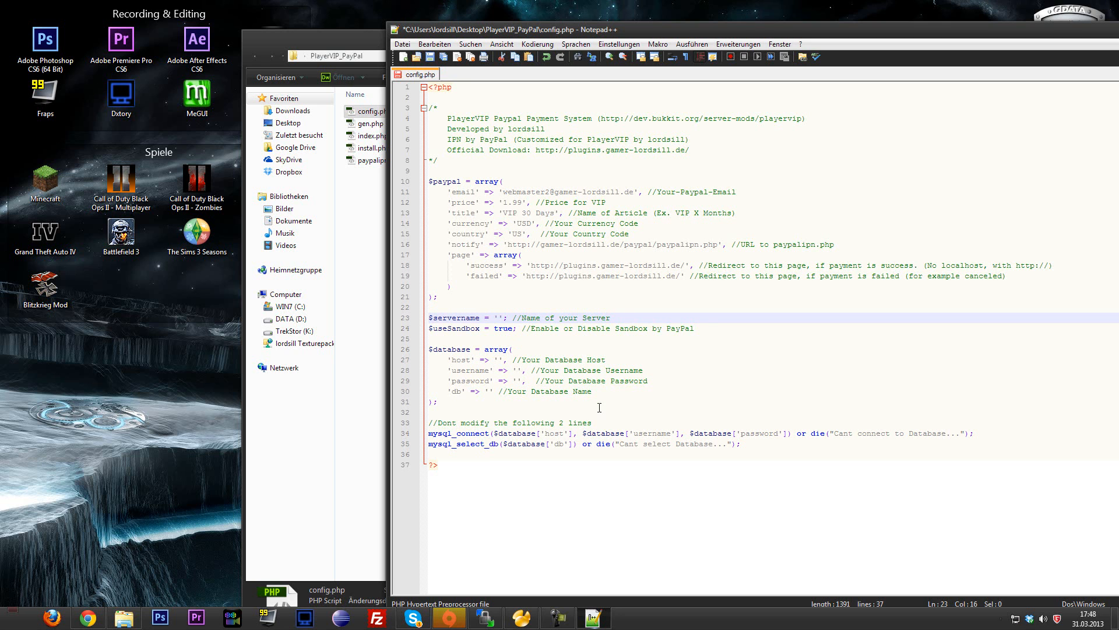
text(PlayerVIPTe)
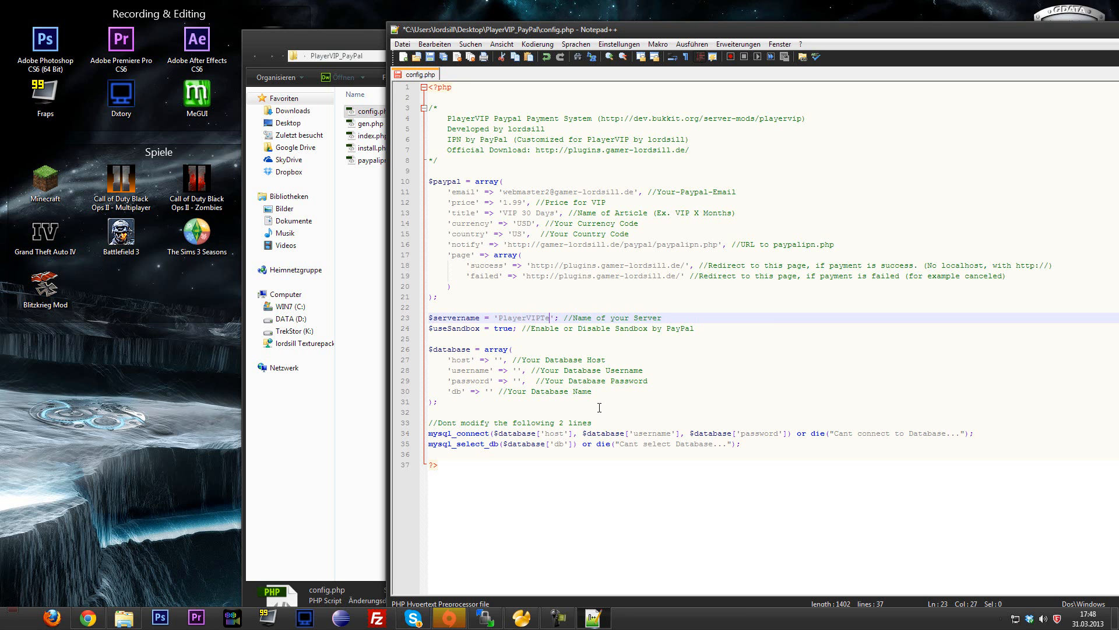
text(-Tests)
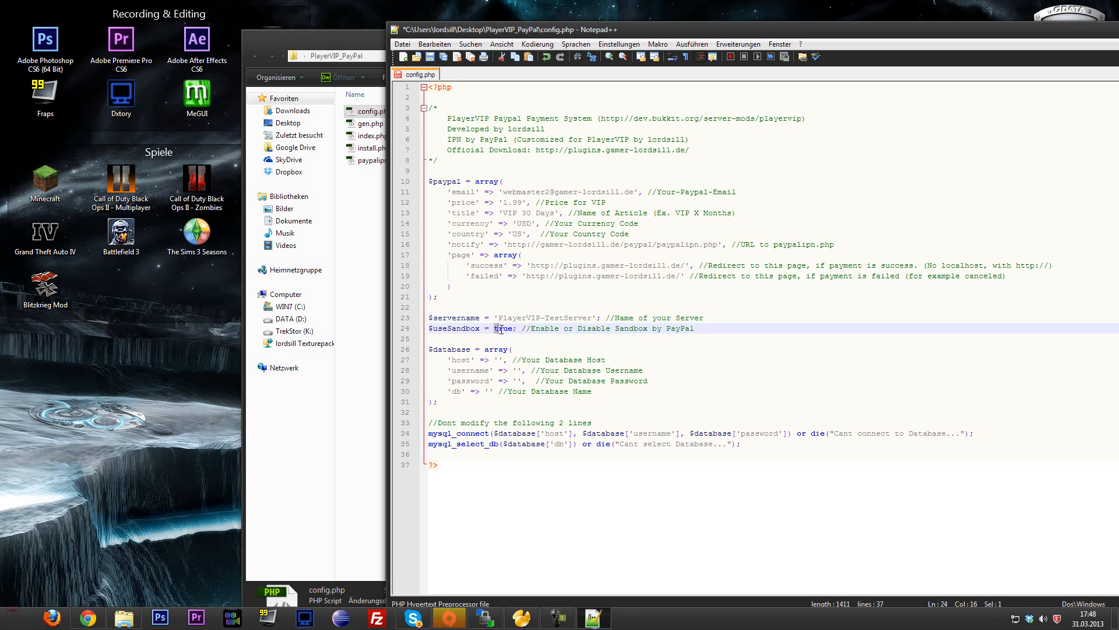
double_click(503, 328)
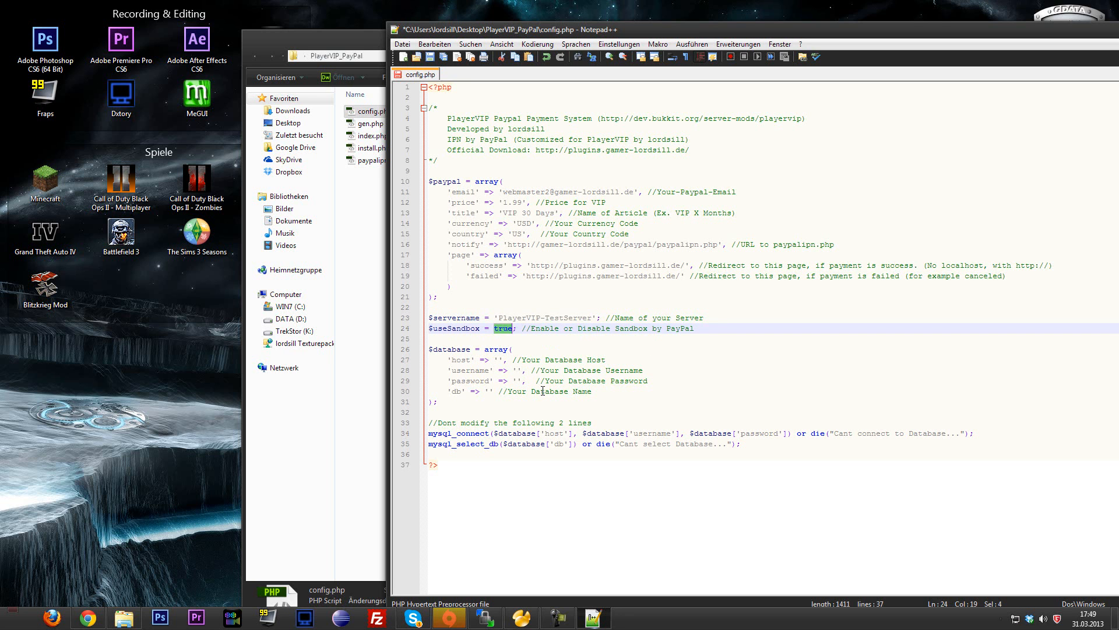
text(false)
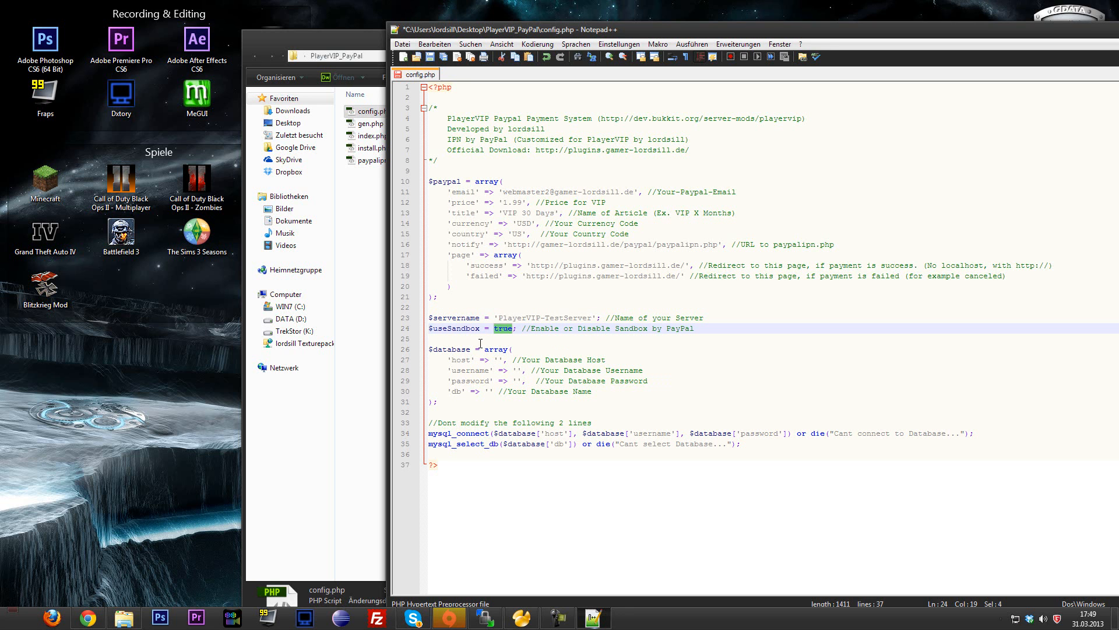
mouse_move(494, 336)
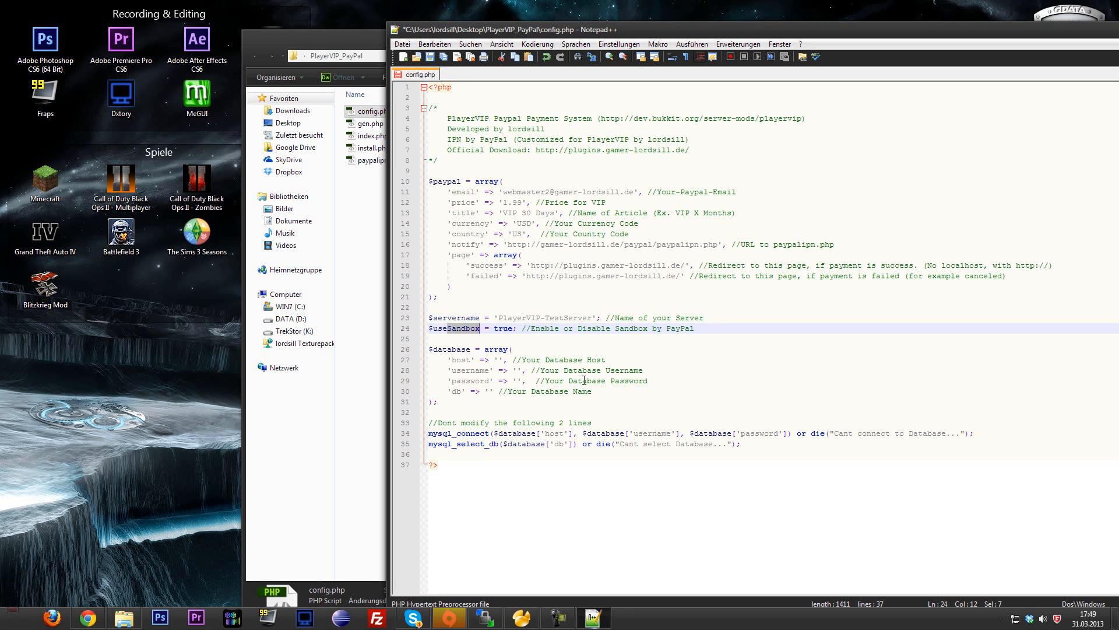
mouse_move(556, 360)
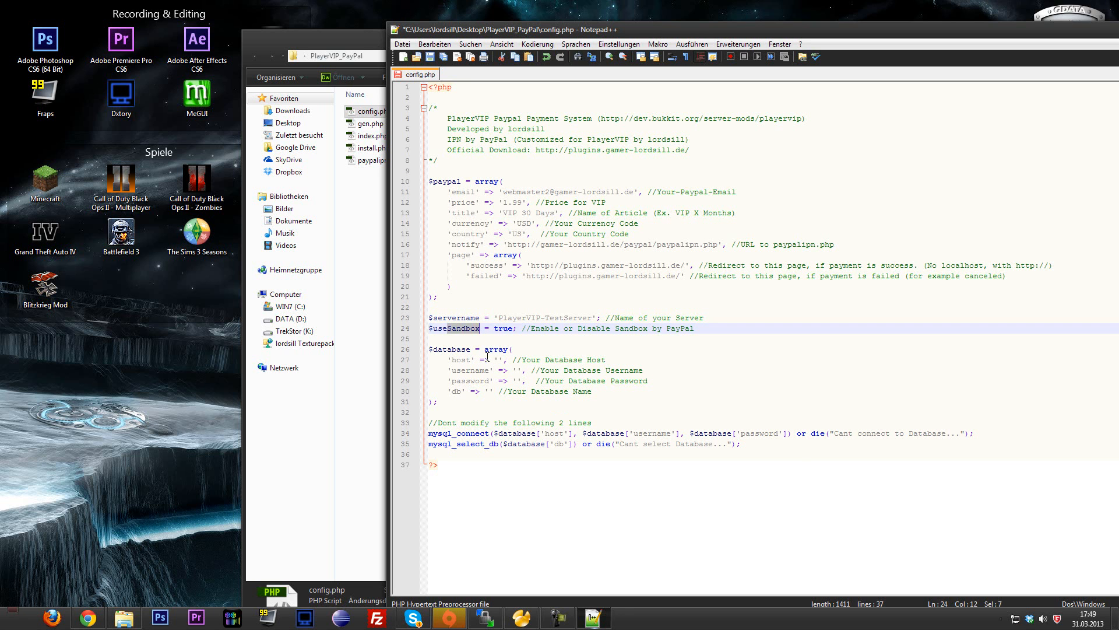
click(470, 341)
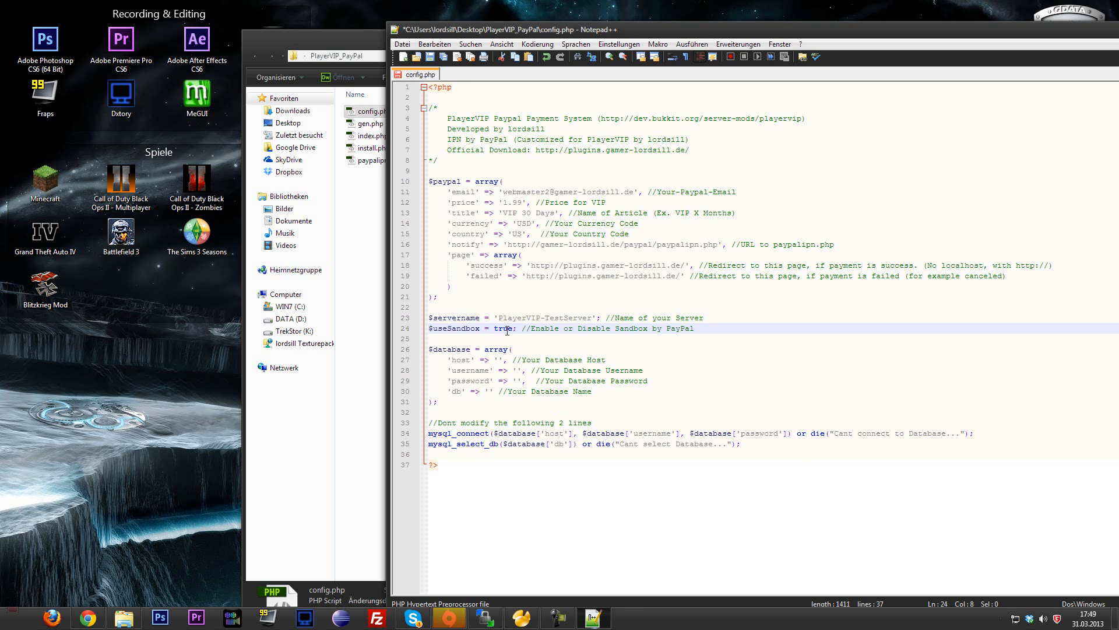
mouse_move(628, 234)
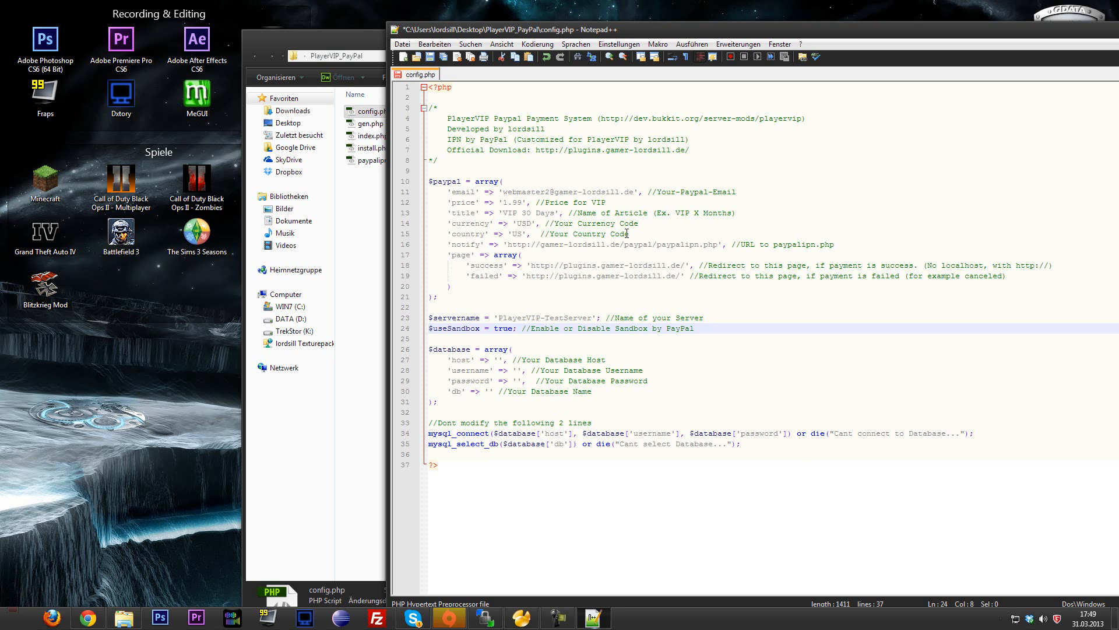
mouse_move(504, 329)
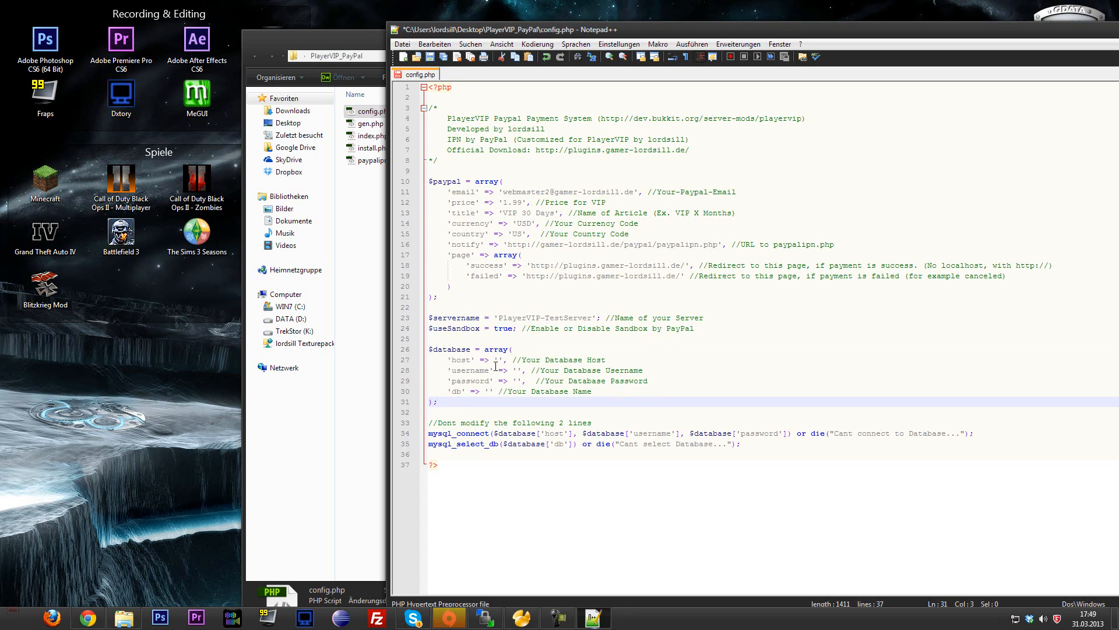
Step: Enter database host db4free.net, user and database playervip2, the password, and save config.php
click(496, 359)
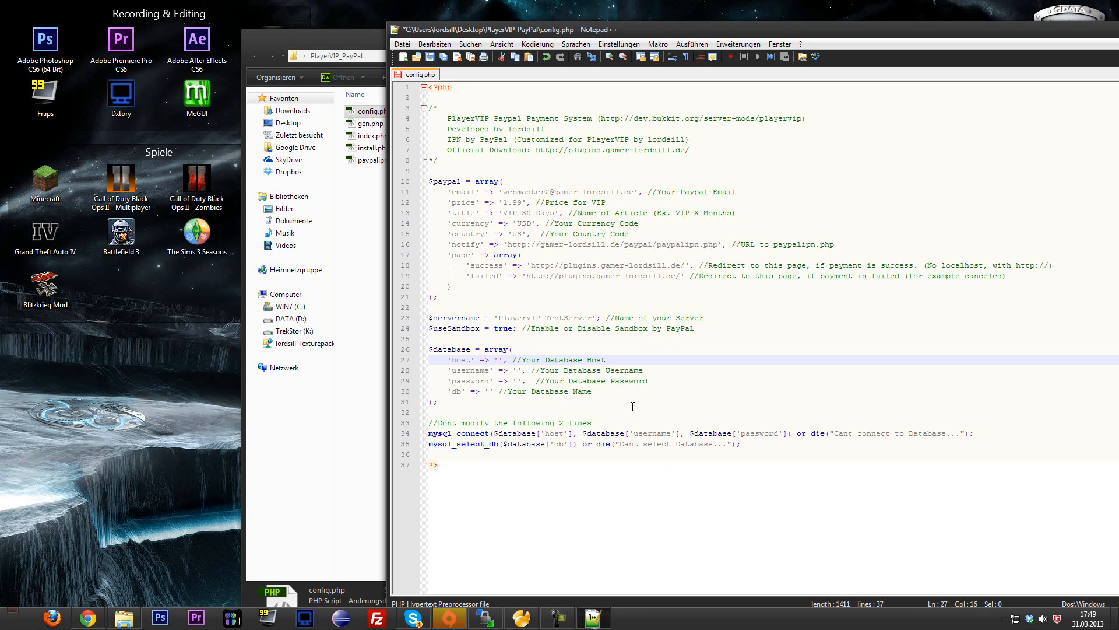
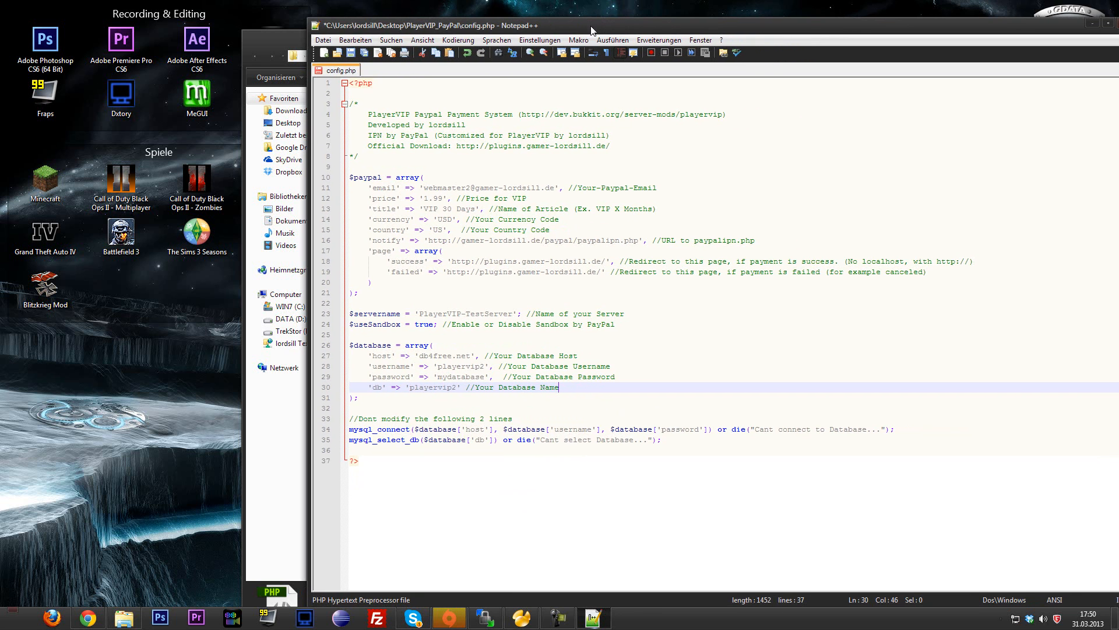
mouse_move(439, 376)
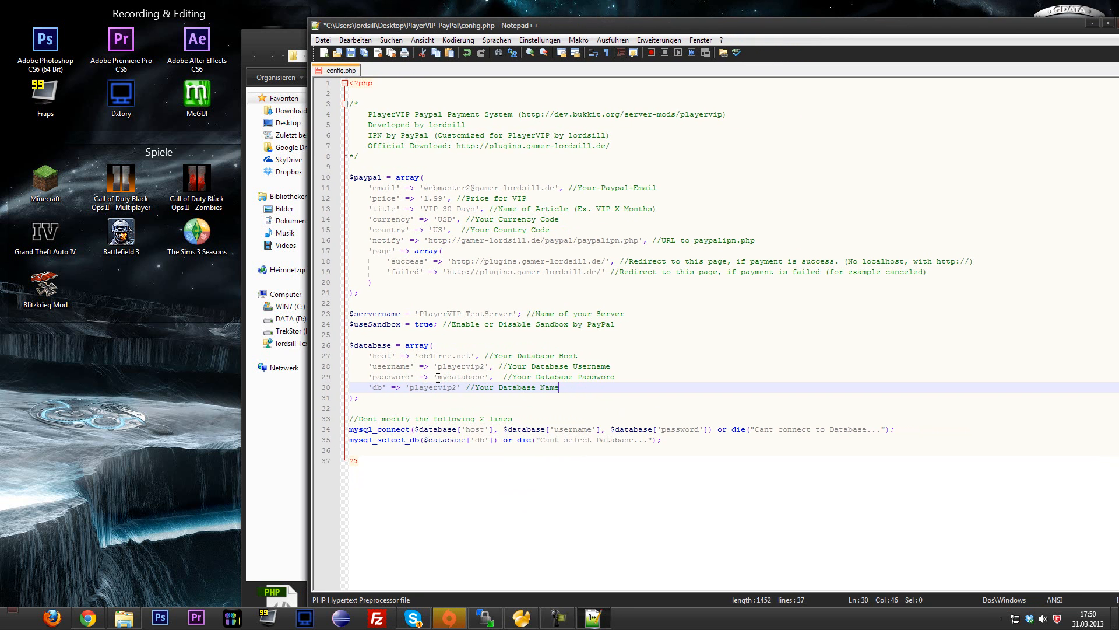
click(520, 429)
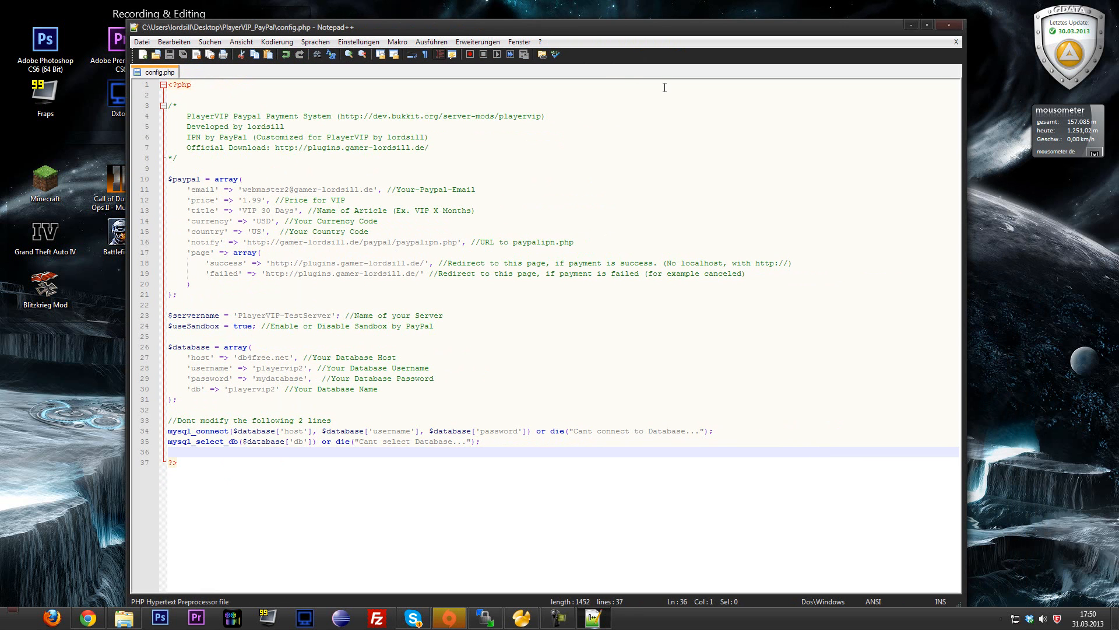
mouse_move(951, 27)
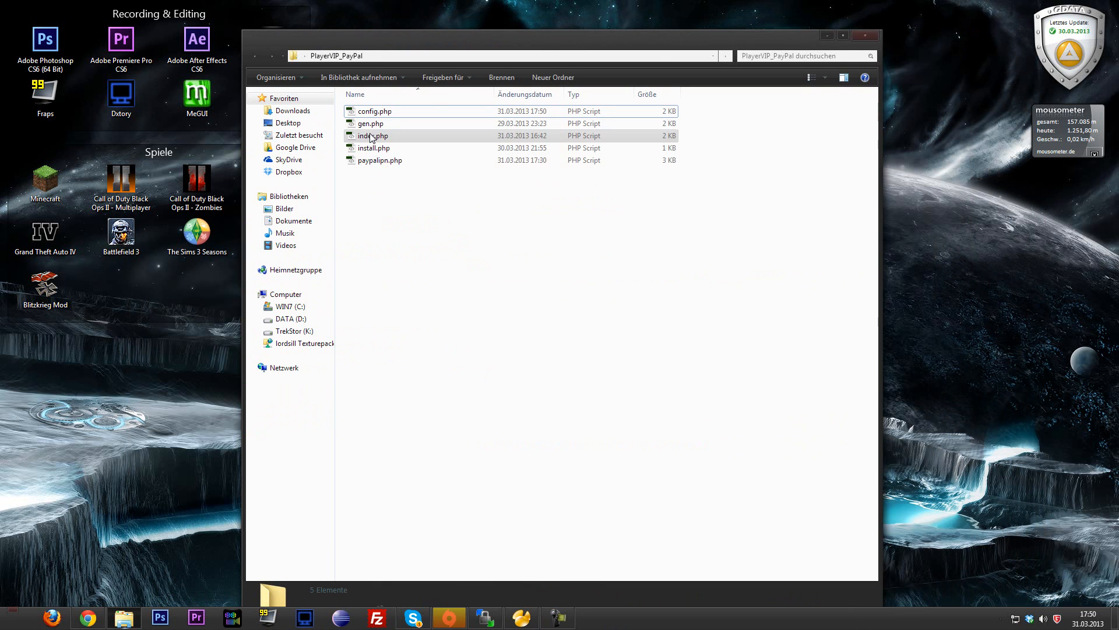
mouse_move(386, 148)
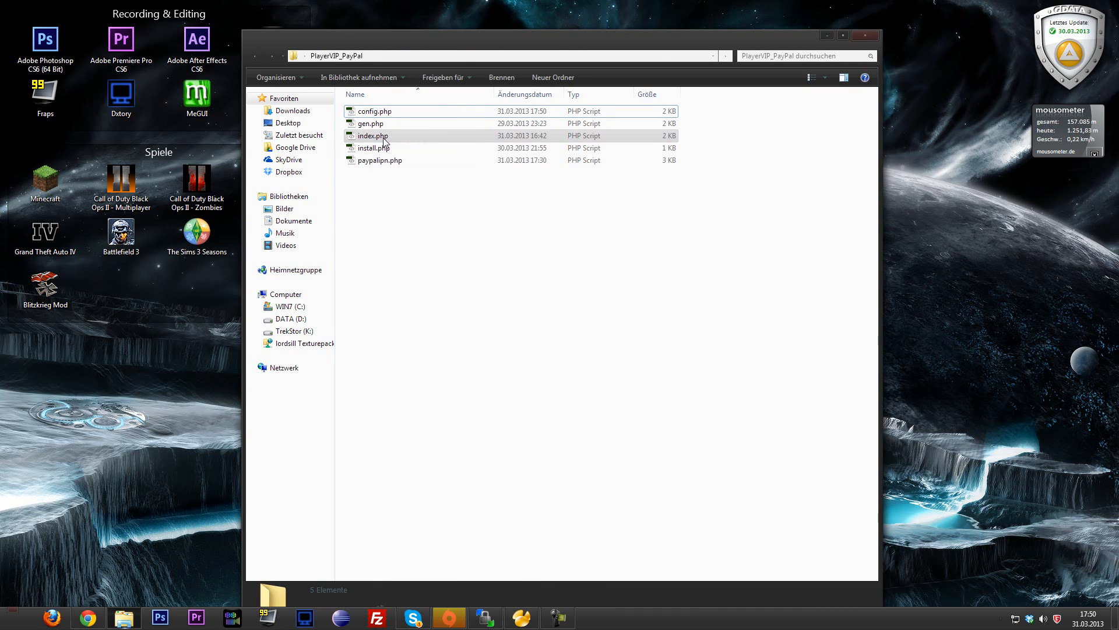
Step: Open index.php from the PlayerVIP_PayPal folder with Edit with Notepad++
right_click(373, 136)
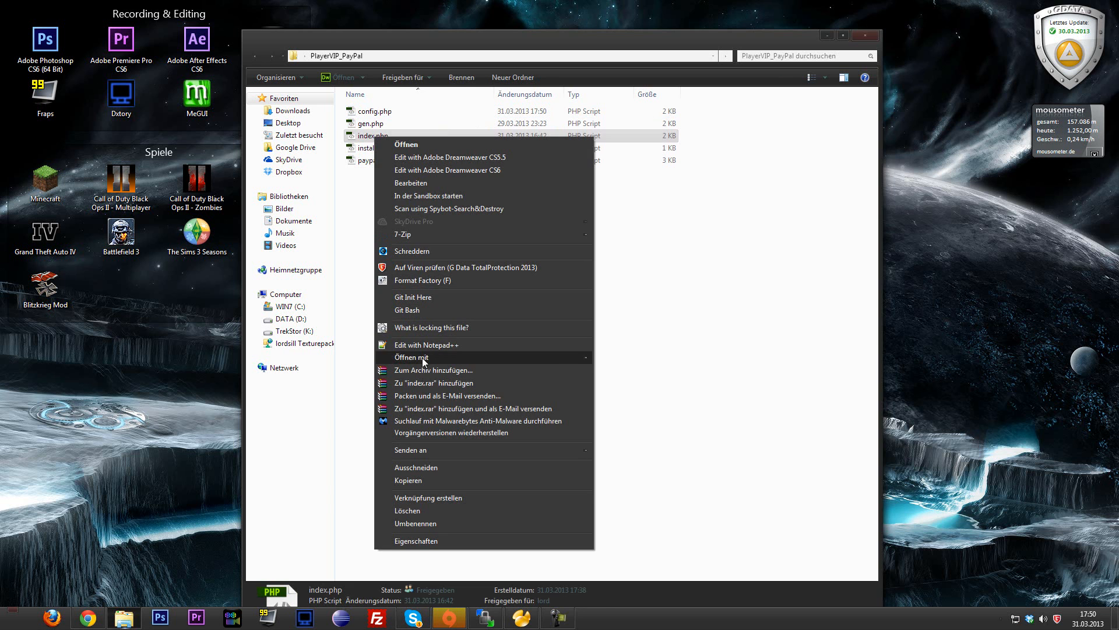
click(426, 345)
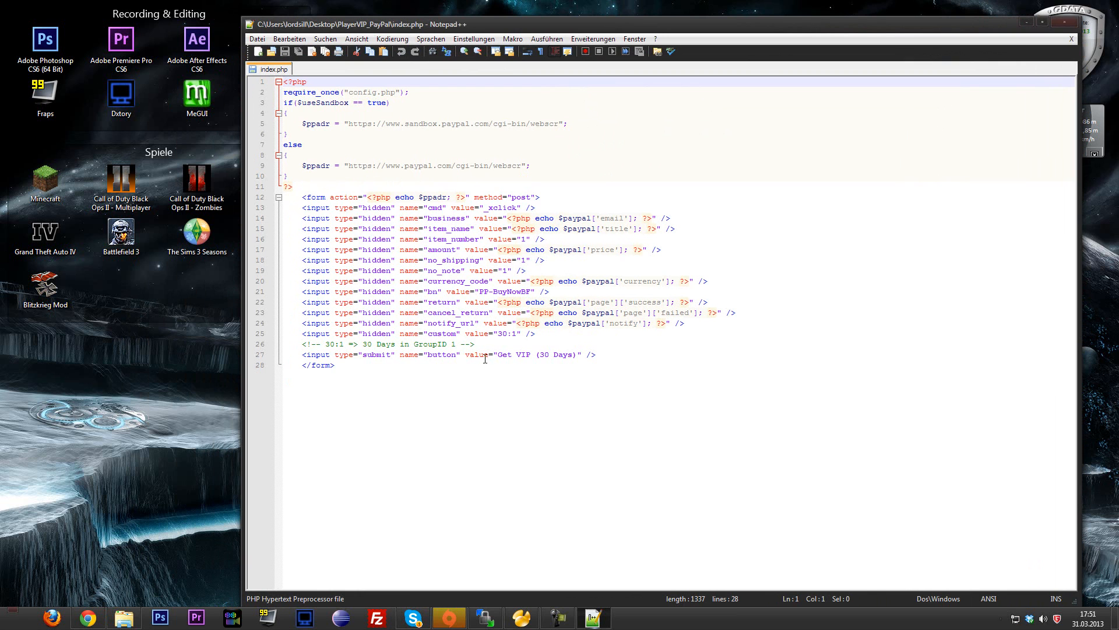
Step: Select the 30 in the hidden custom input's '30:1' value in index.php
triple_click(418, 333)
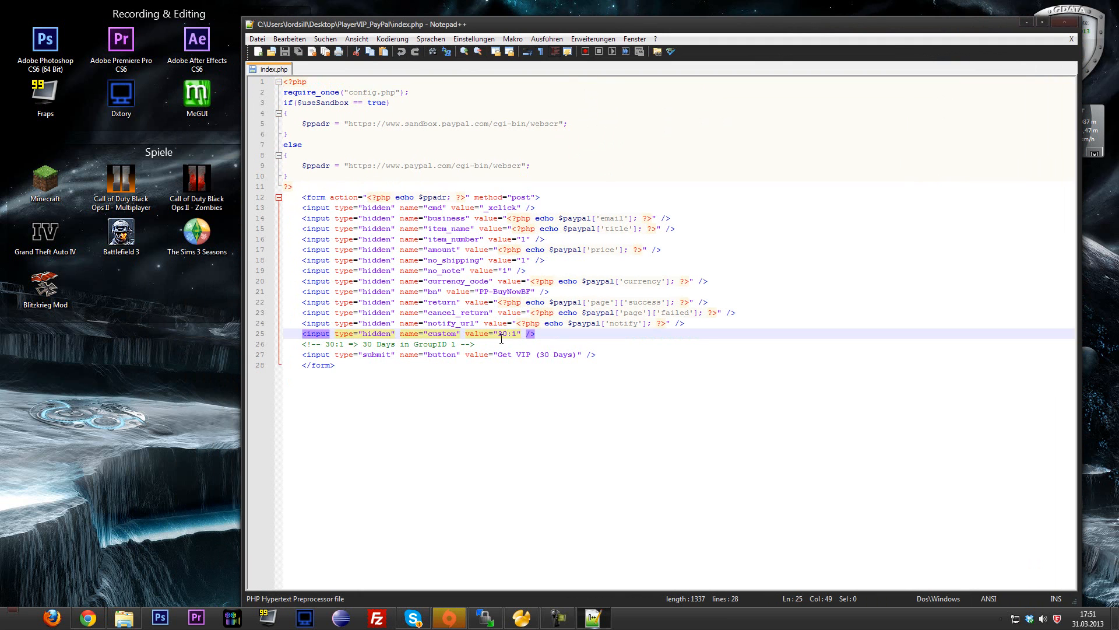
double_click(507, 334)
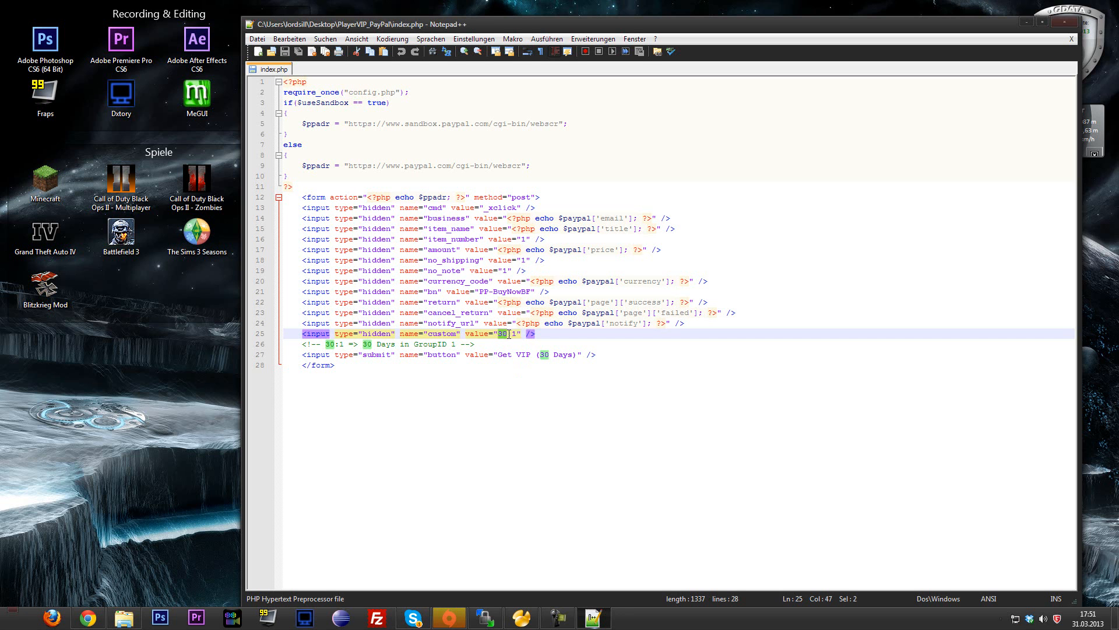
mouse_move(501, 339)
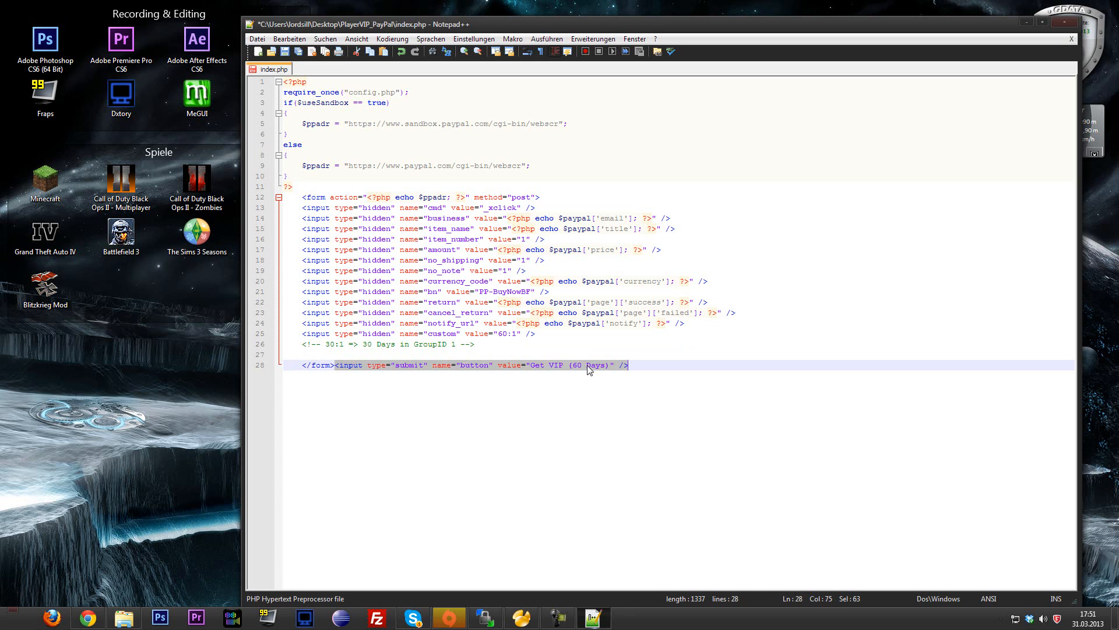
mouse_move(500, 415)
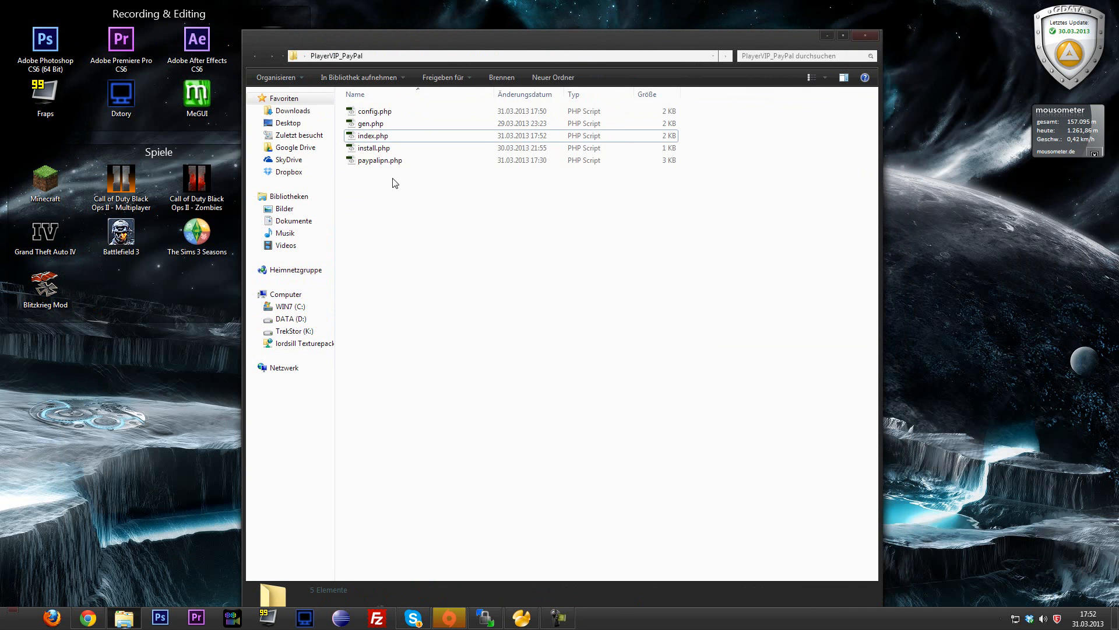
mouse_move(439, 290)
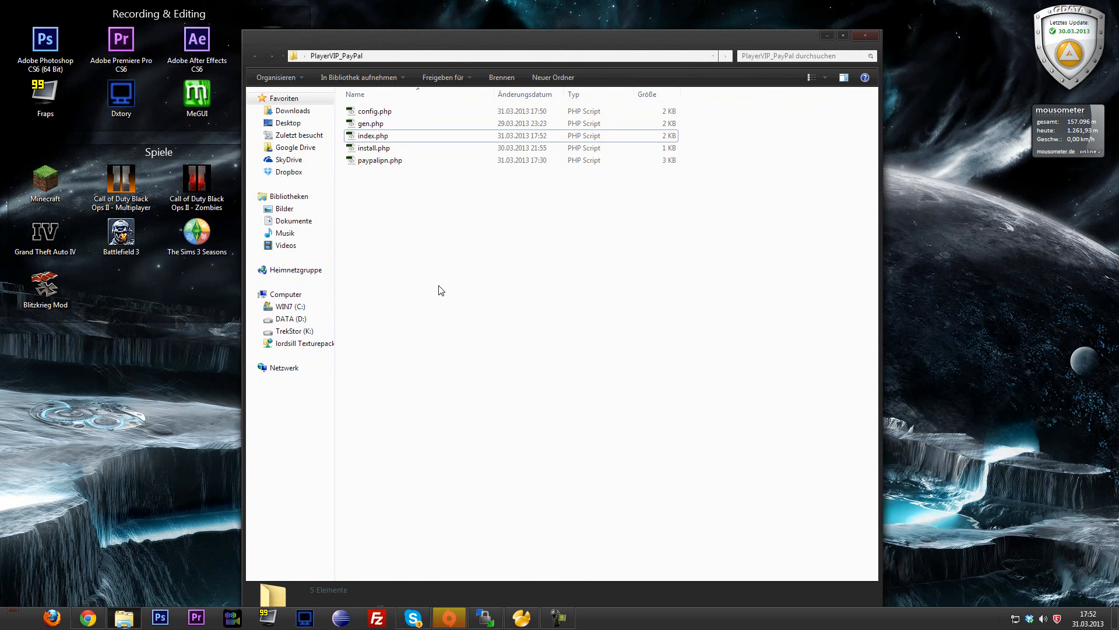
mouse_move(496, 535)
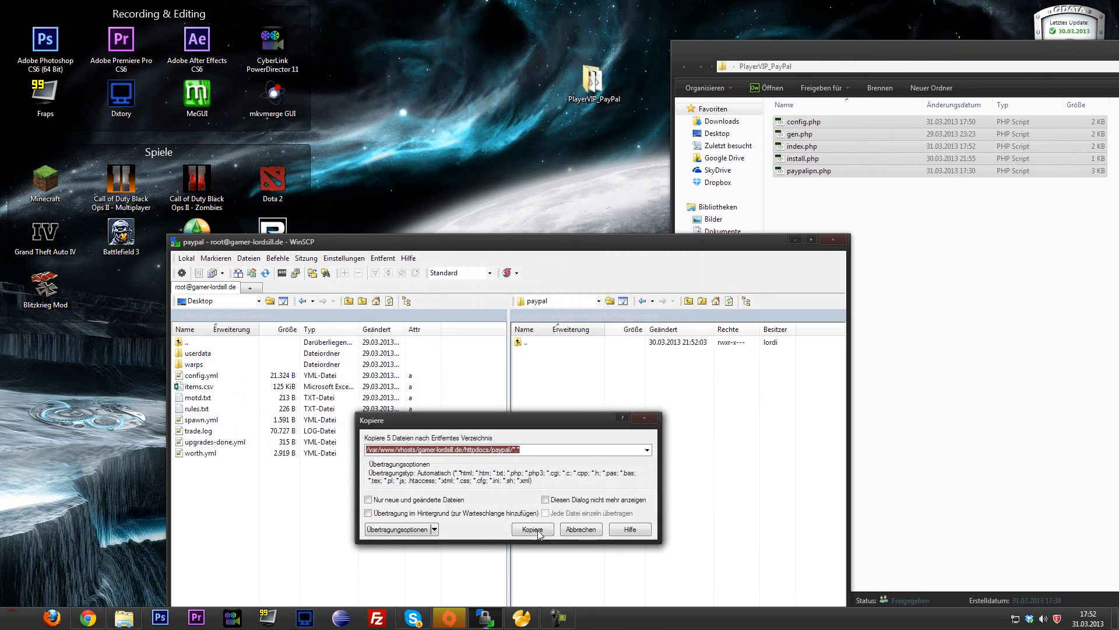
Step: Confirm copying the five PlayerVIP_PayPal files to the remote paypal directory
click(532, 529)
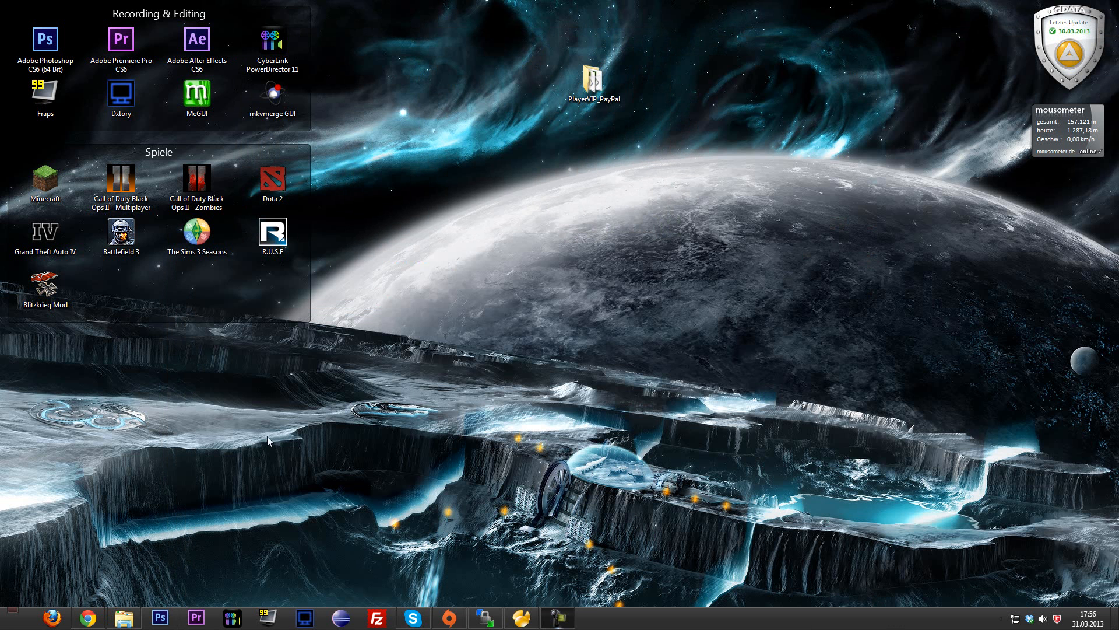
mouse_move(369, 435)
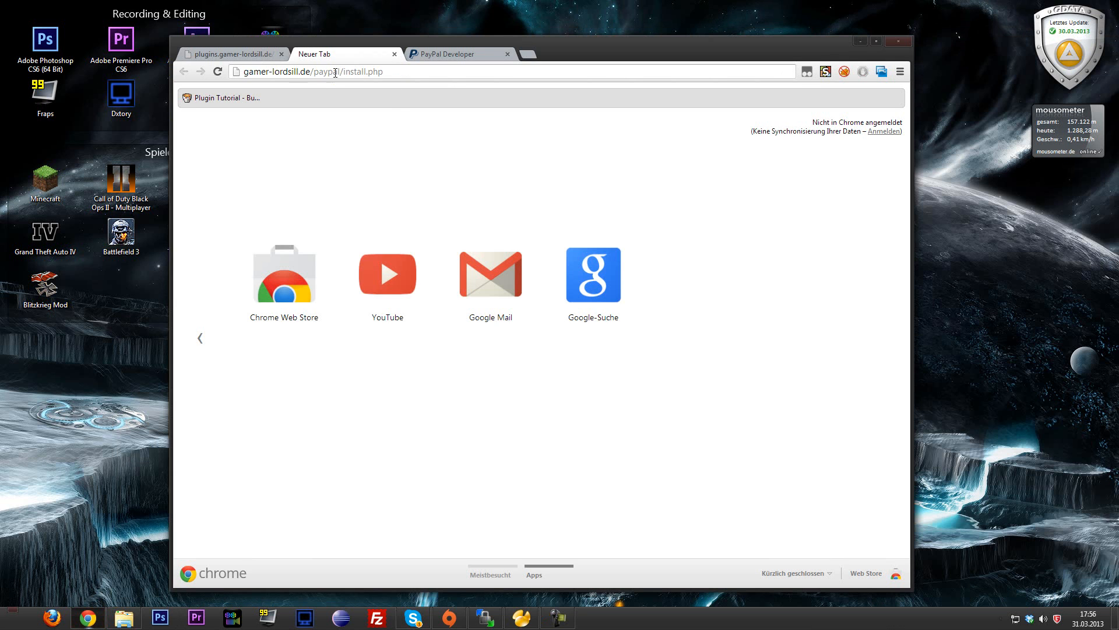
Step: Run paypal/install.php to create the gencode and playervip_txn tables, then start the $1.99 VIP checkout
click(313, 71)
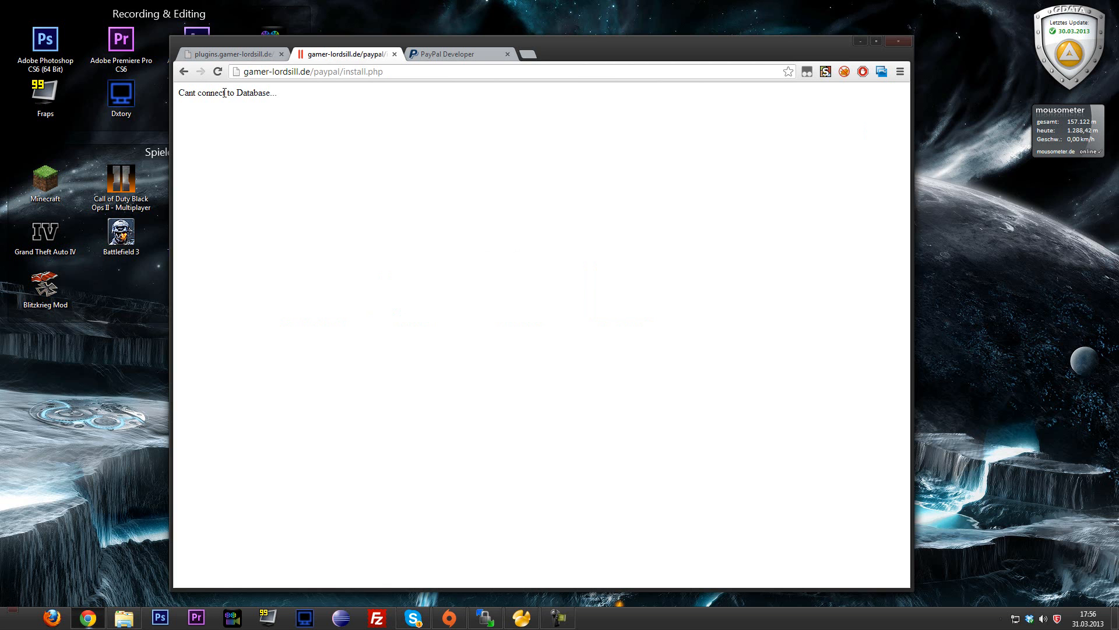
mouse_move(424, 294)
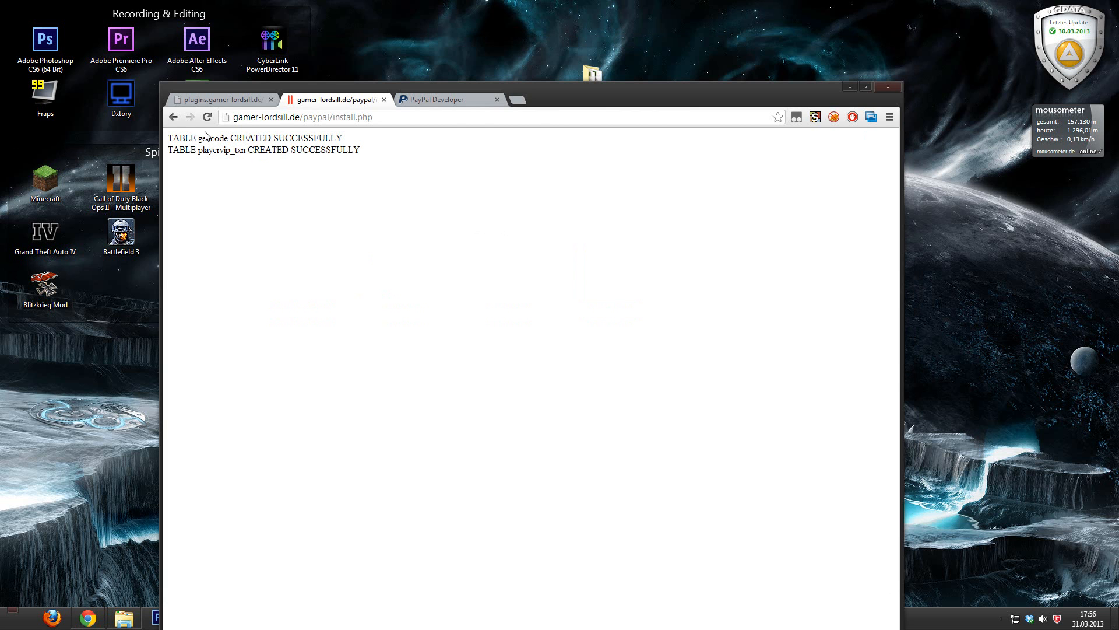
drag(233, 149, 360, 149)
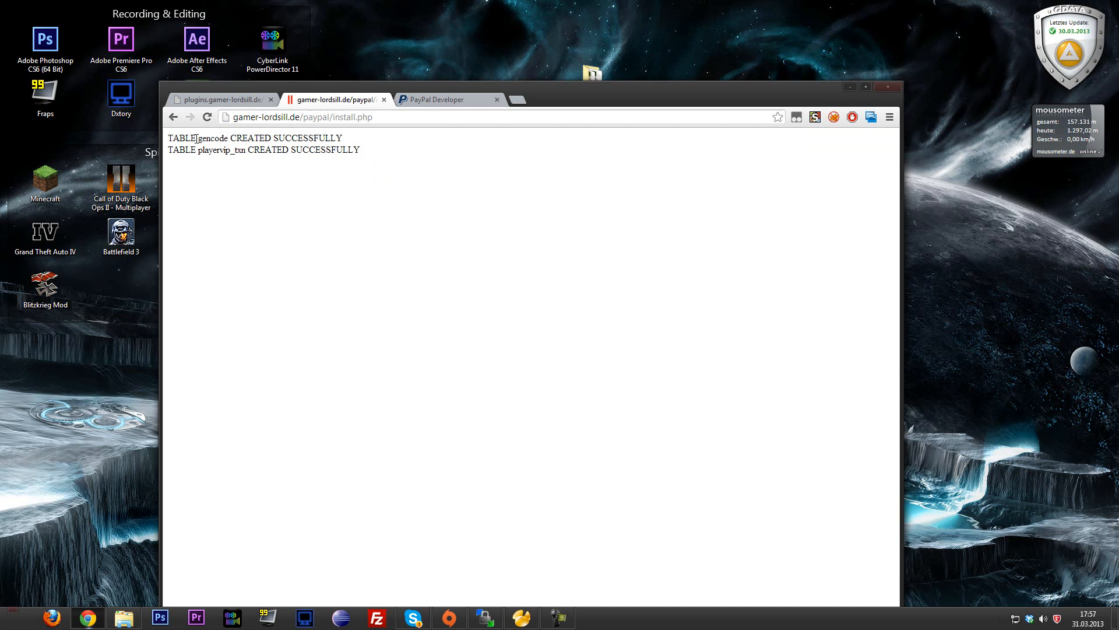
double_click(211, 138)
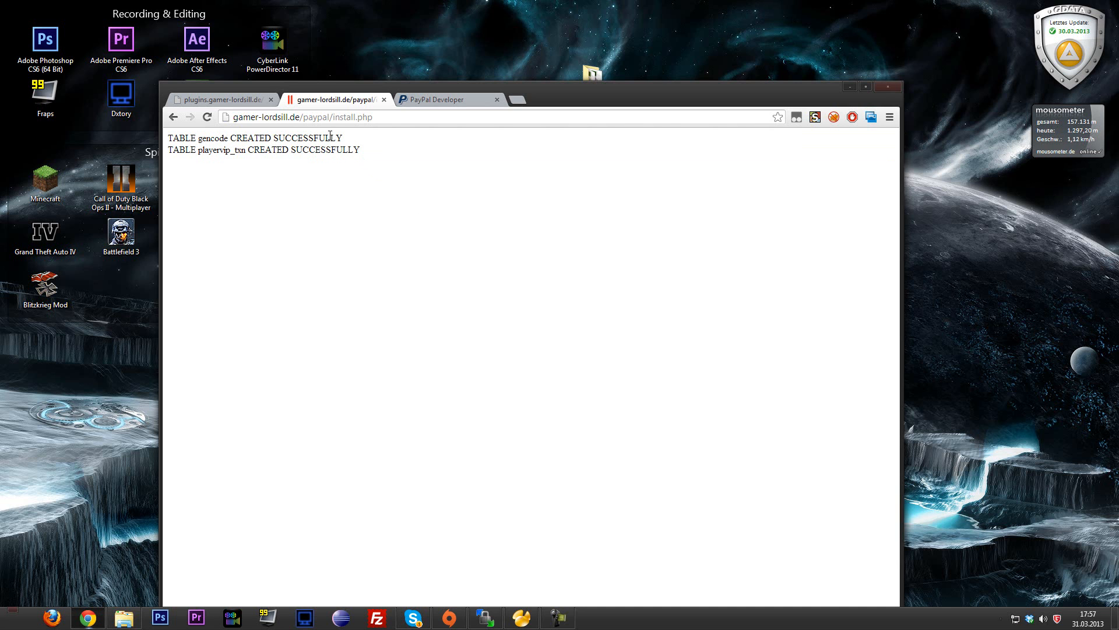
double_click(353, 116)
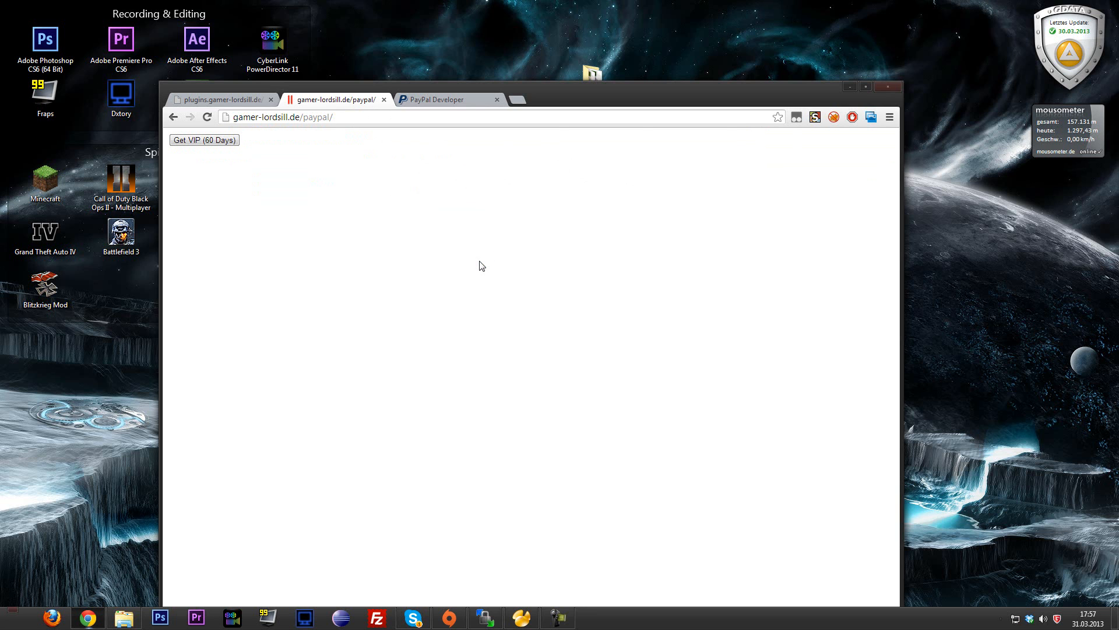
mouse_move(202, 148)
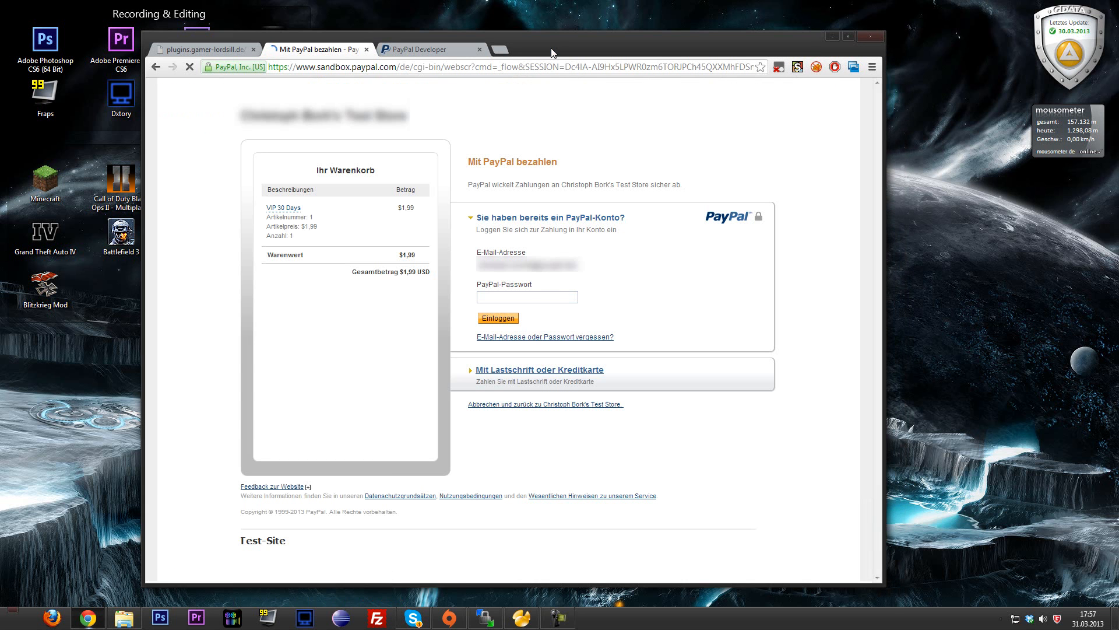
click(189, 67)
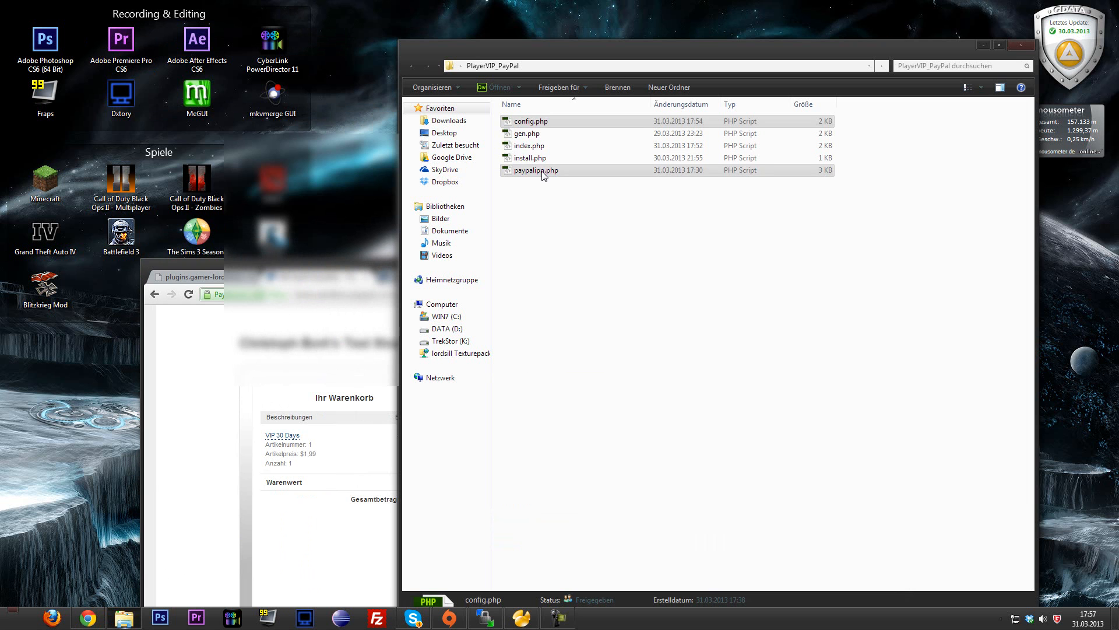
right_click(537, 170)
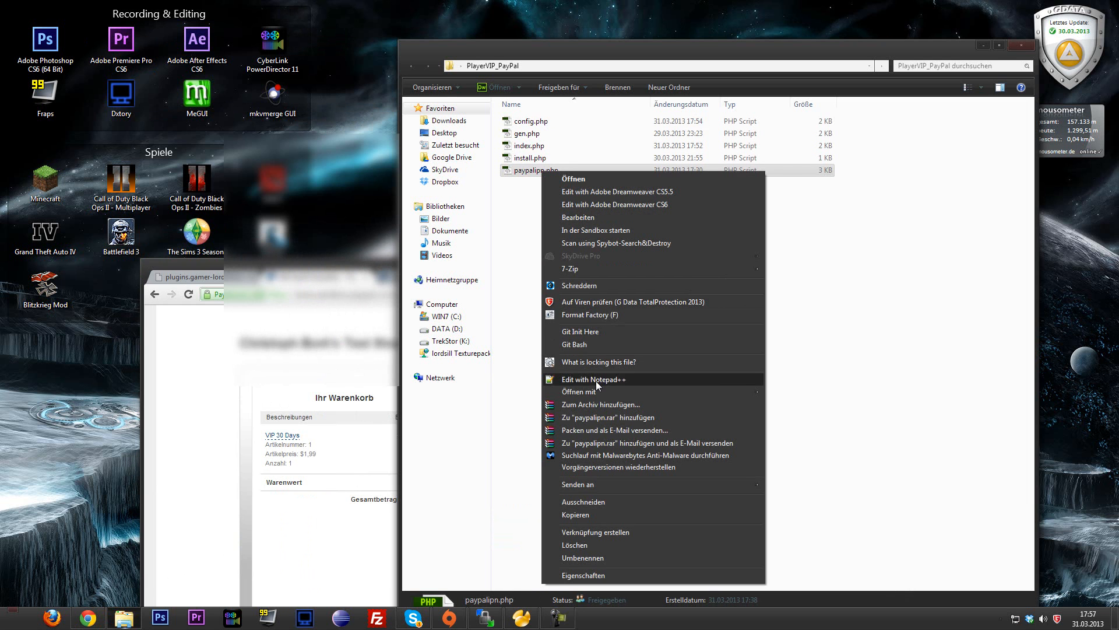
click(594, 379)
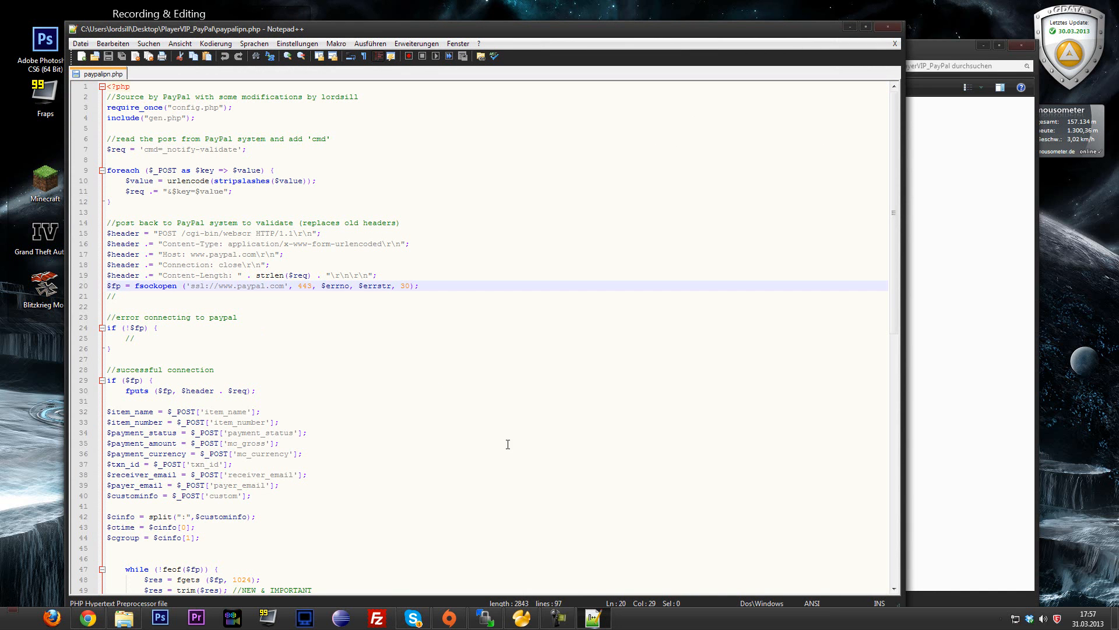
mouse_move(251, 295)
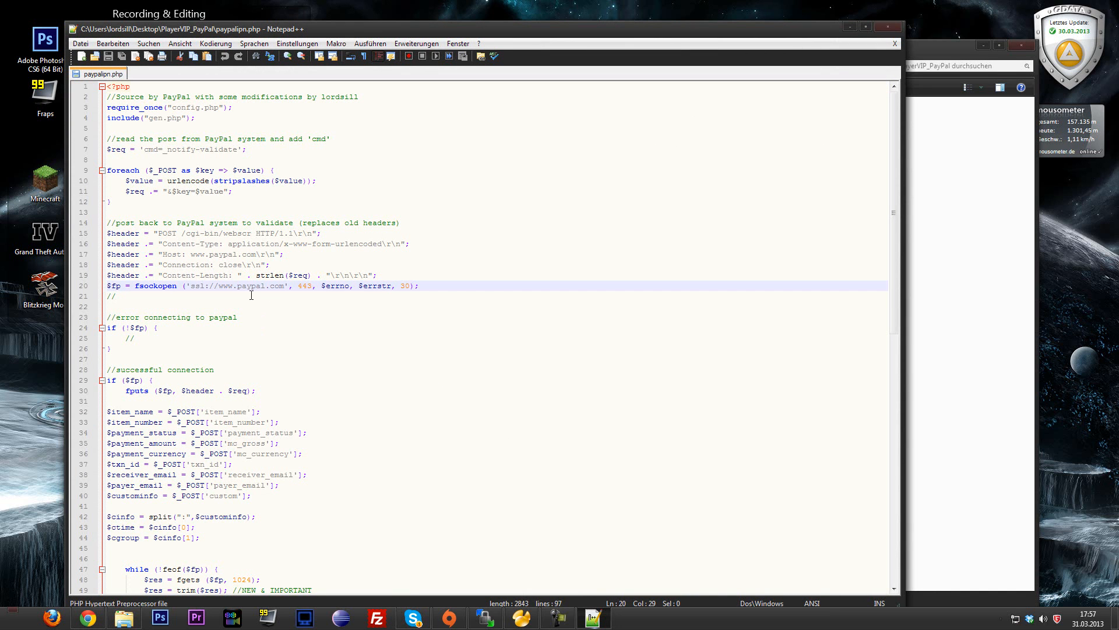
mouse_move(369, 367)
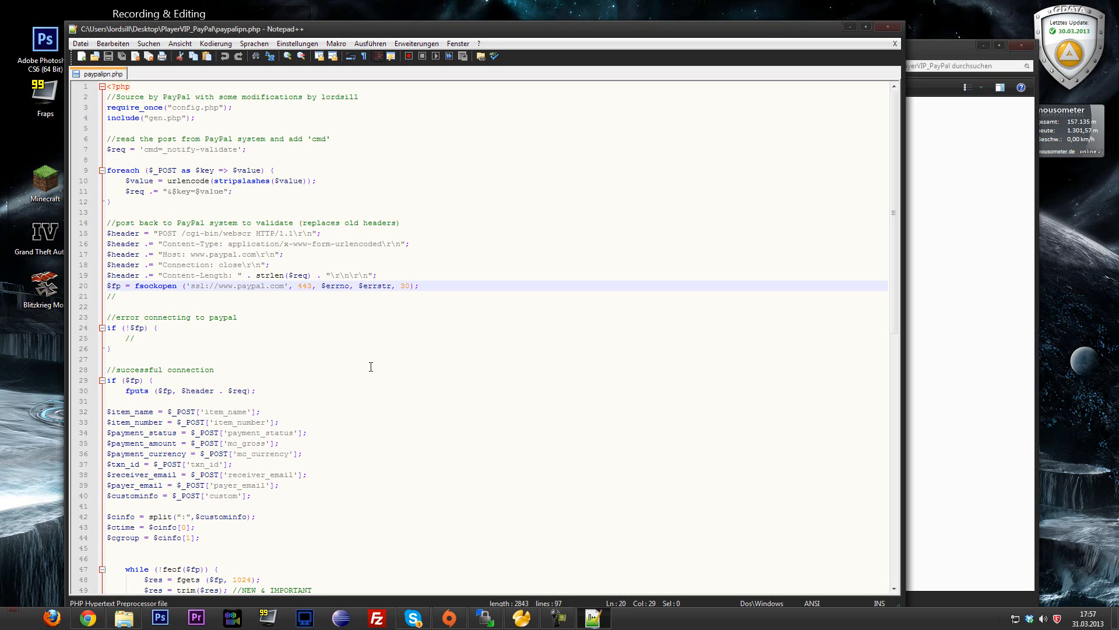
text(s)
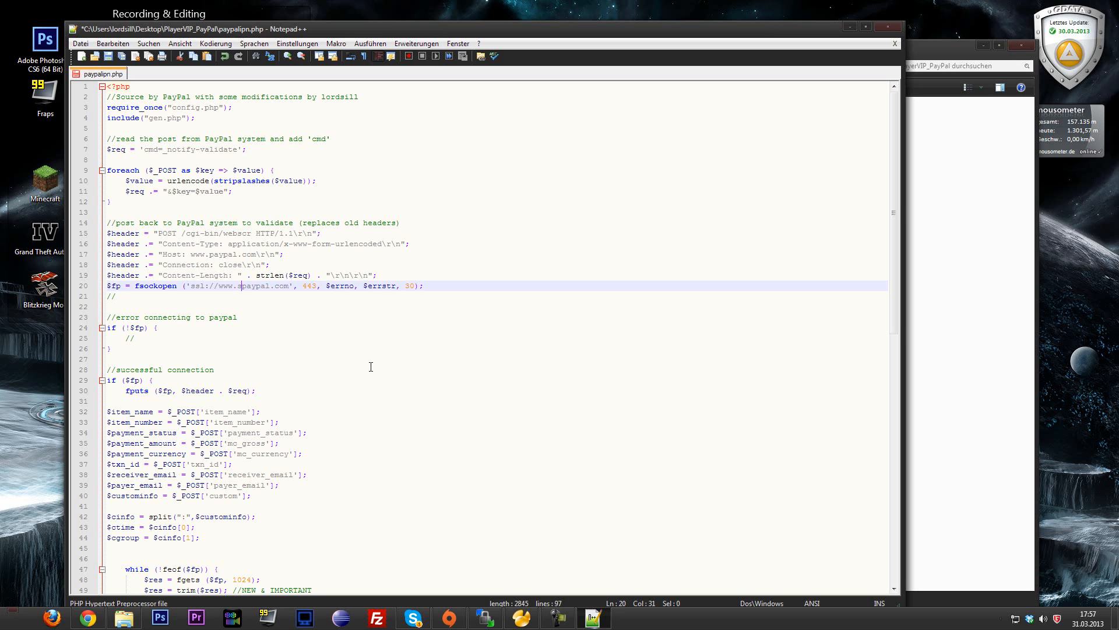
text(sandbox.)
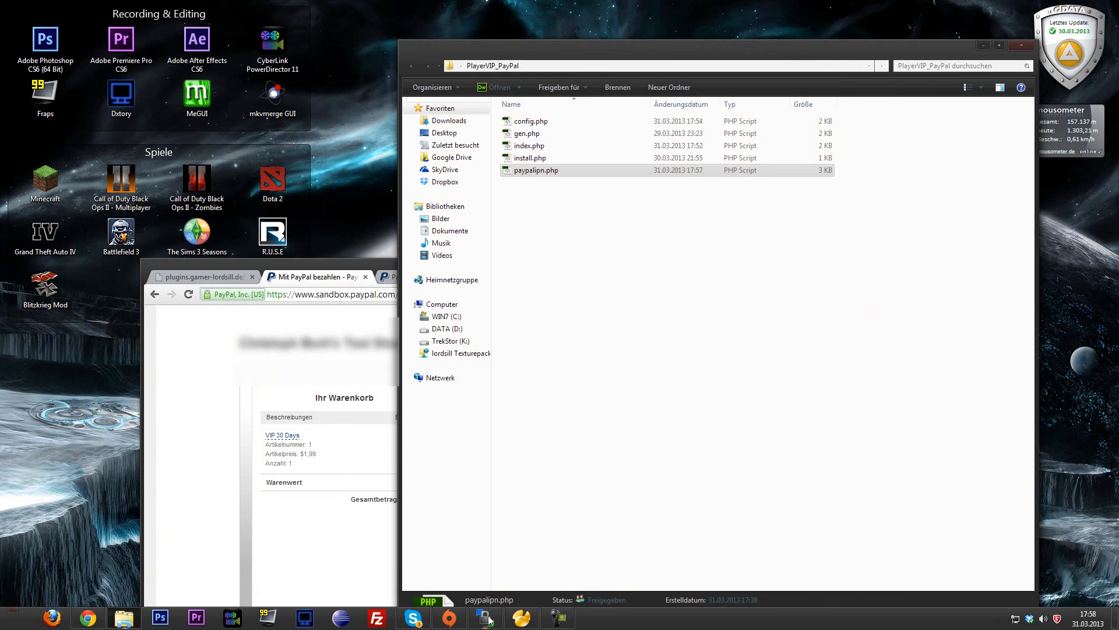
Step: Upload the edited paypalipn.php to the server's paypal folder, overwriting the old copy
click(485, 618)
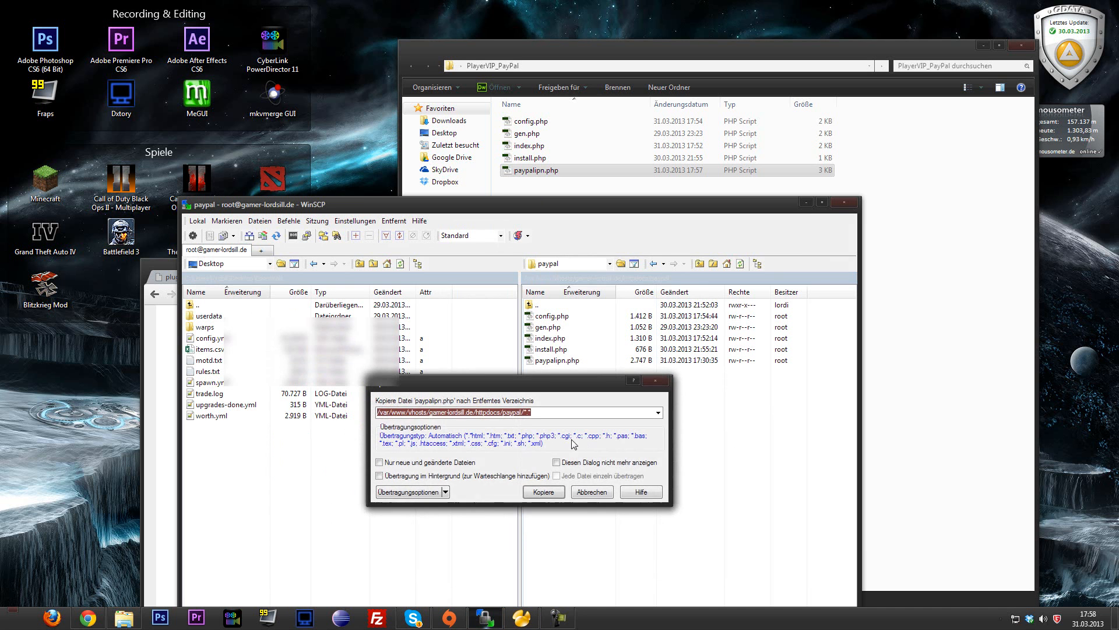
click(543, 491)
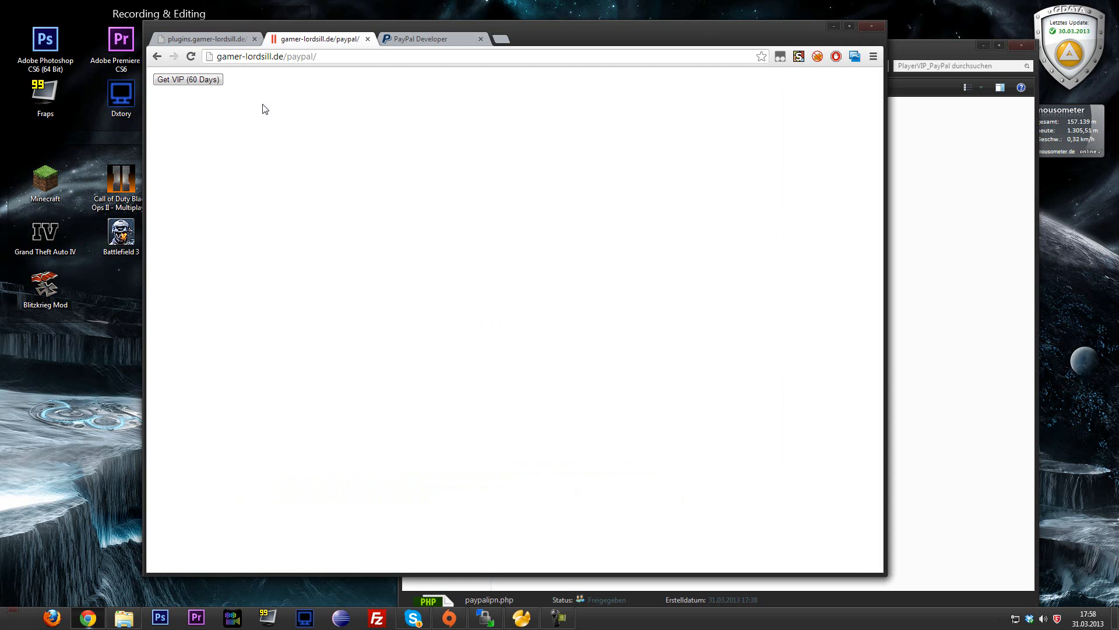
mouse_move(181, 85)
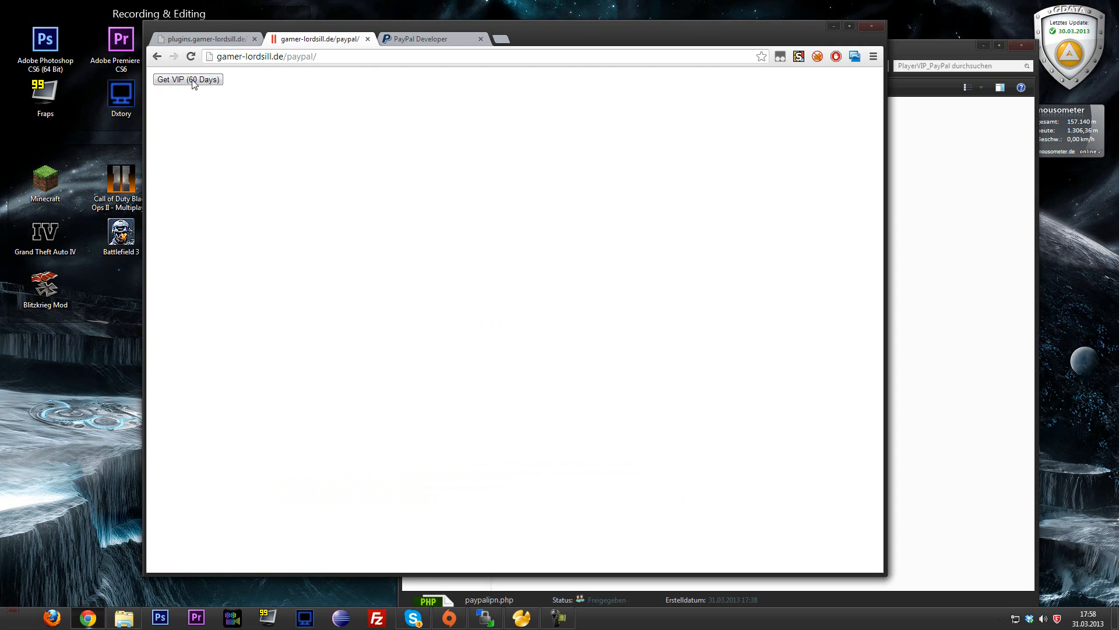
click(188, 79)
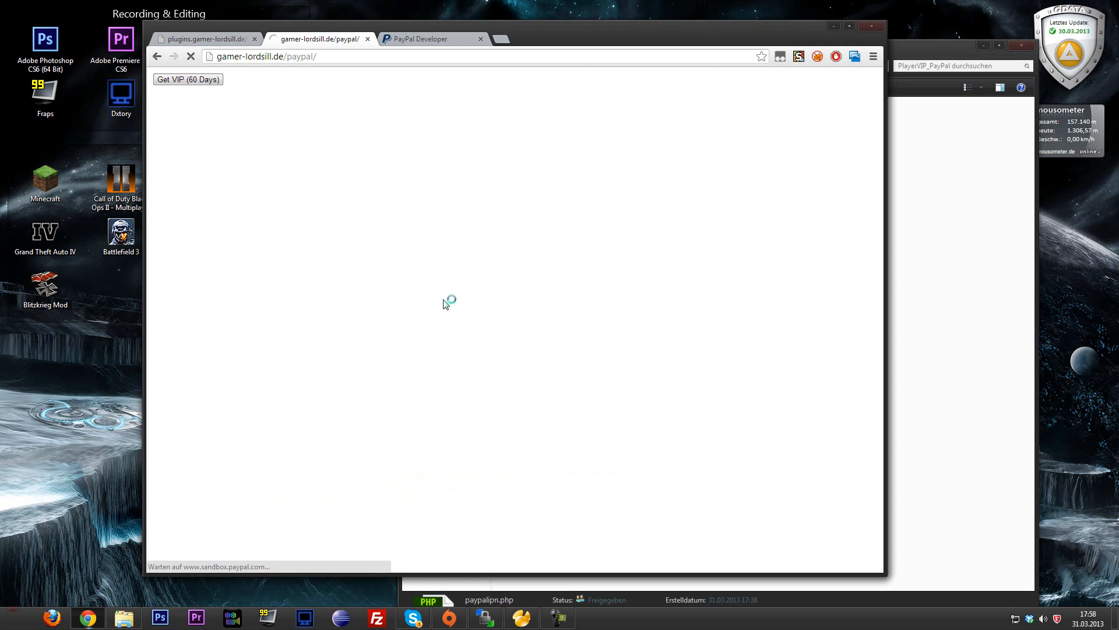
mouse_move(400, 196)
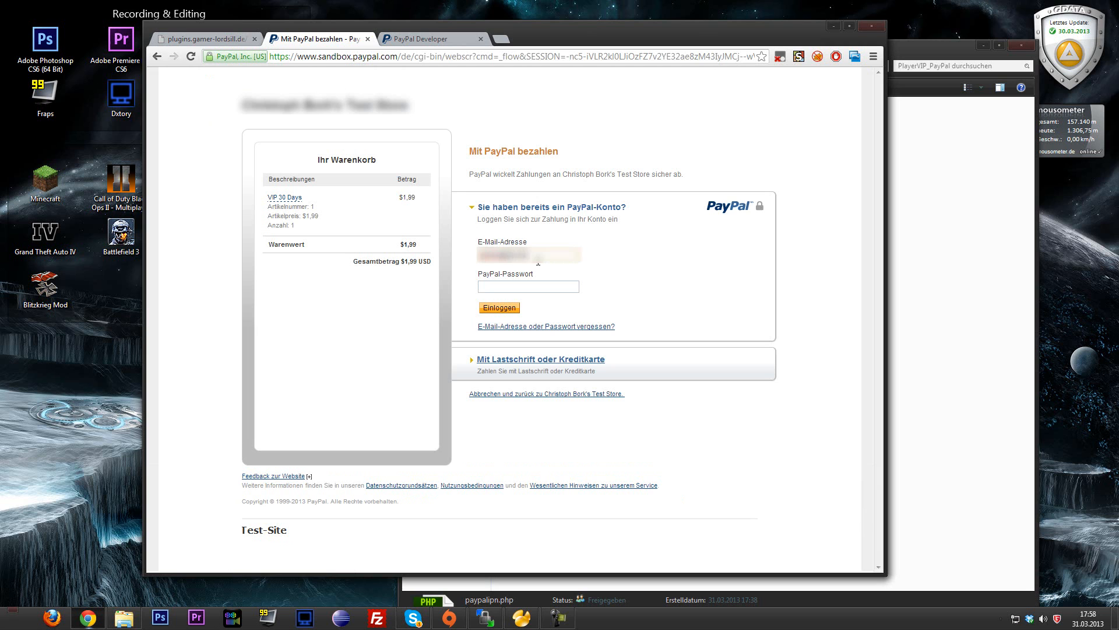
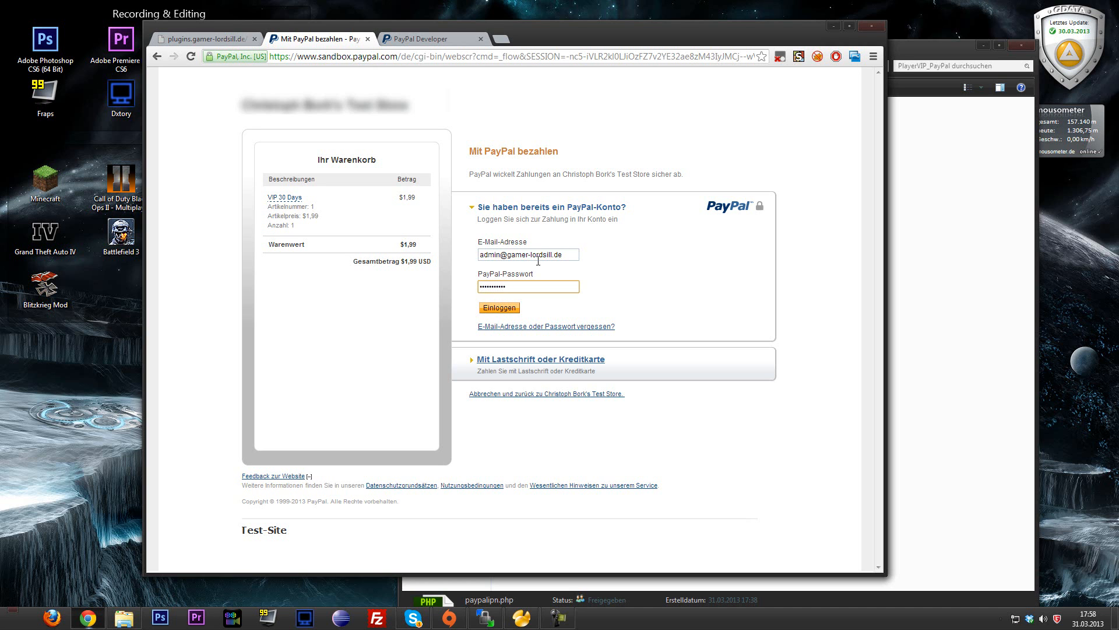
click(499, 307)
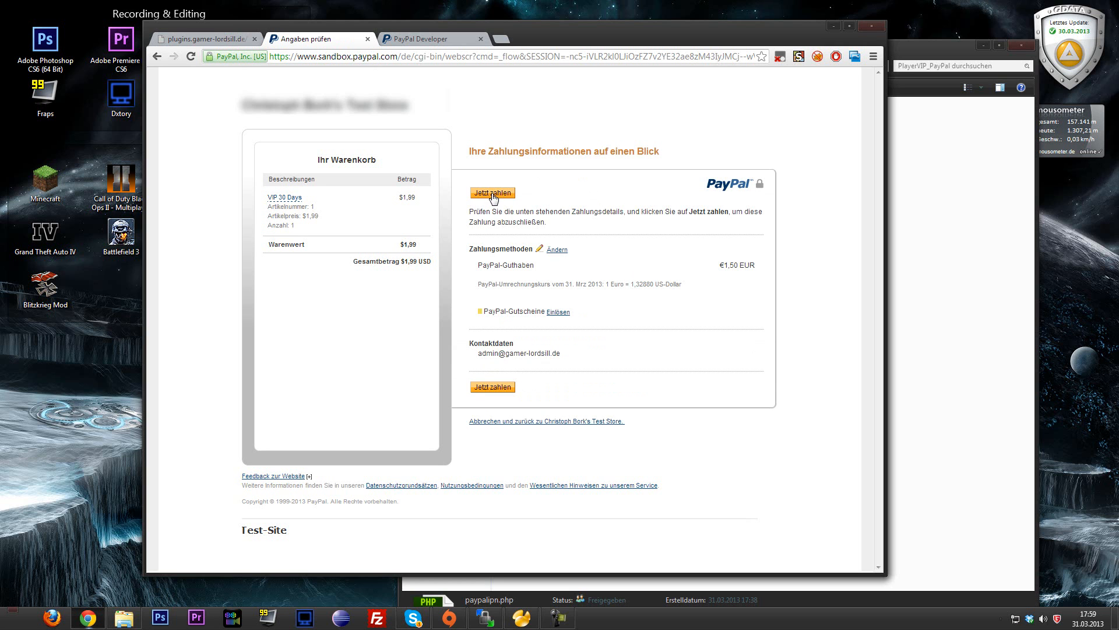
Step: Complete the $1.99 USD payment for the VIP order and reach the confirmation page
click(492, 192)
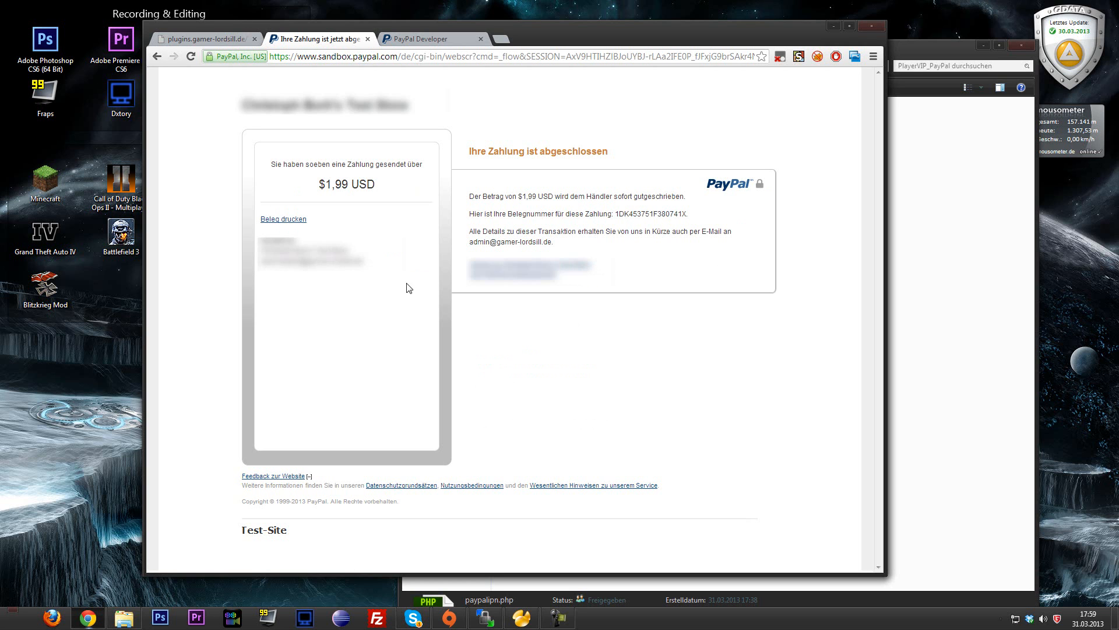
mouse_move(441, 212)
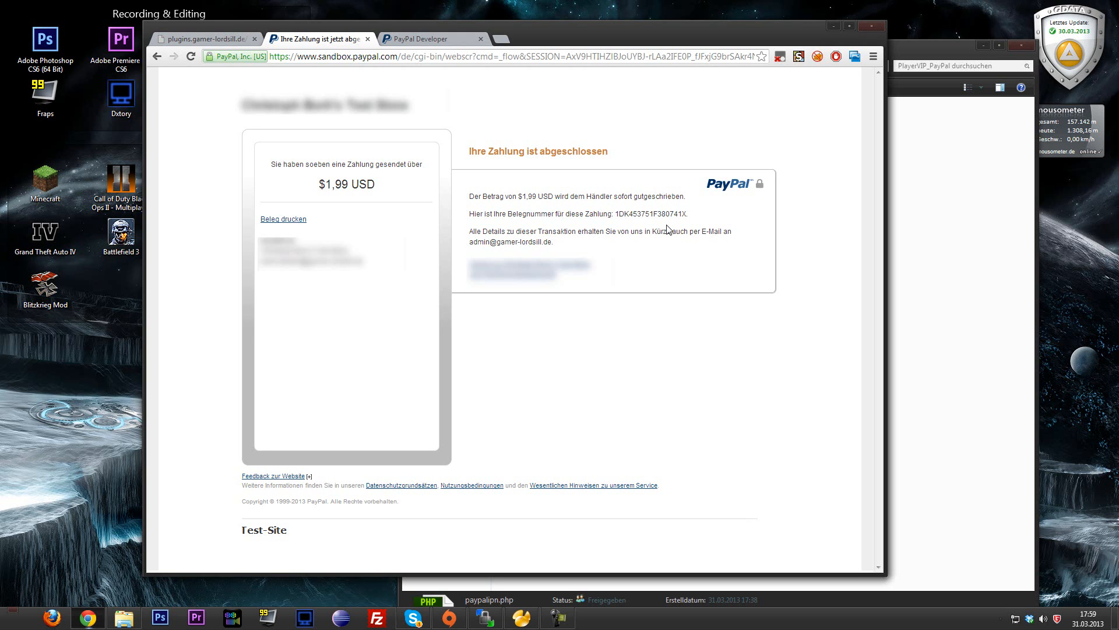
mouse_move(464, 250)
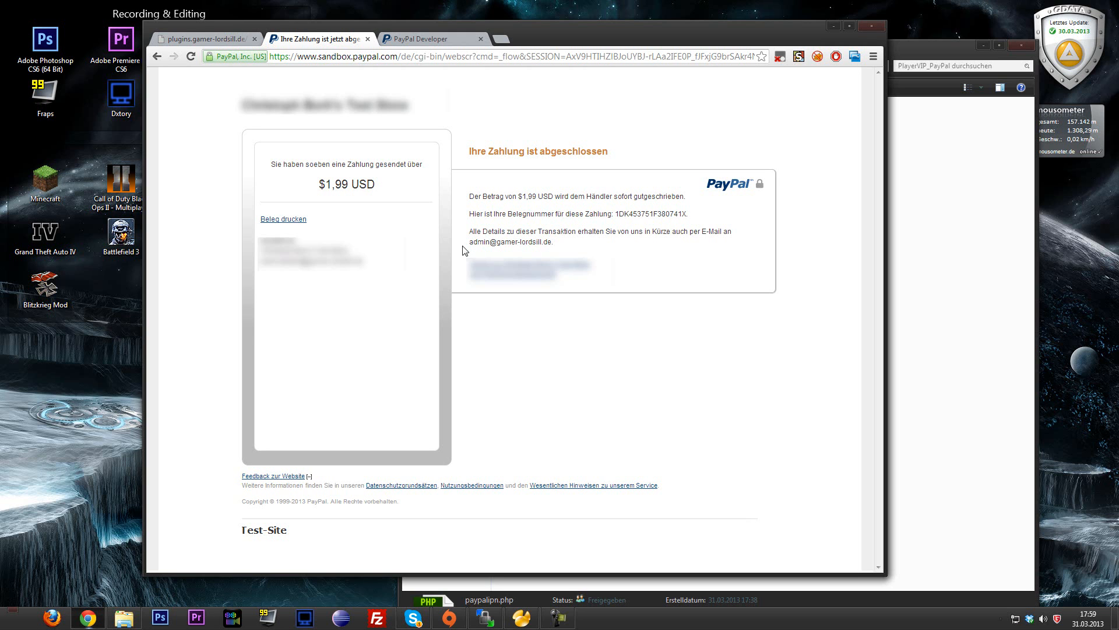
mouse_move(354, 229)
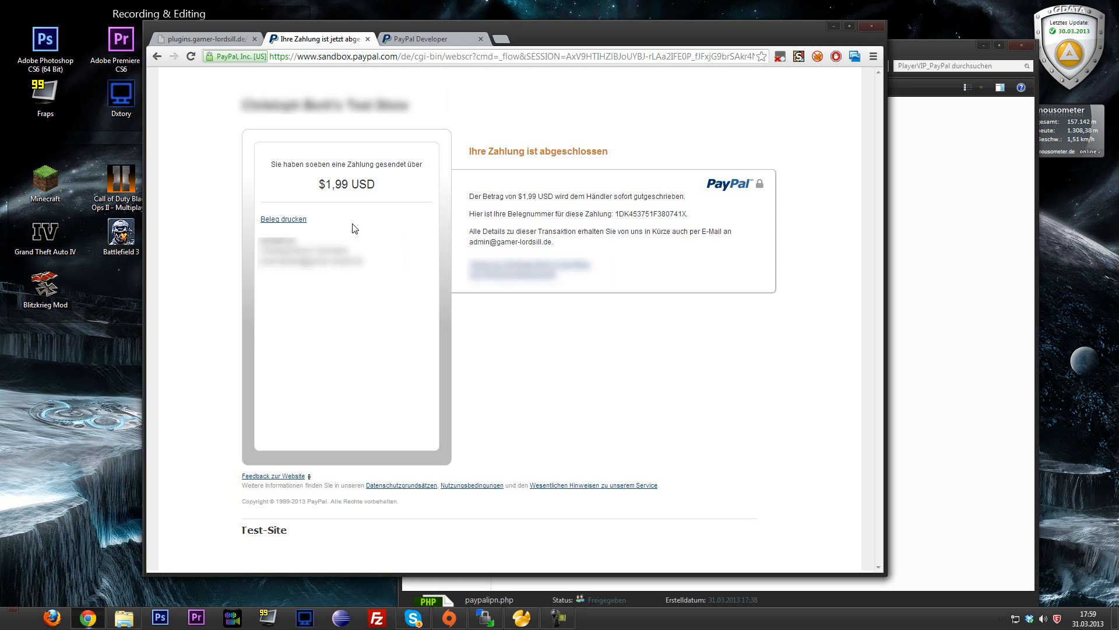
mouse_move(608, 330)
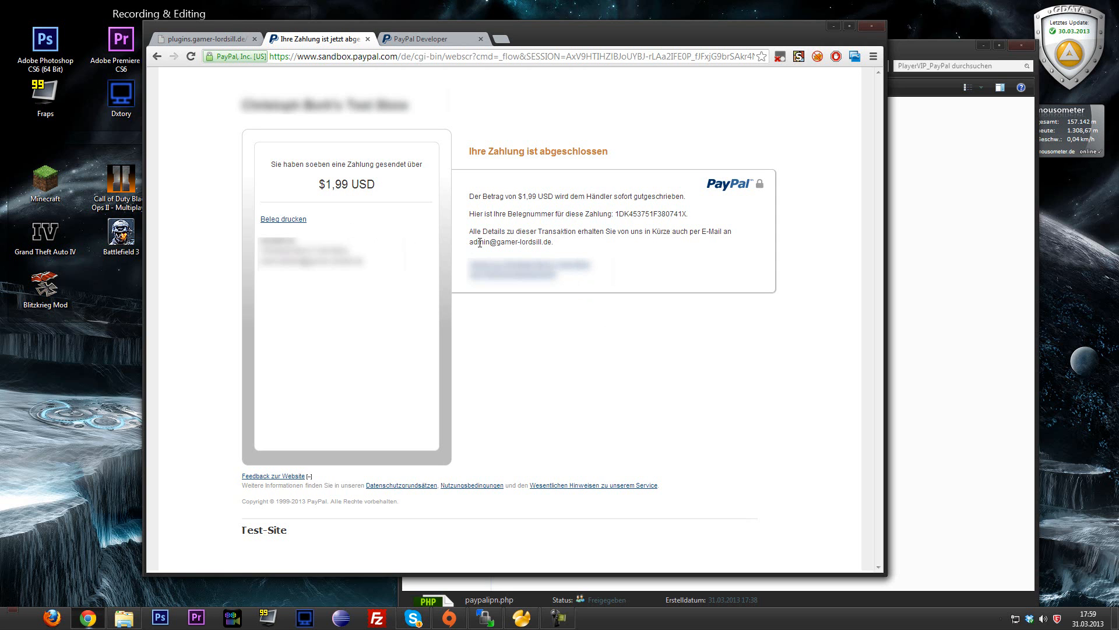
mouse_move(477, 245)
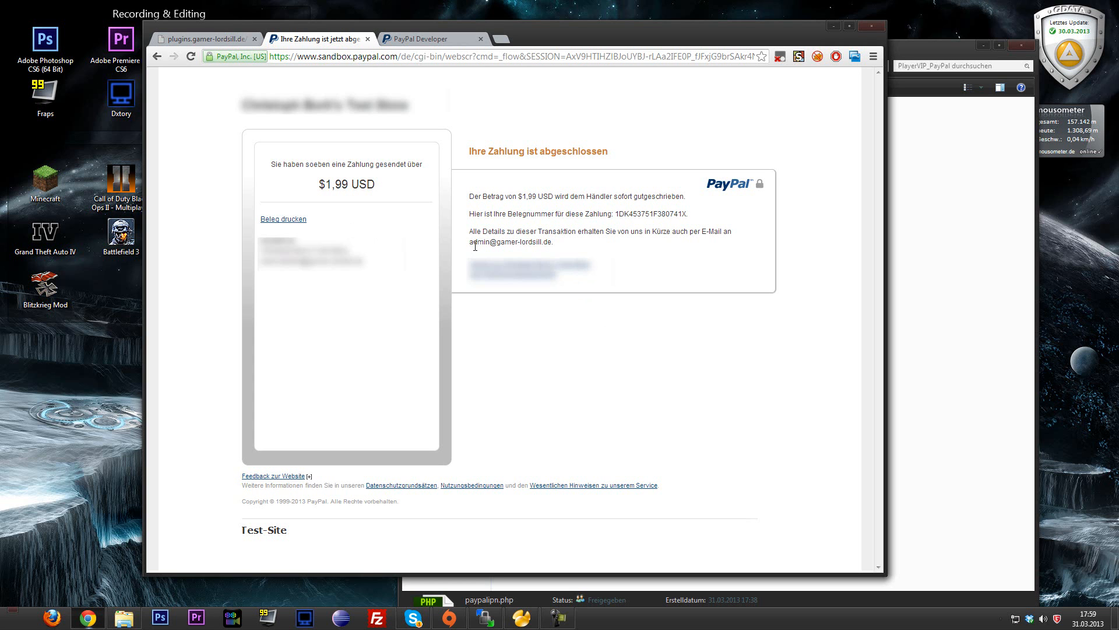
double_click(507, 241)
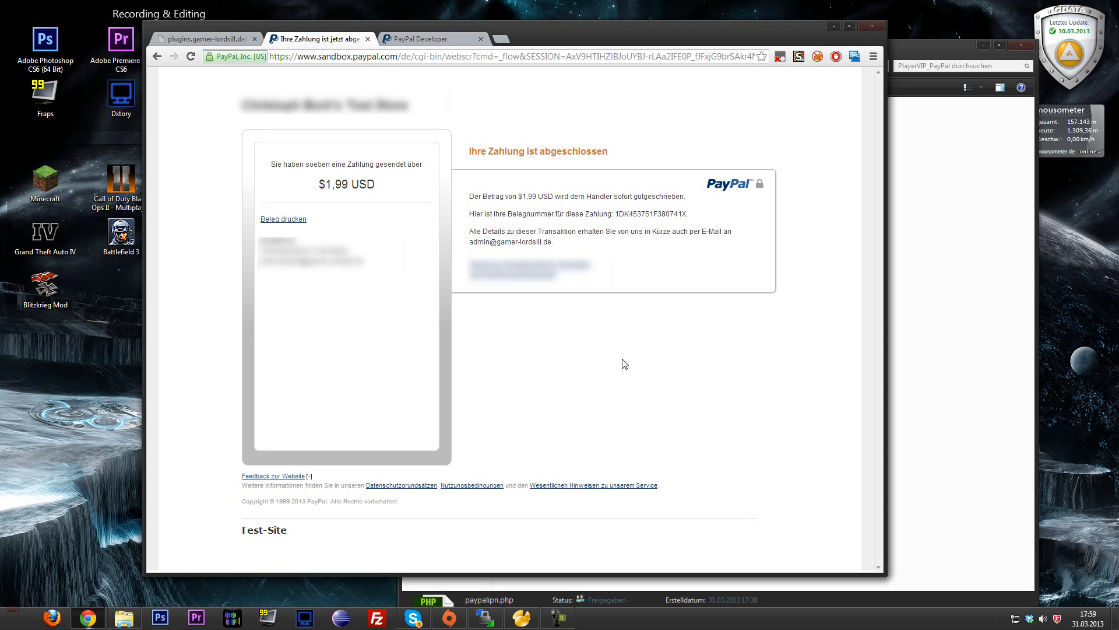
click(308, 475)
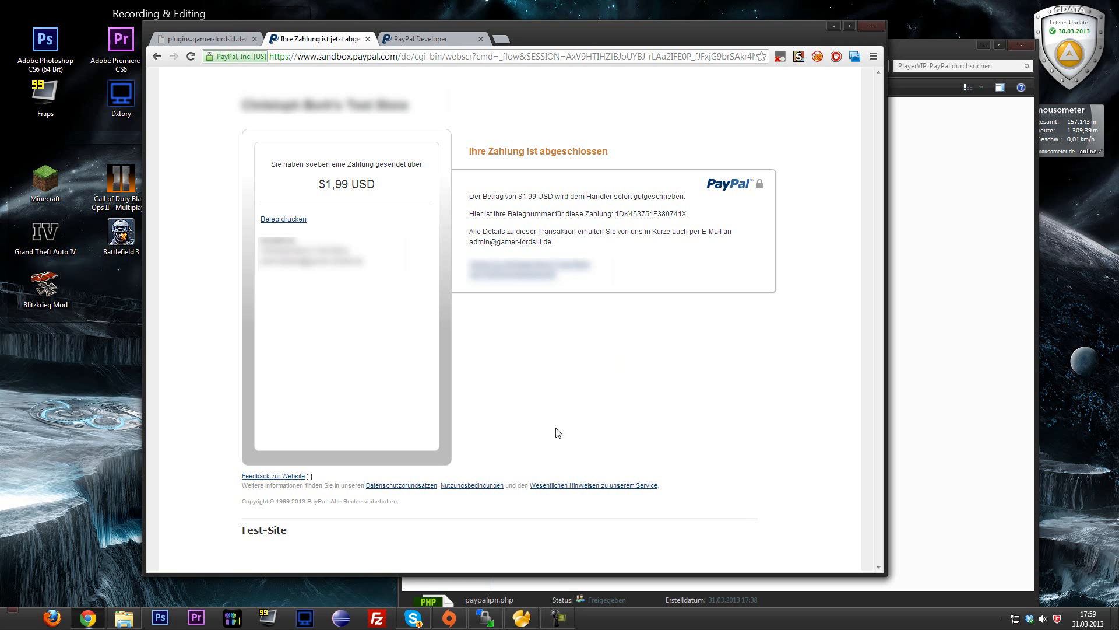
mouse_move(524, 618)
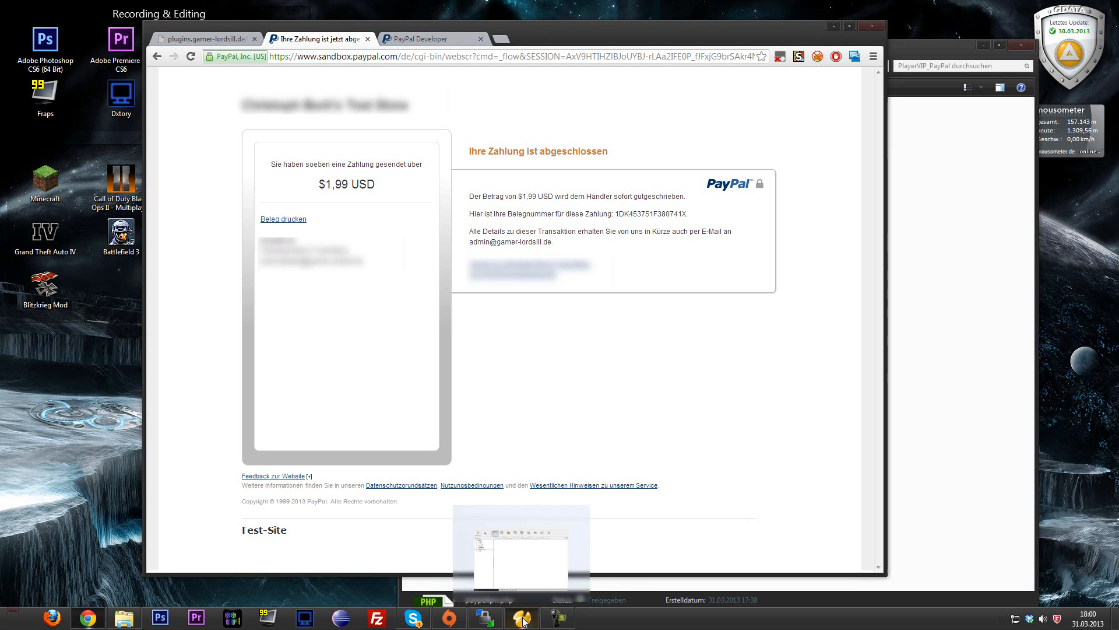
Step: View the gencode table in playervip2 showing the generated code with duration 5184000 and GroupID 1
click(525, 618)
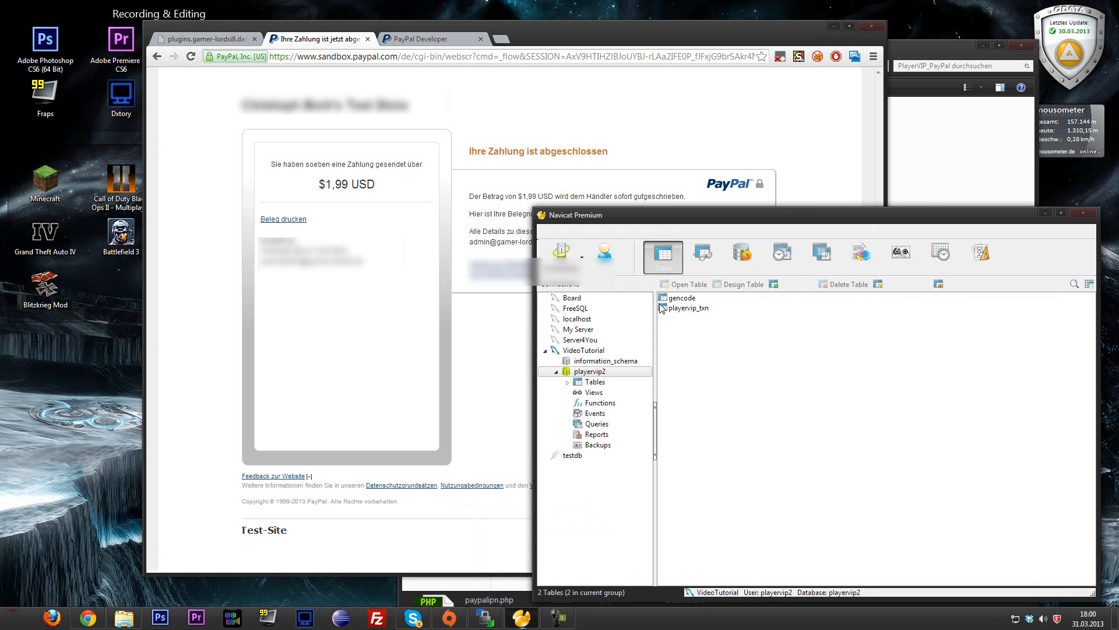
click(695, 308)
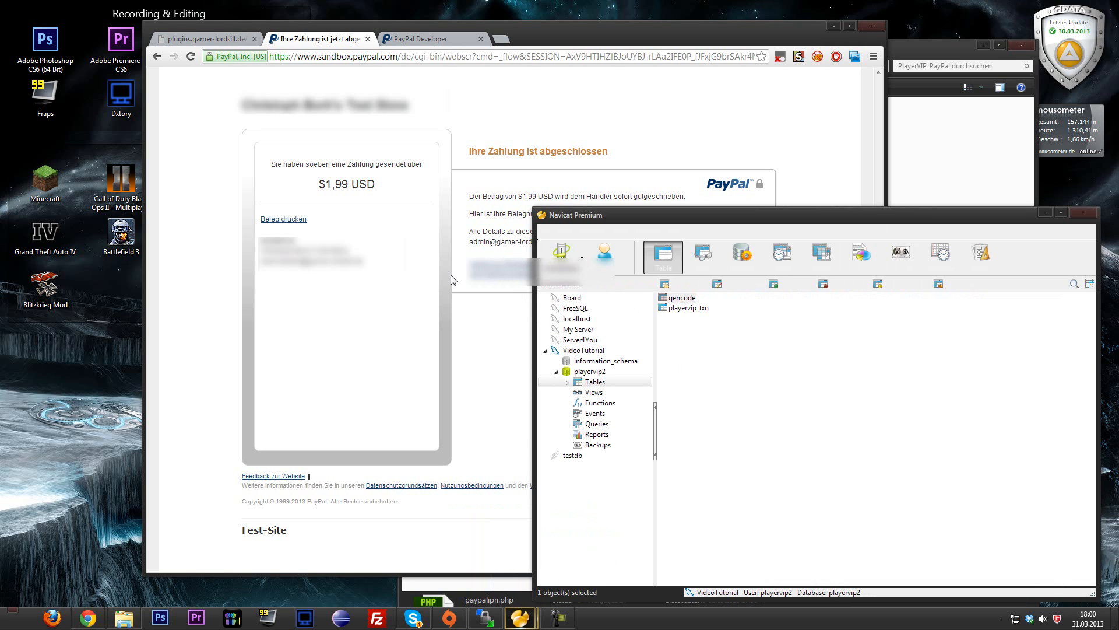
double_click(678, 297)
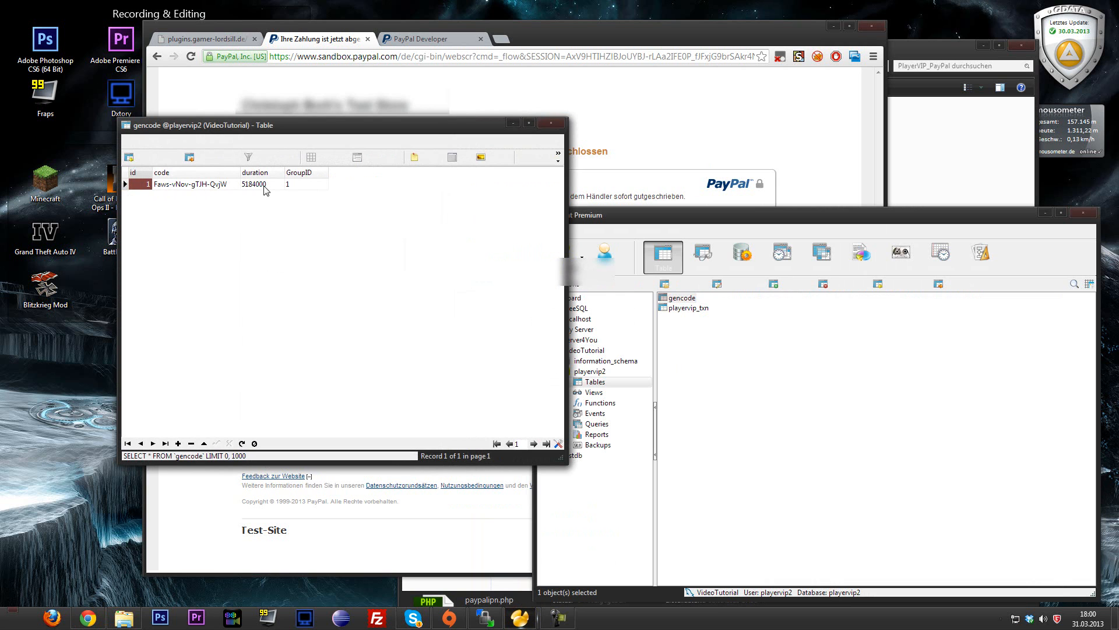
mouse_move(233, 190)
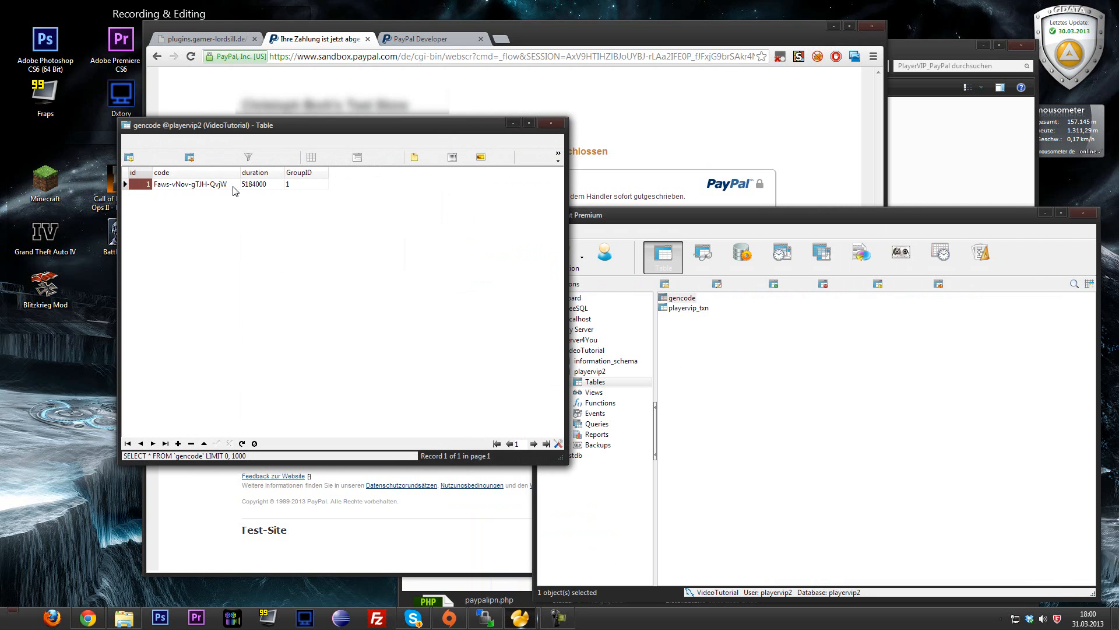
mouse_move(297, 196)
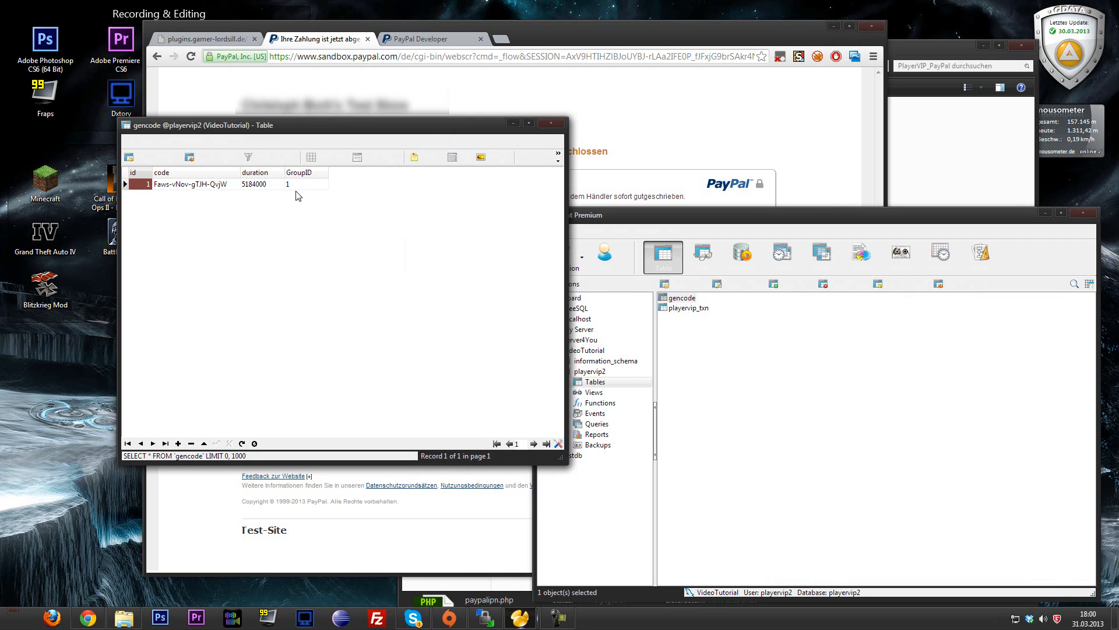
mouse_move(306, 269)
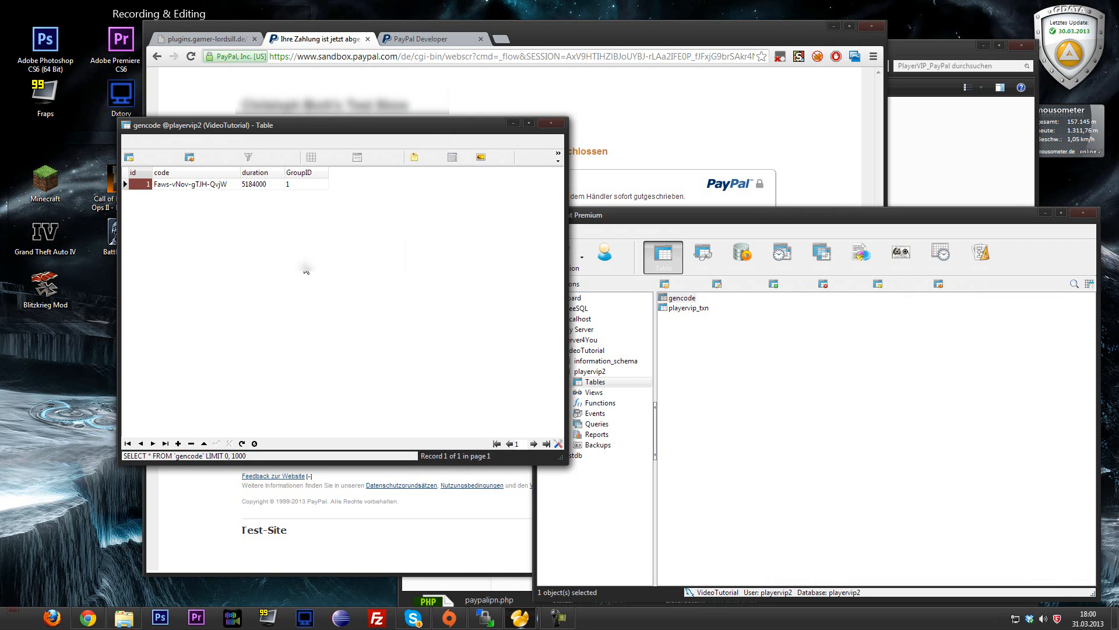
mouse_move(440, 189)
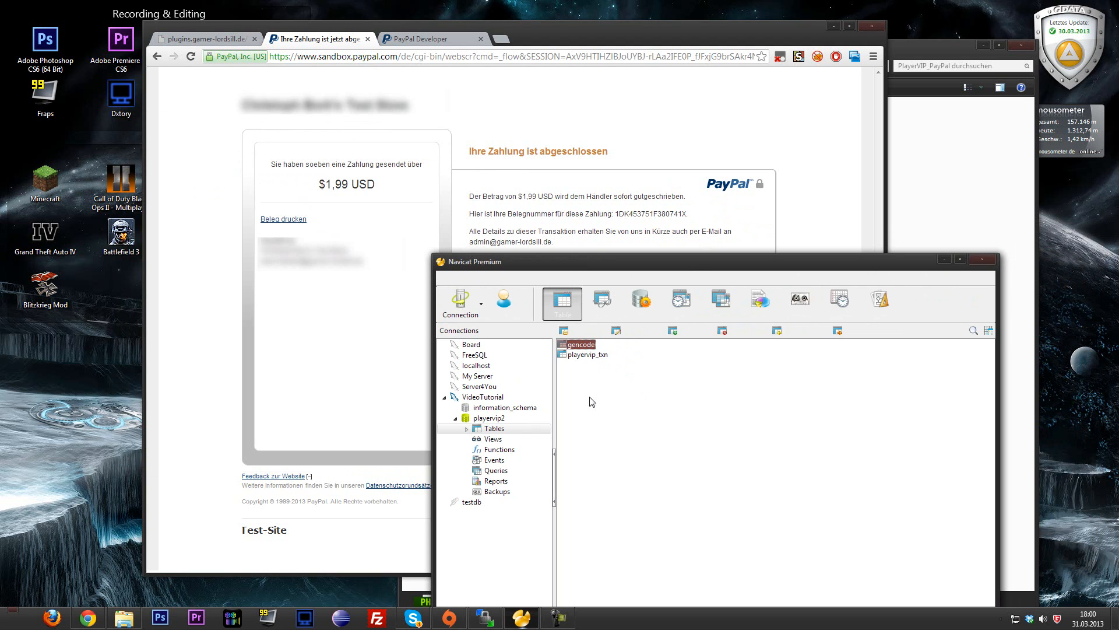
mouse_move(599, 366)
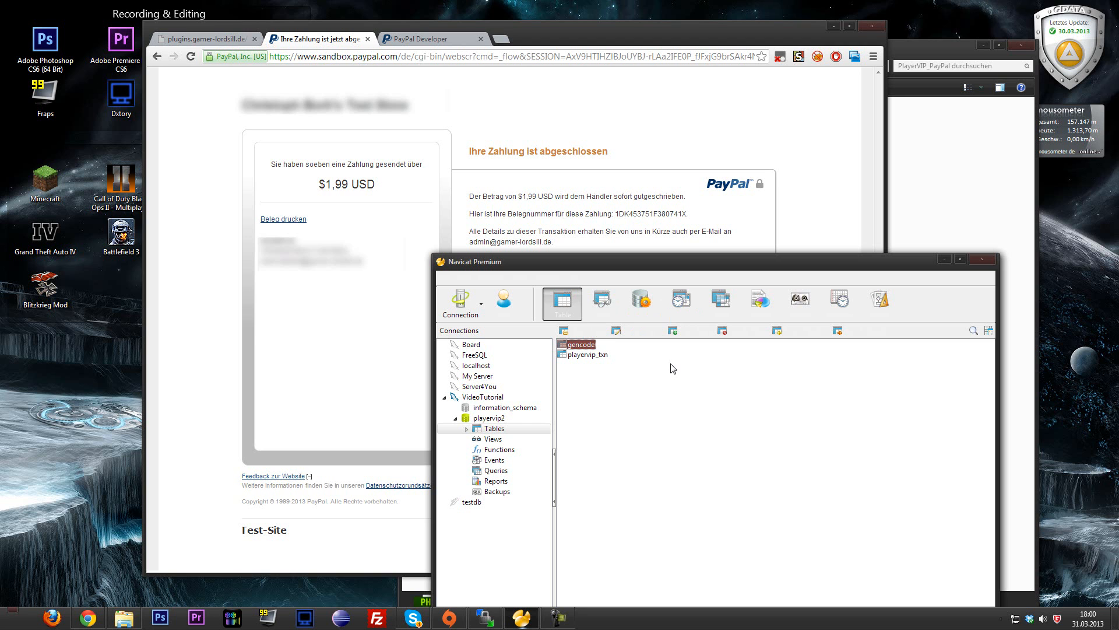
mouse_move(618, 368)
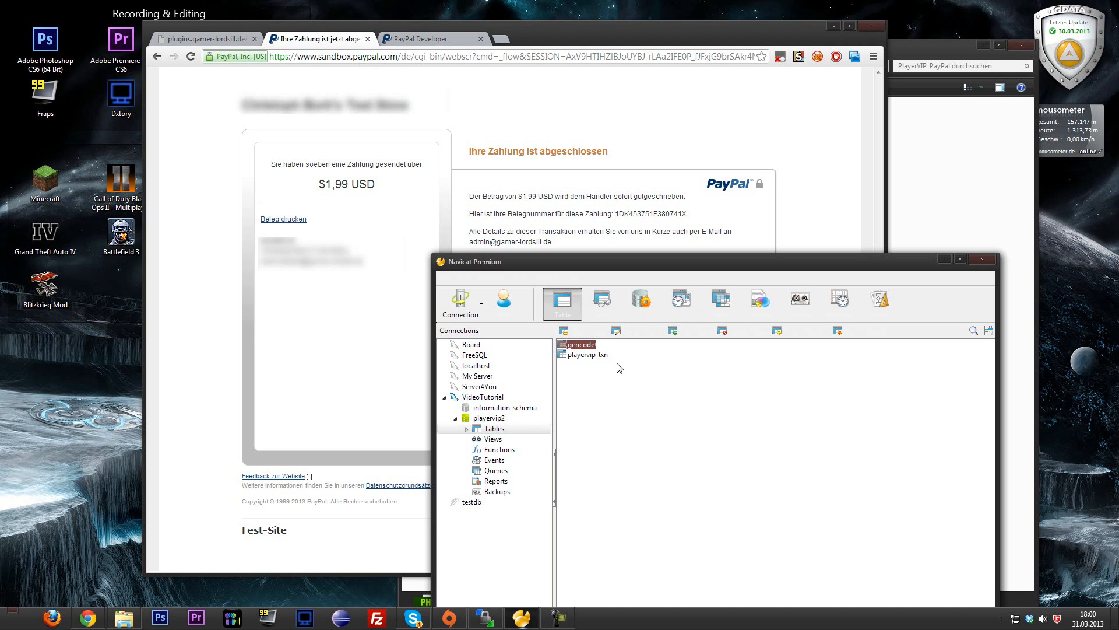
mouse_move(594, 360)
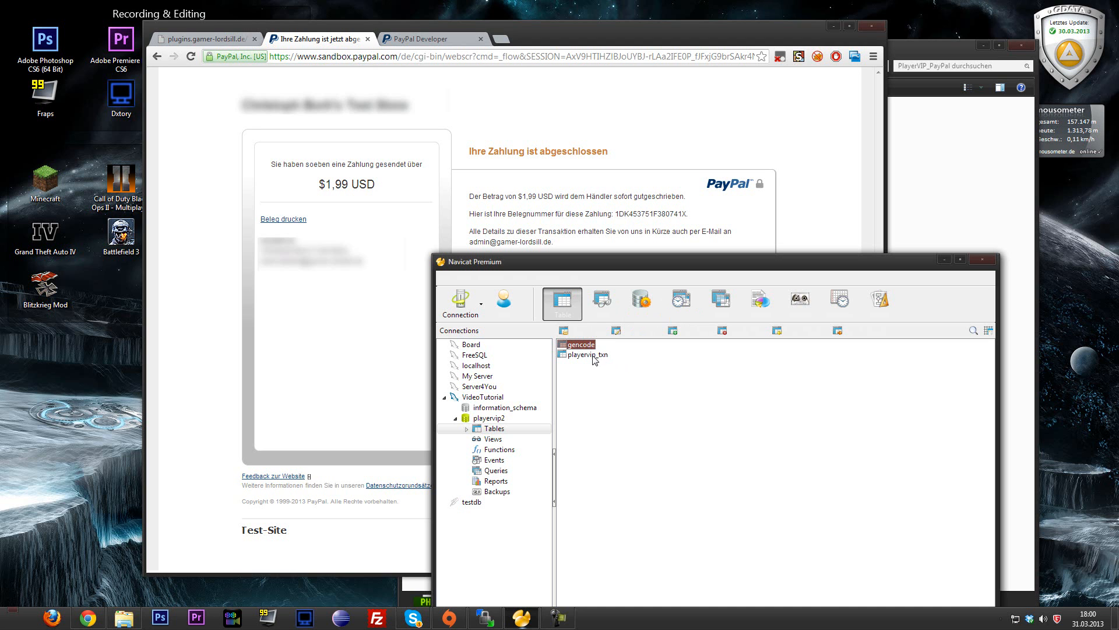
Step: View the playervip_txn table's single recorded transaction row
click(587, 353)
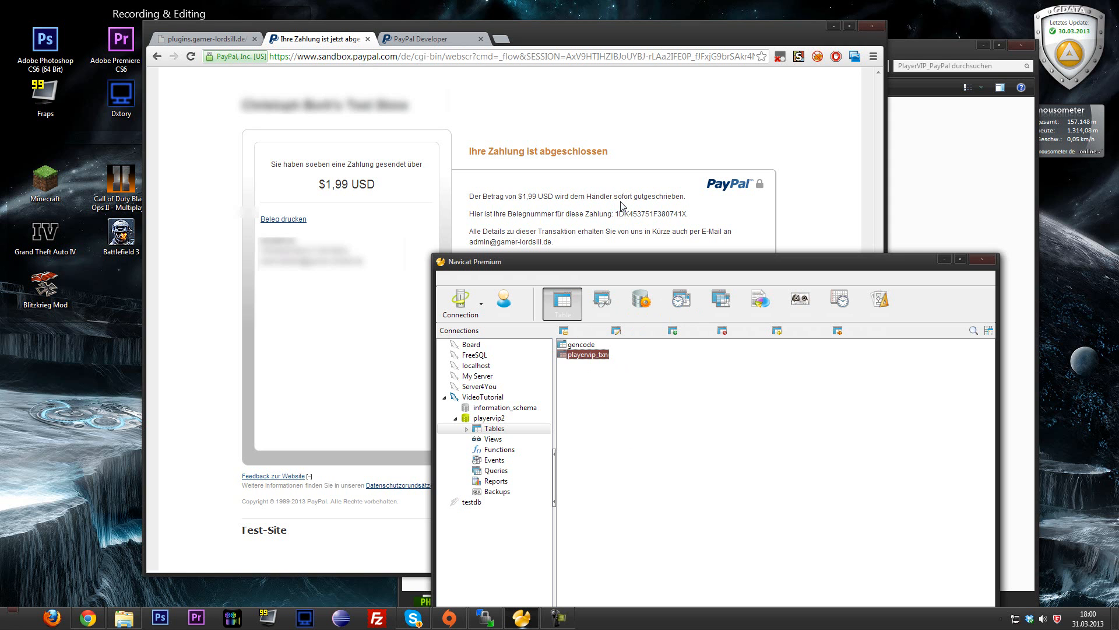
double_click(586, 353)
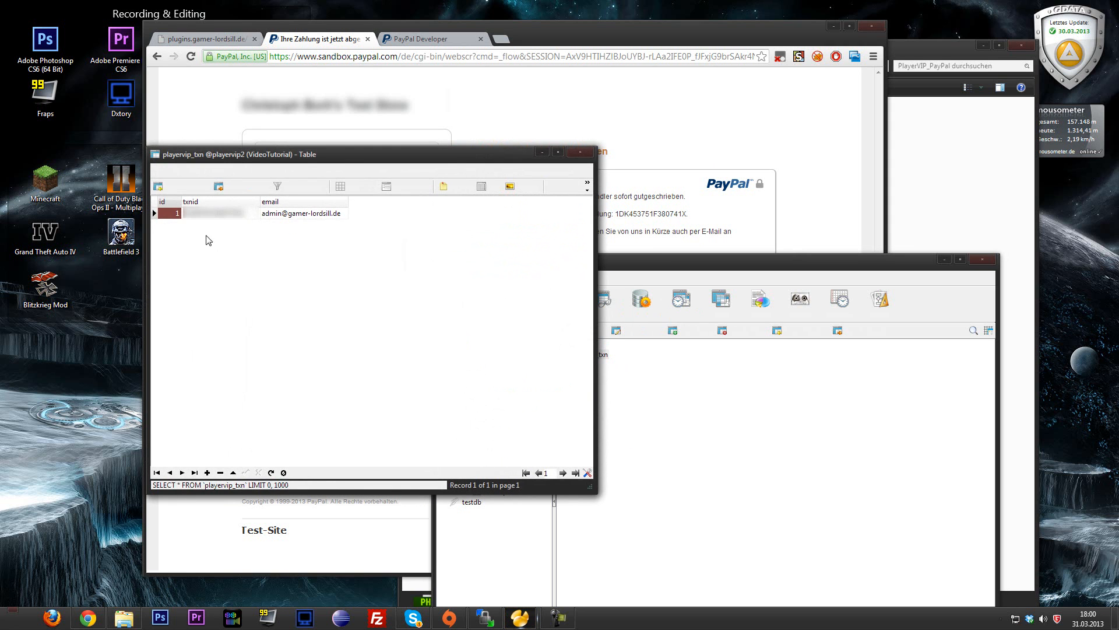
drag(367, 154, 520, 183)
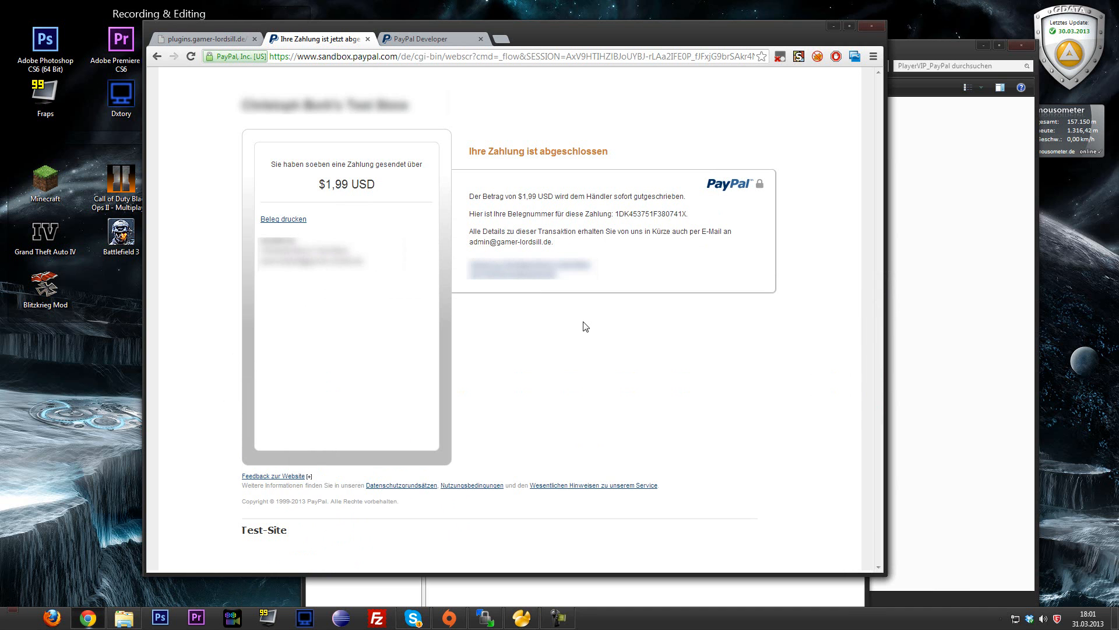
mouse_move(580, 300)
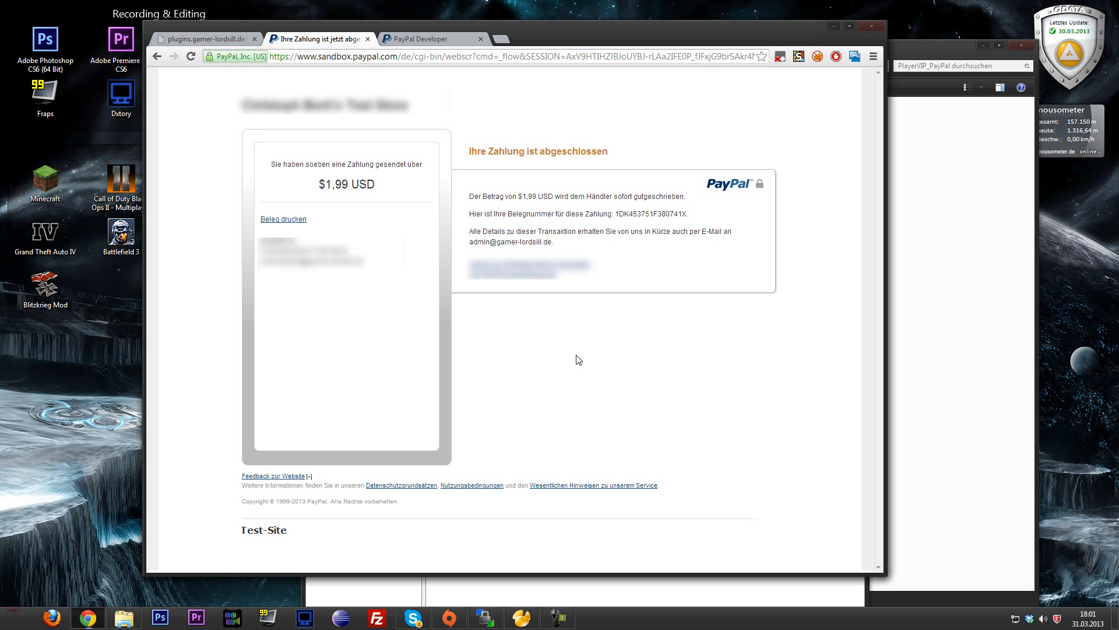
click(308, 475)
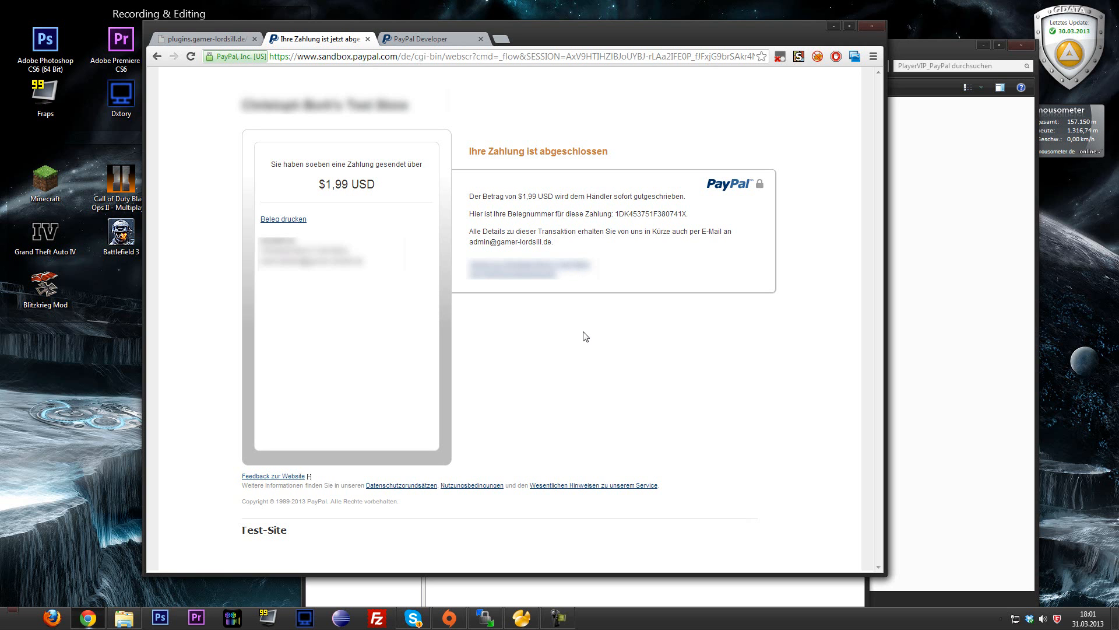
click(308, 476)
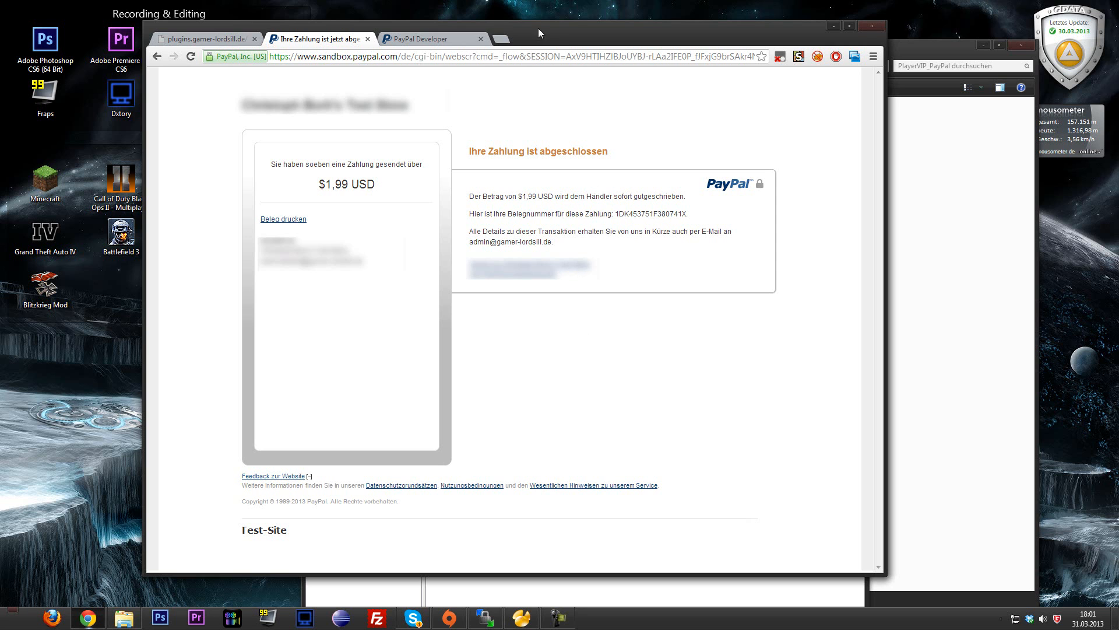
mouse_move(564, 36)
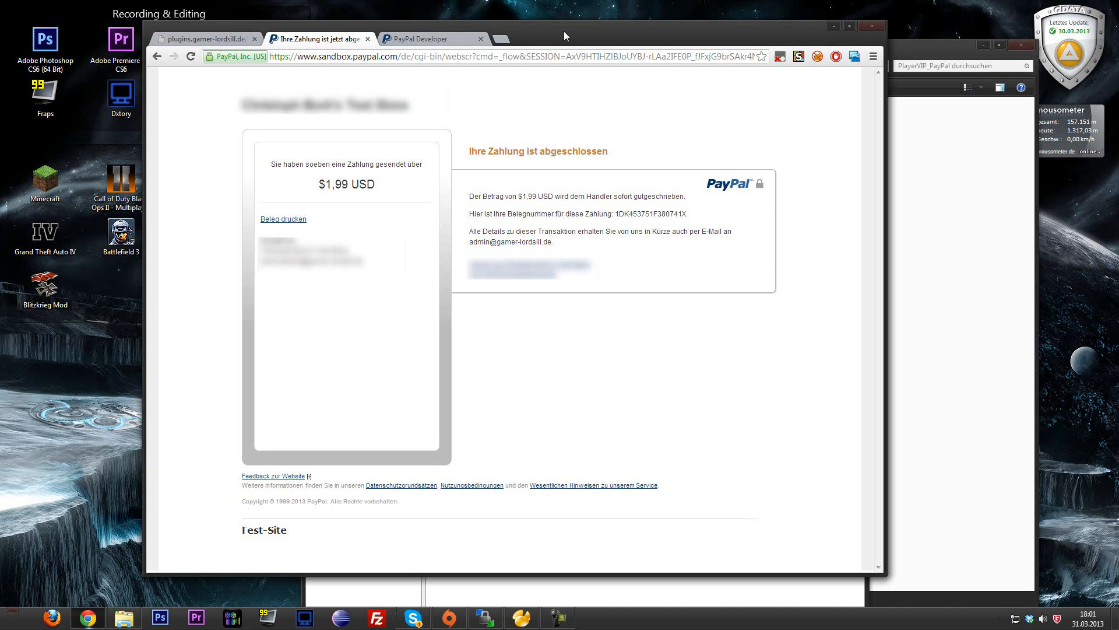
mouse_move(600, 600)
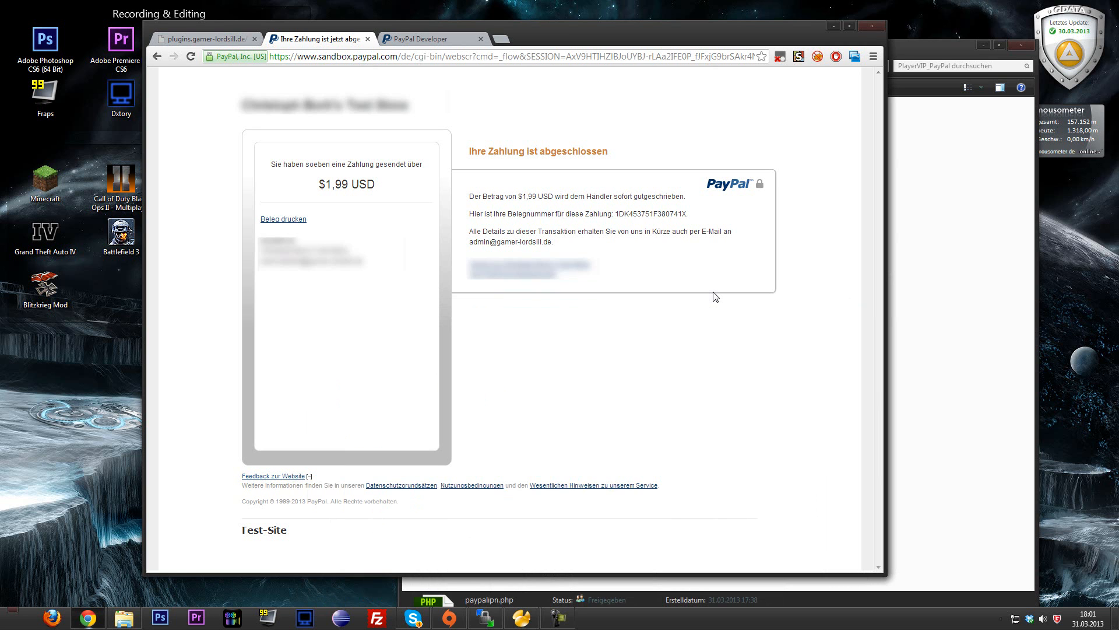
click(308, 476)
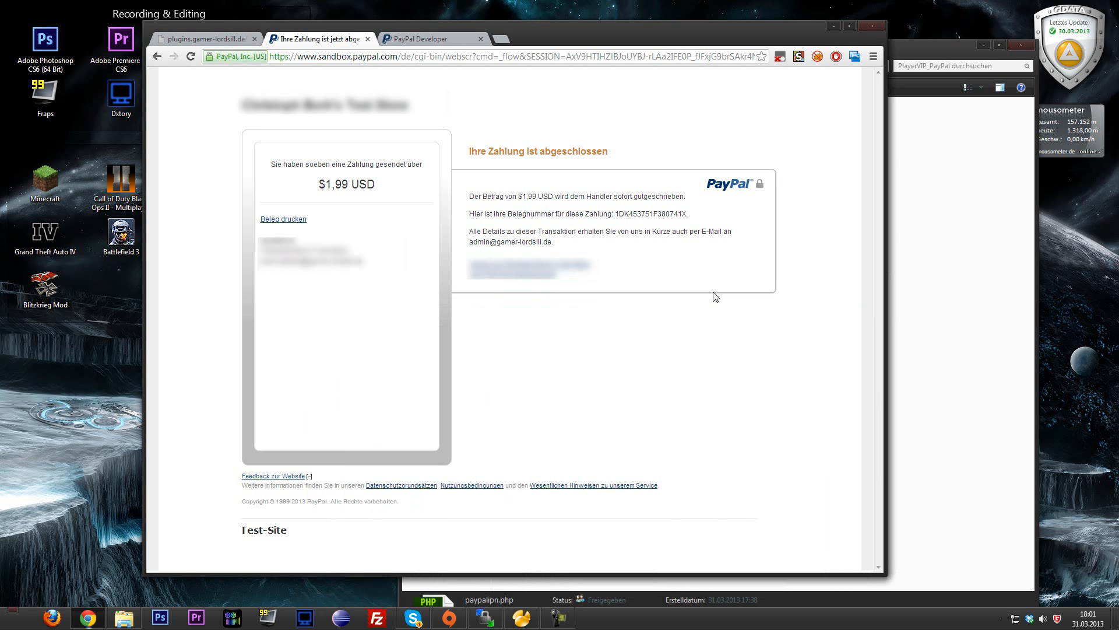
click(308, 475)
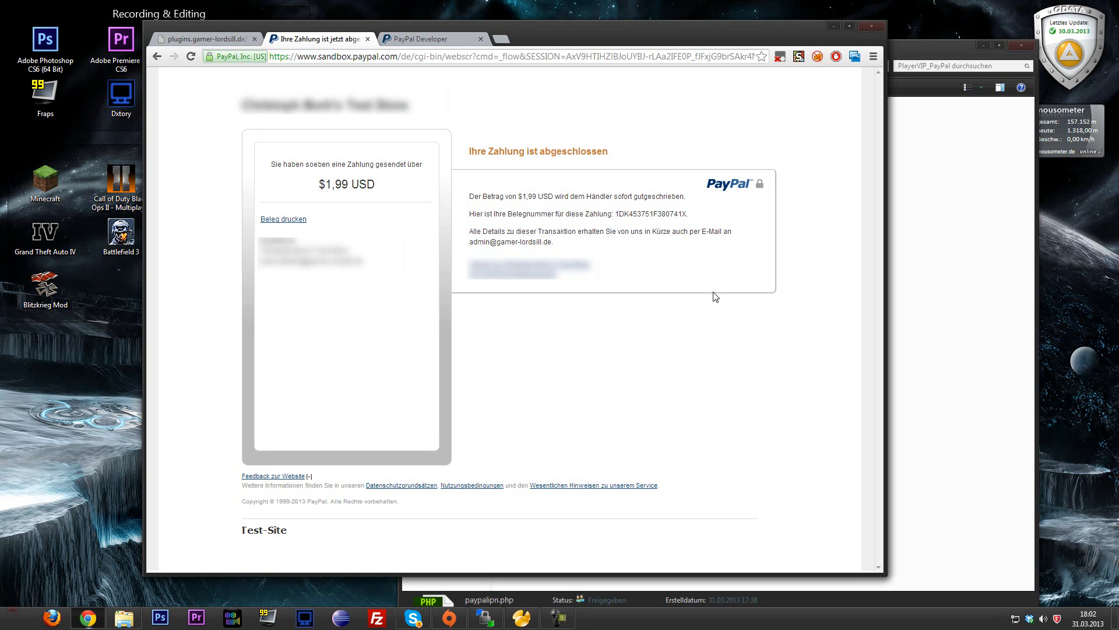
click(308, 476)
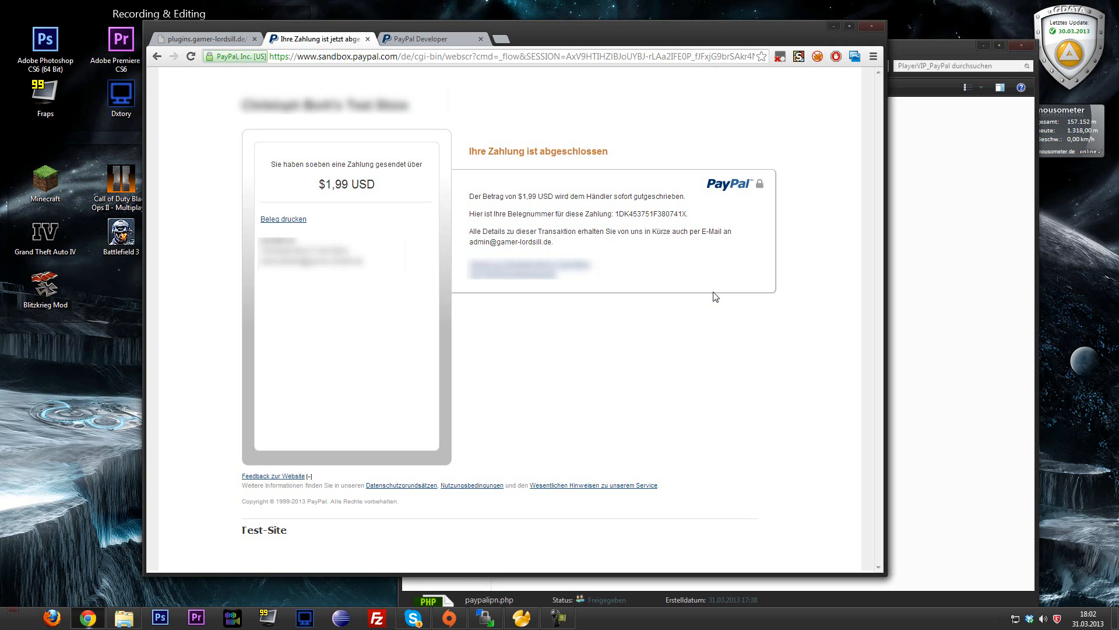
click(308, 476)
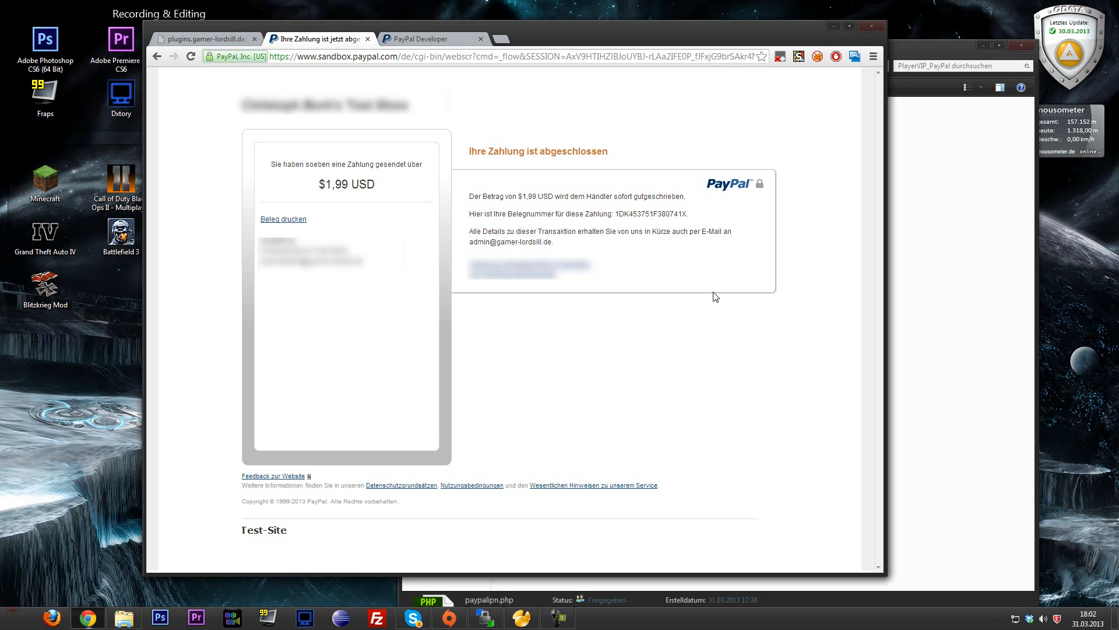
click(308, 475)
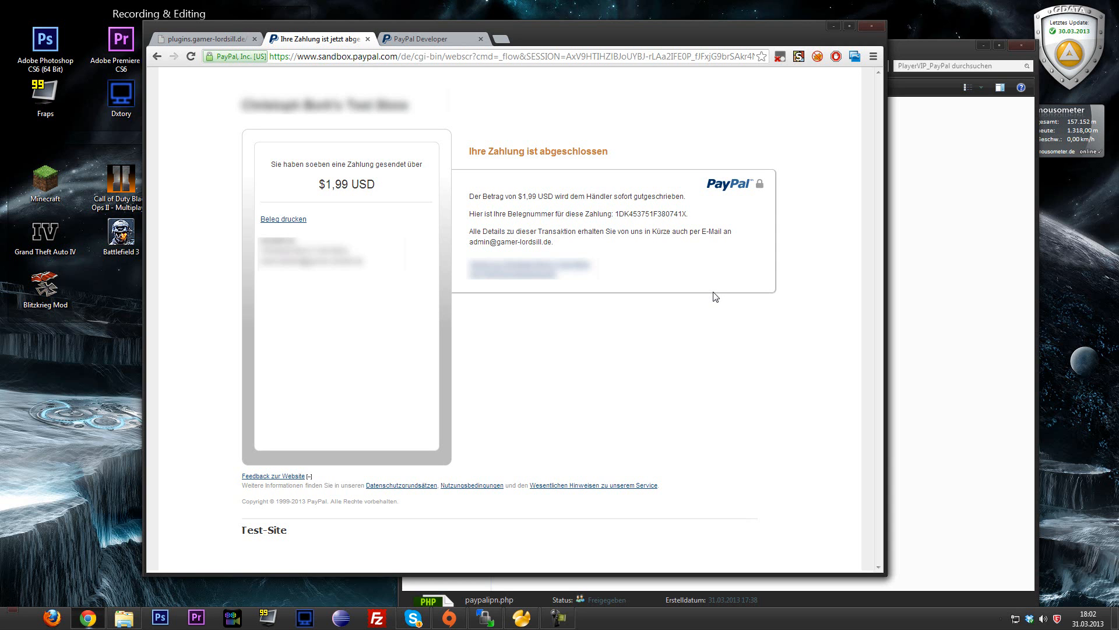
click(309, 476)
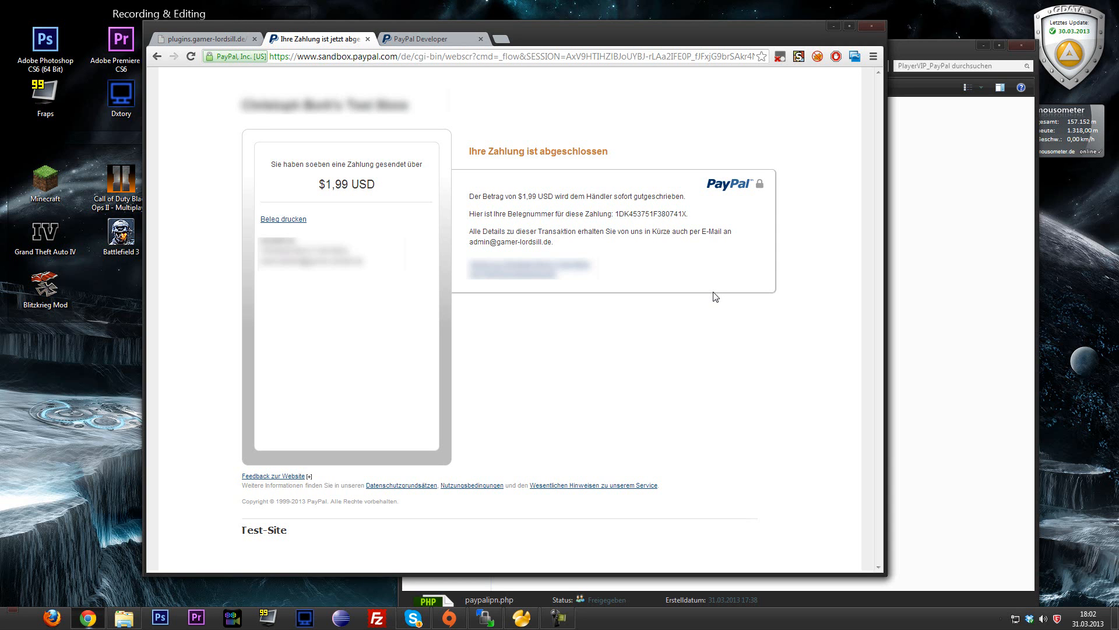
click(307, 476)
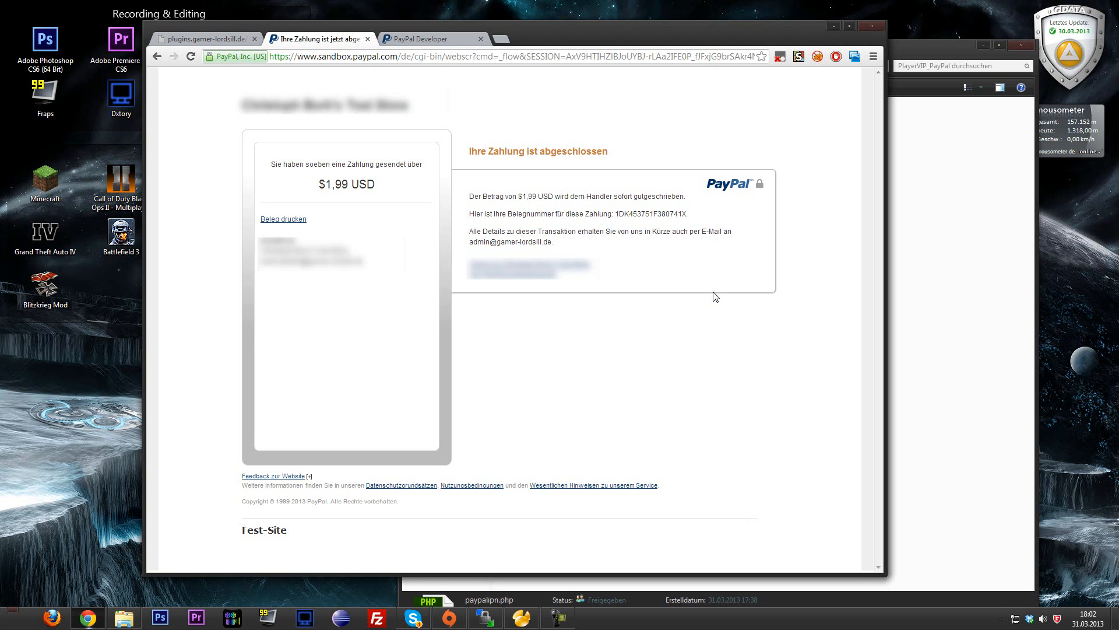
click(307, 476)
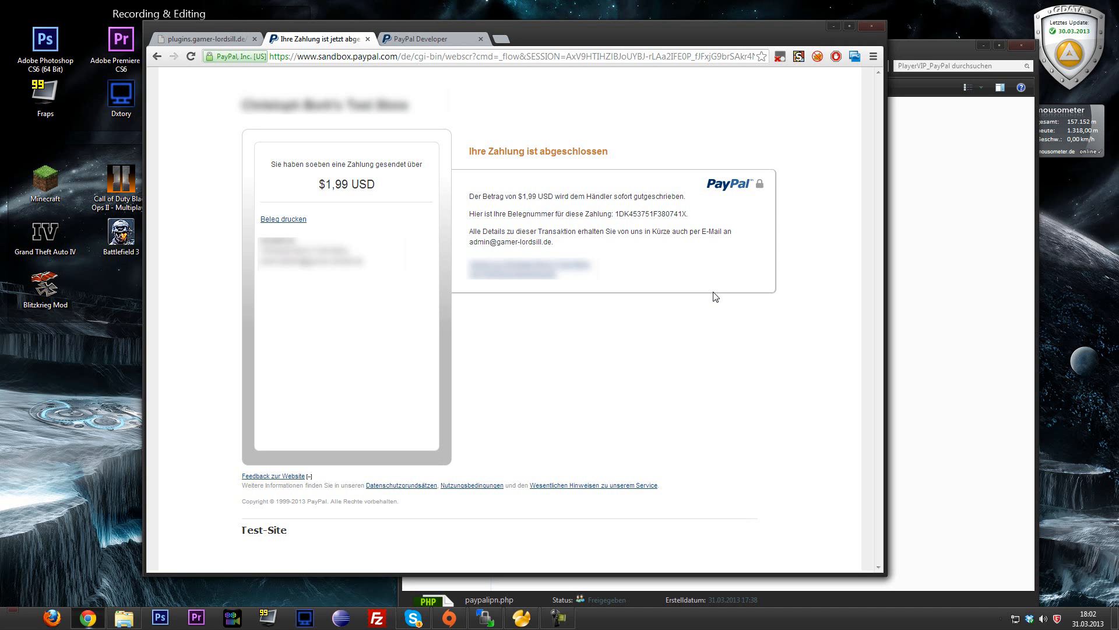
click(308, 476)
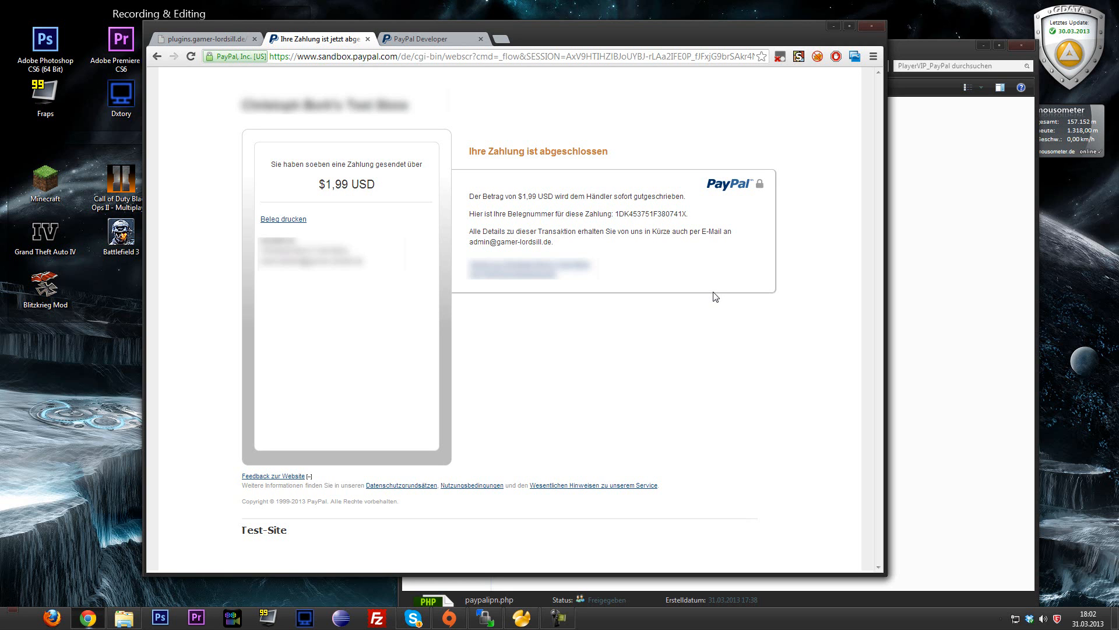
click(308, 475)
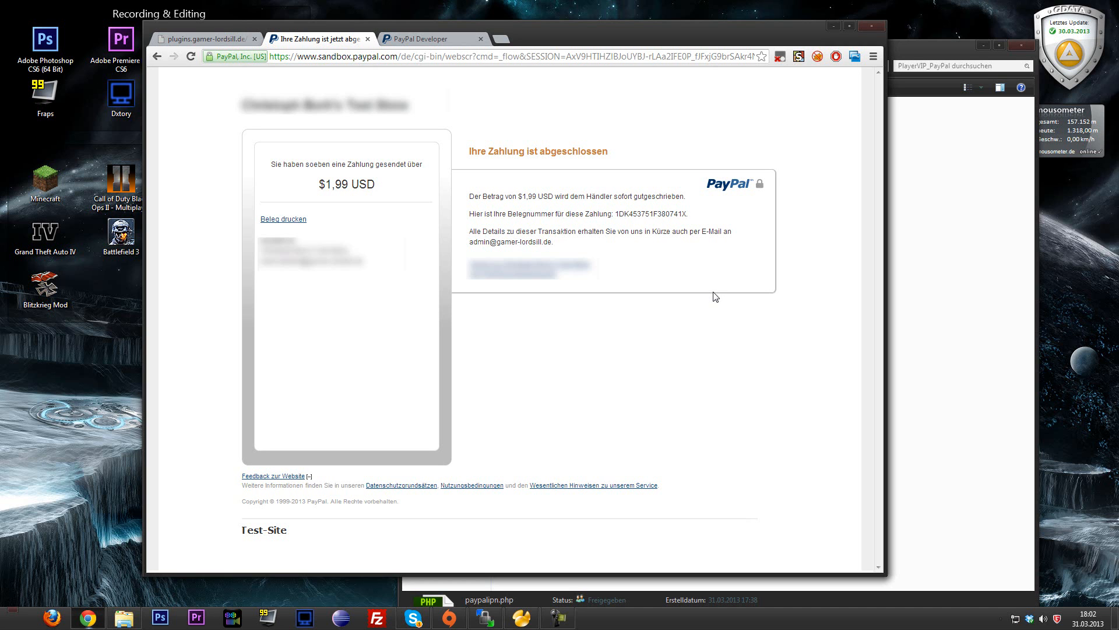
click(309, 476)
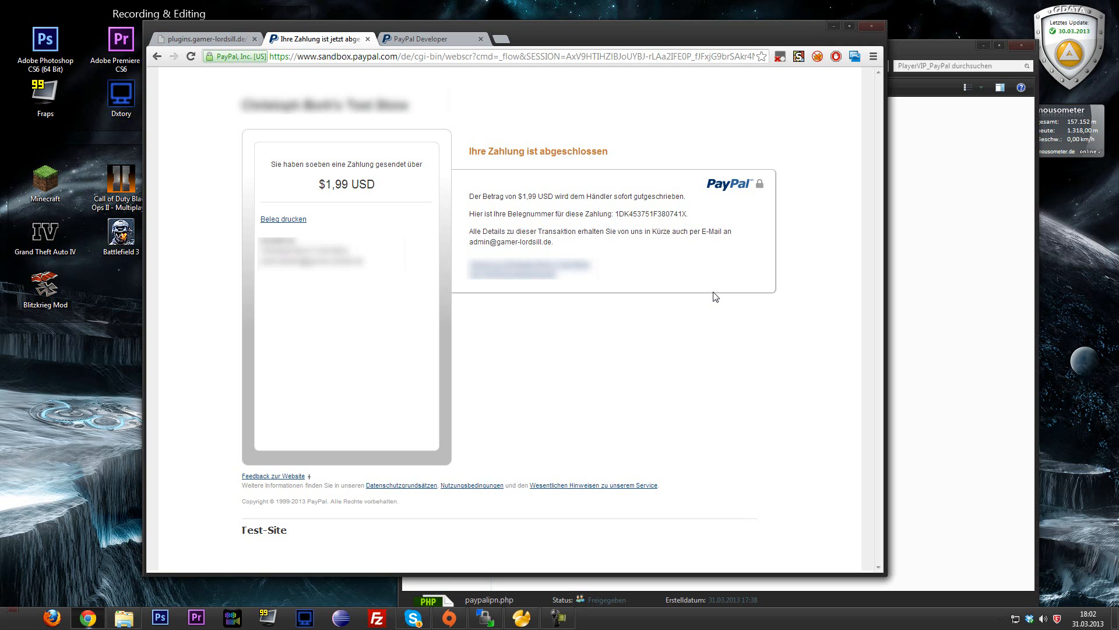
click(309, 475)
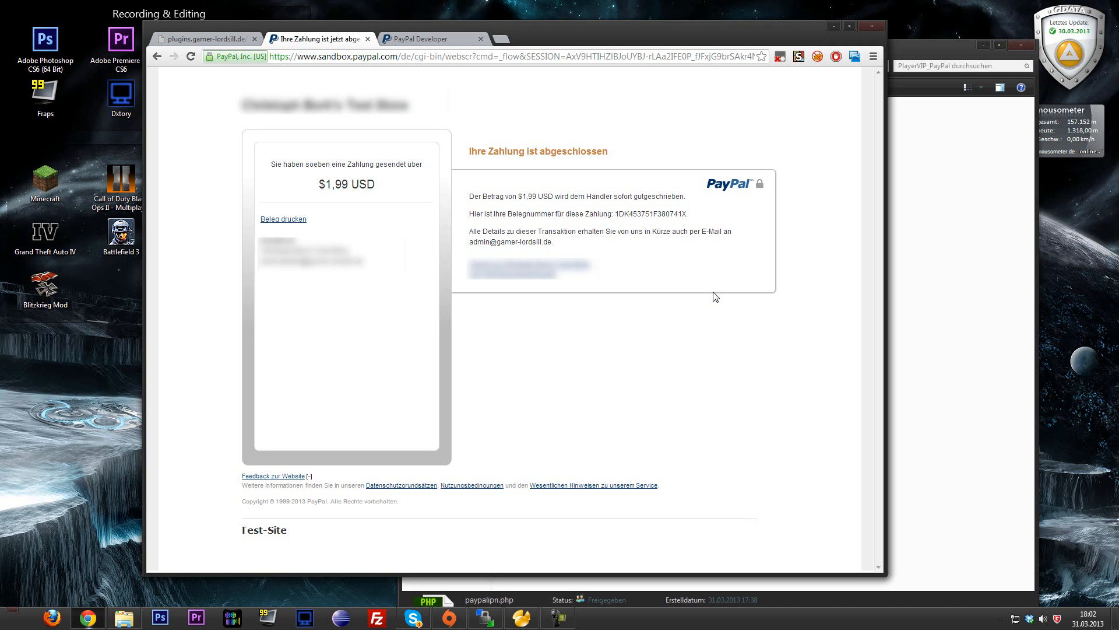